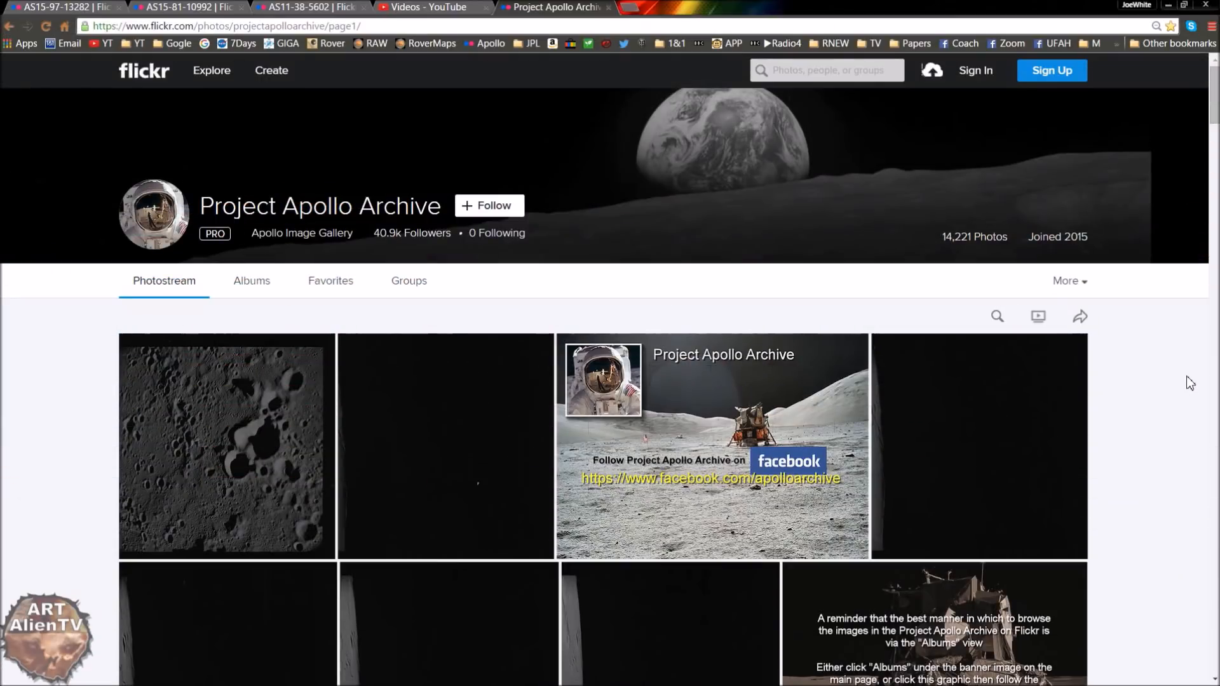
mouse_move(1188, 351)
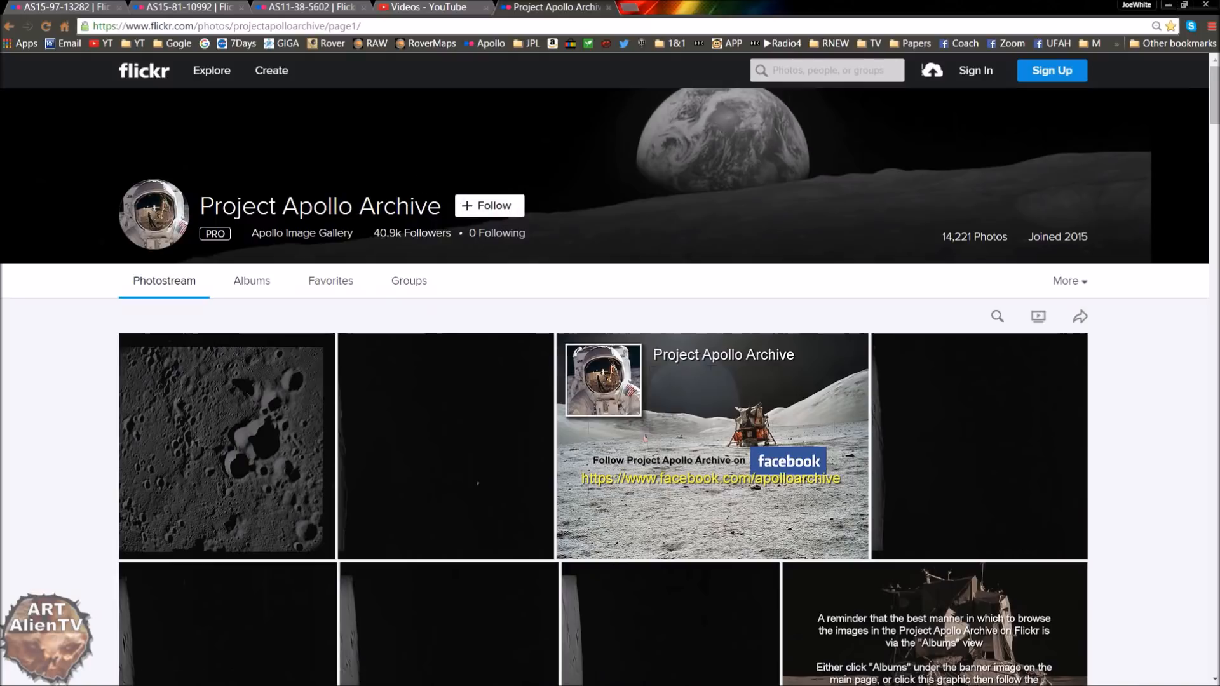
Step: Switch to the AS15-81-10992 Flickr photo page showing the elongated crater
click(211, 70)
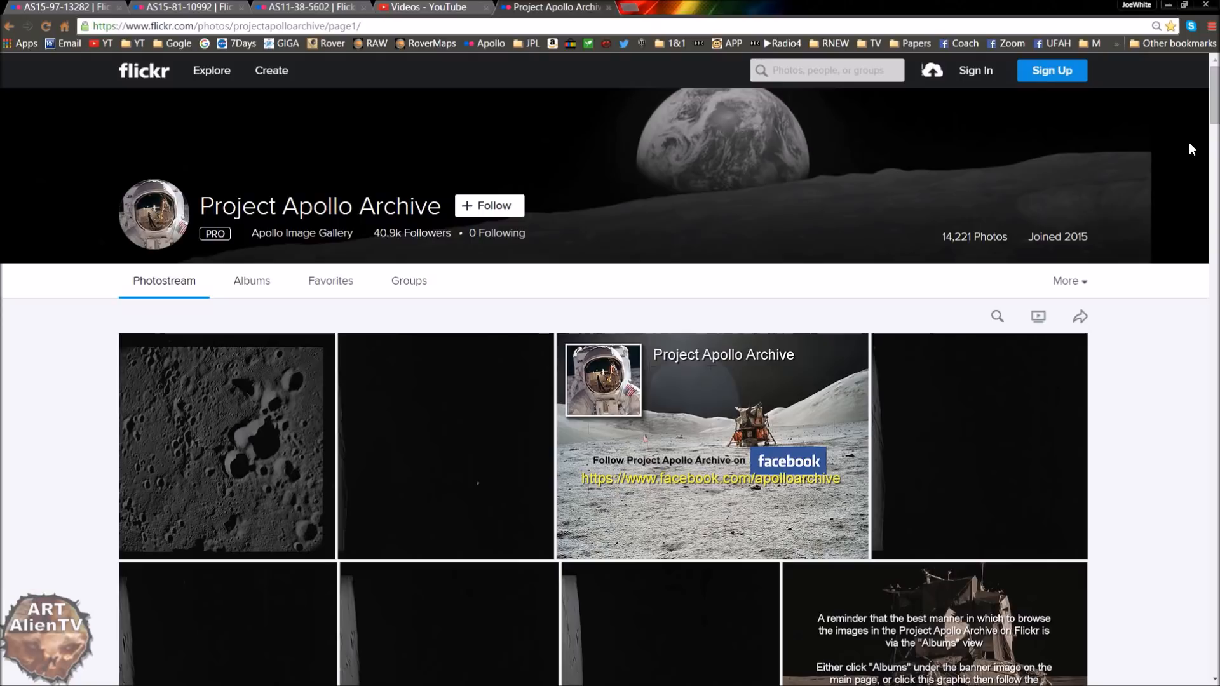
mouse_move(673, 16)
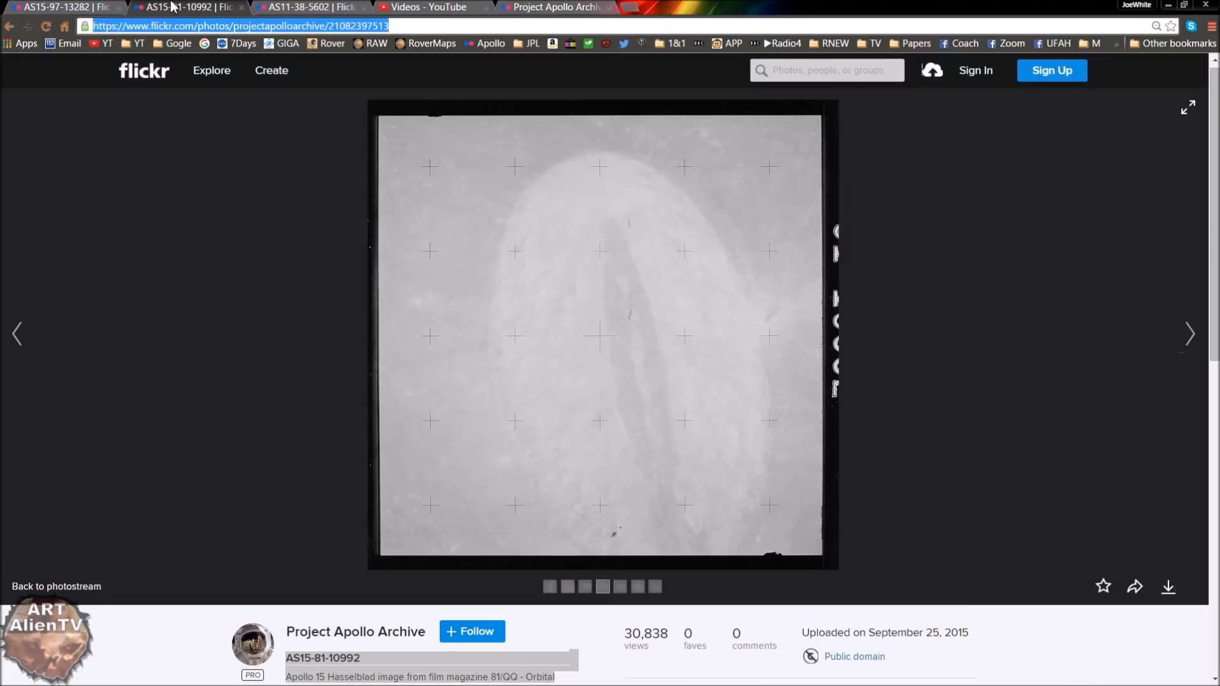
click(307, 7)
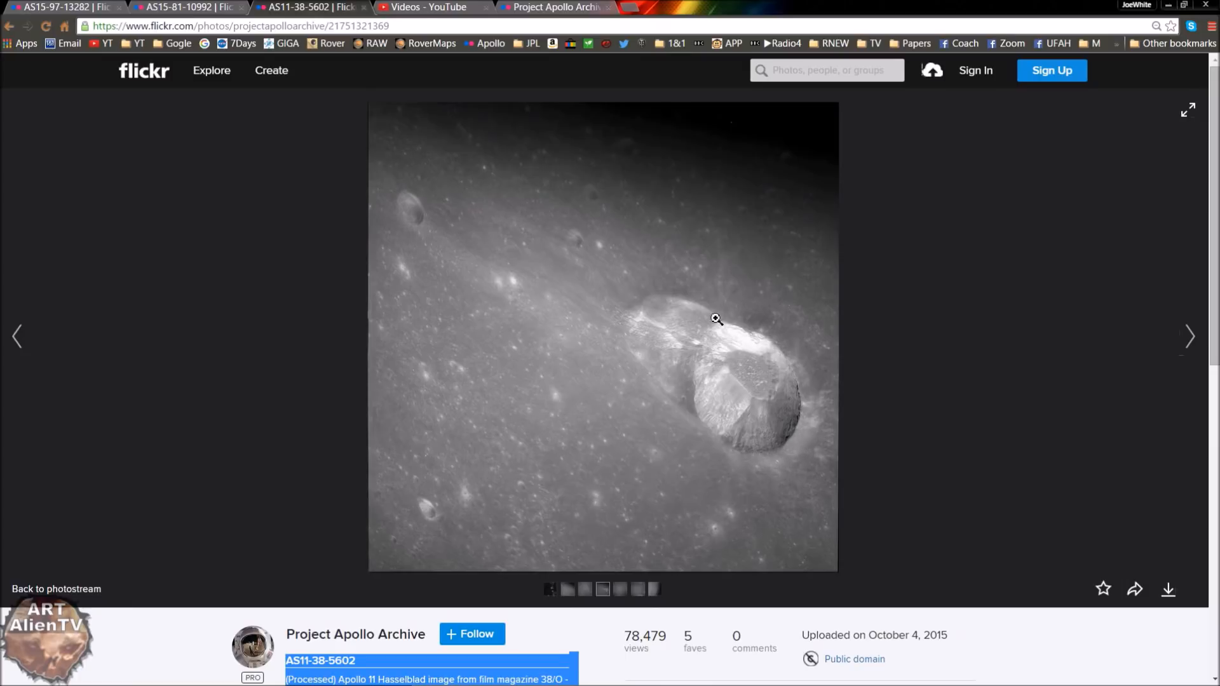
mouse_move(614, 322)
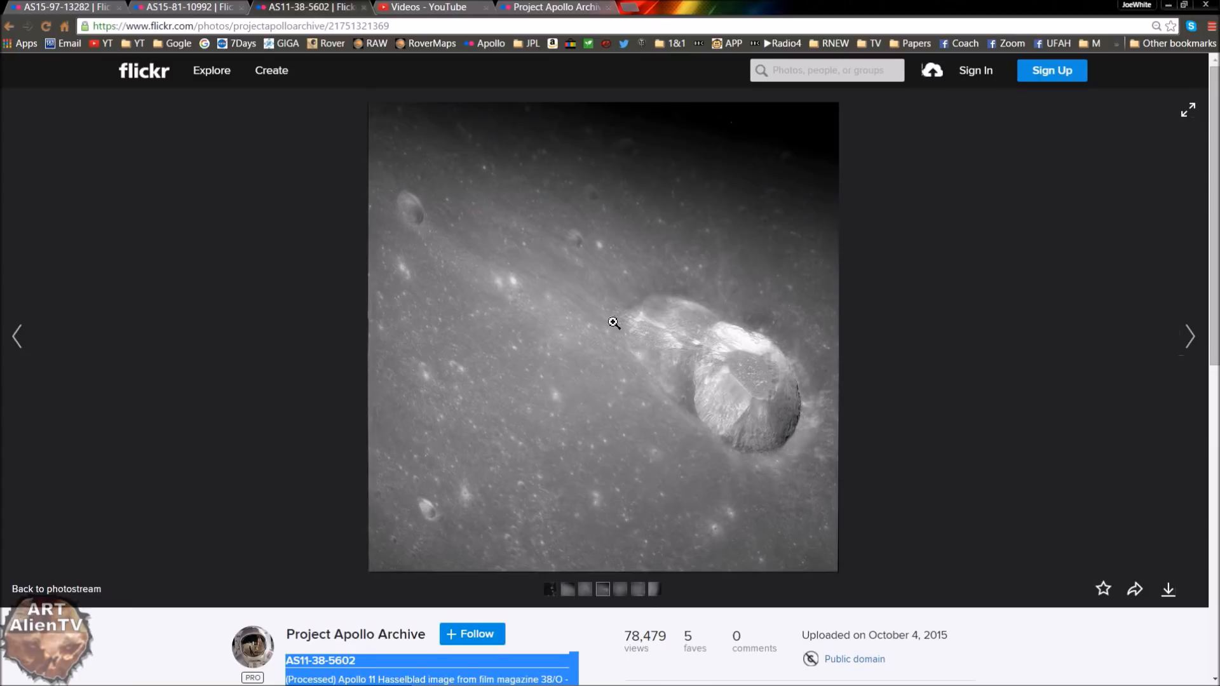
mouse_move(374, 208)
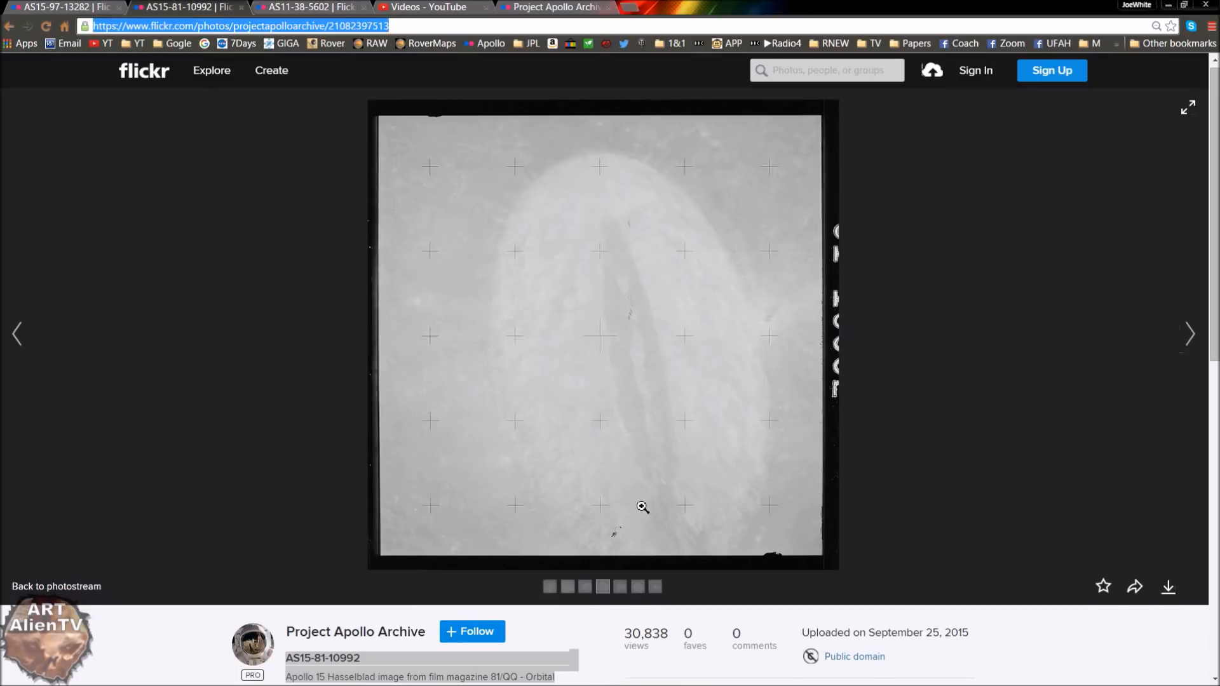
mouse_move(595, 229)
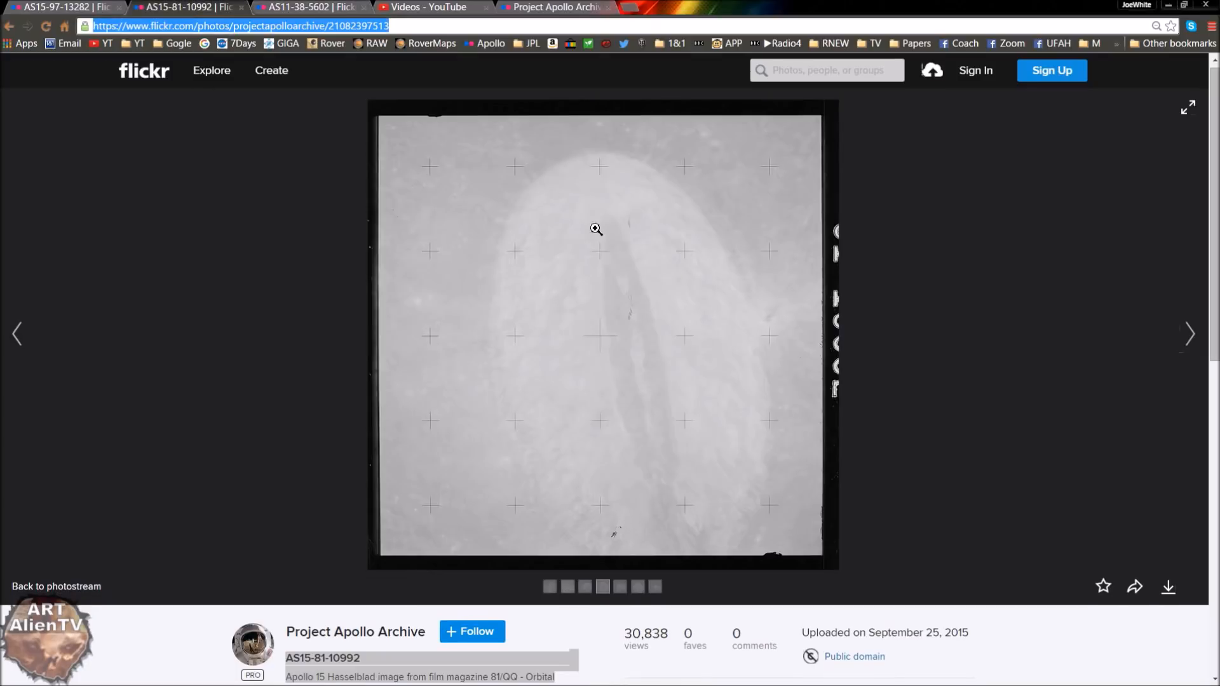
mouse_move(554, 468)
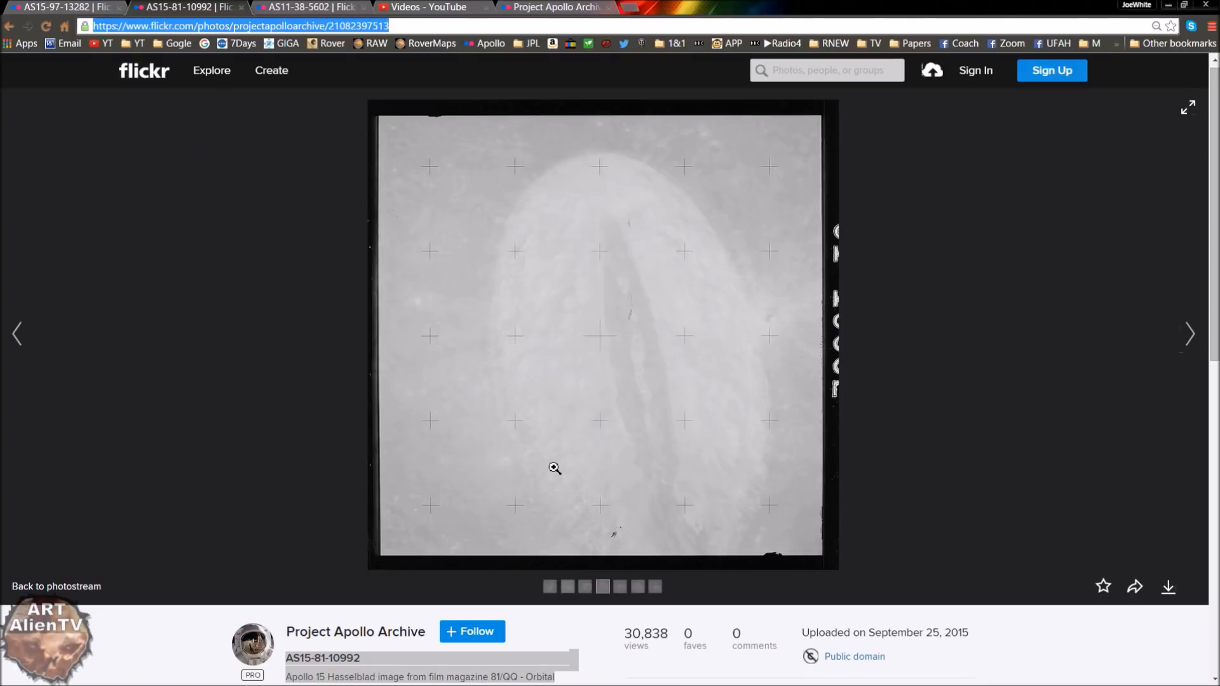
mouse_move(791, 215)
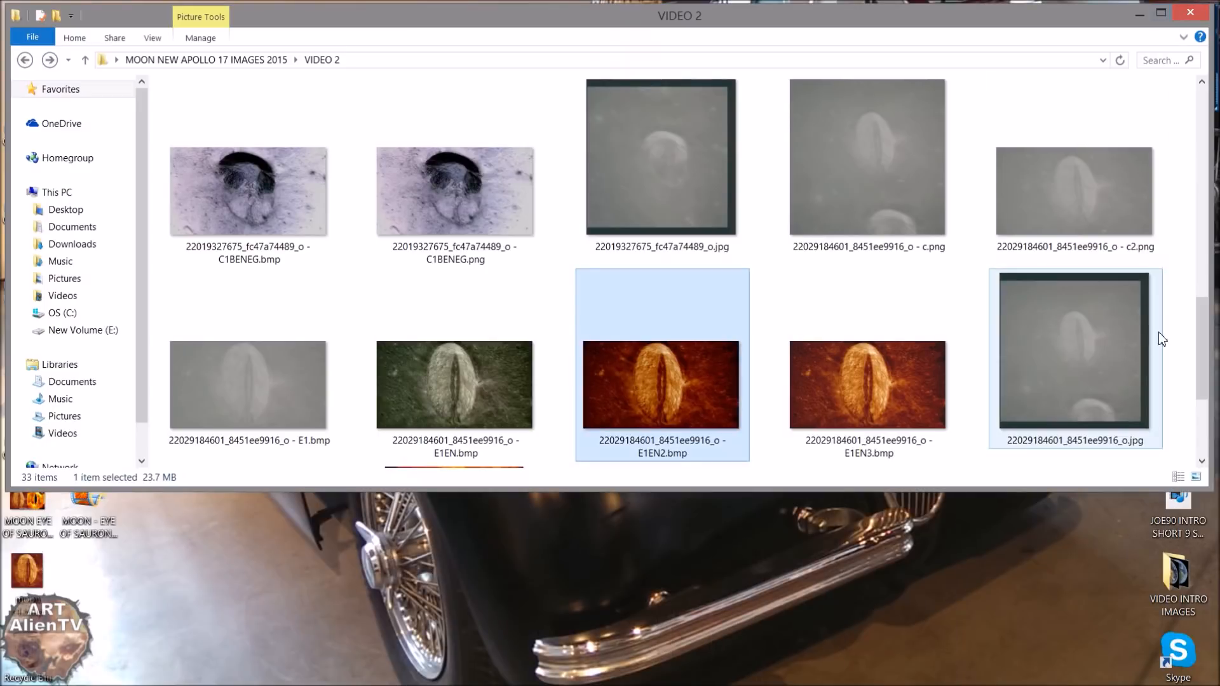
scroll(down, 3)
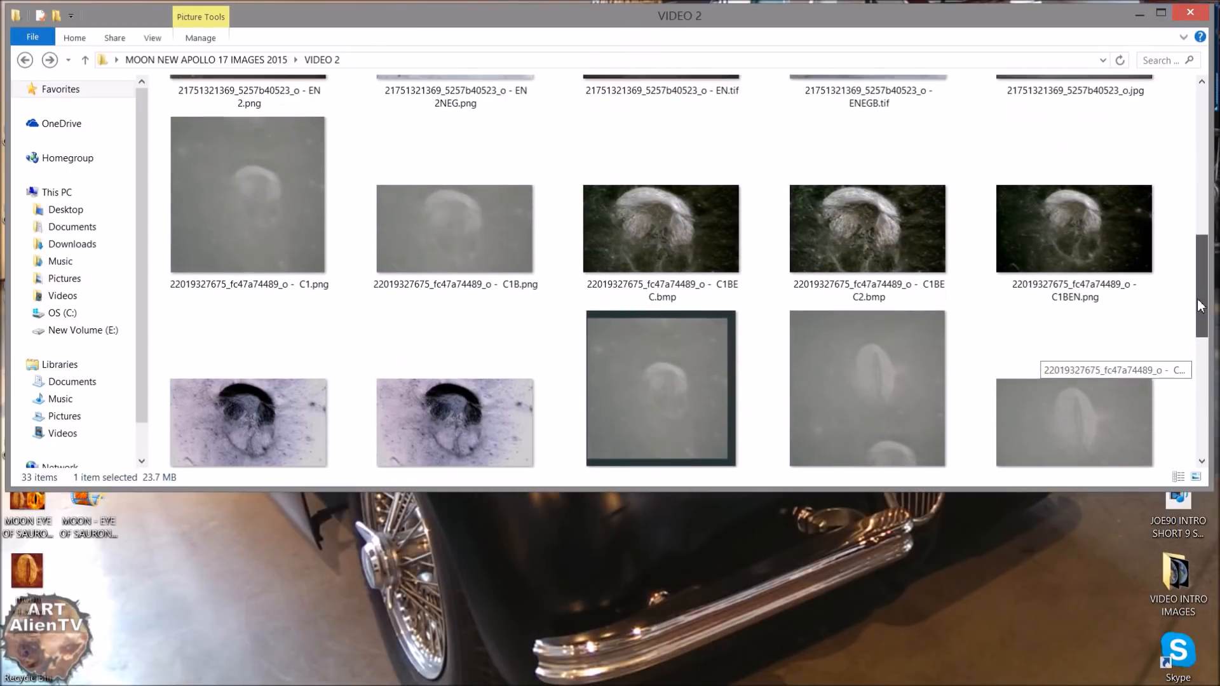
scroll(up, 3)
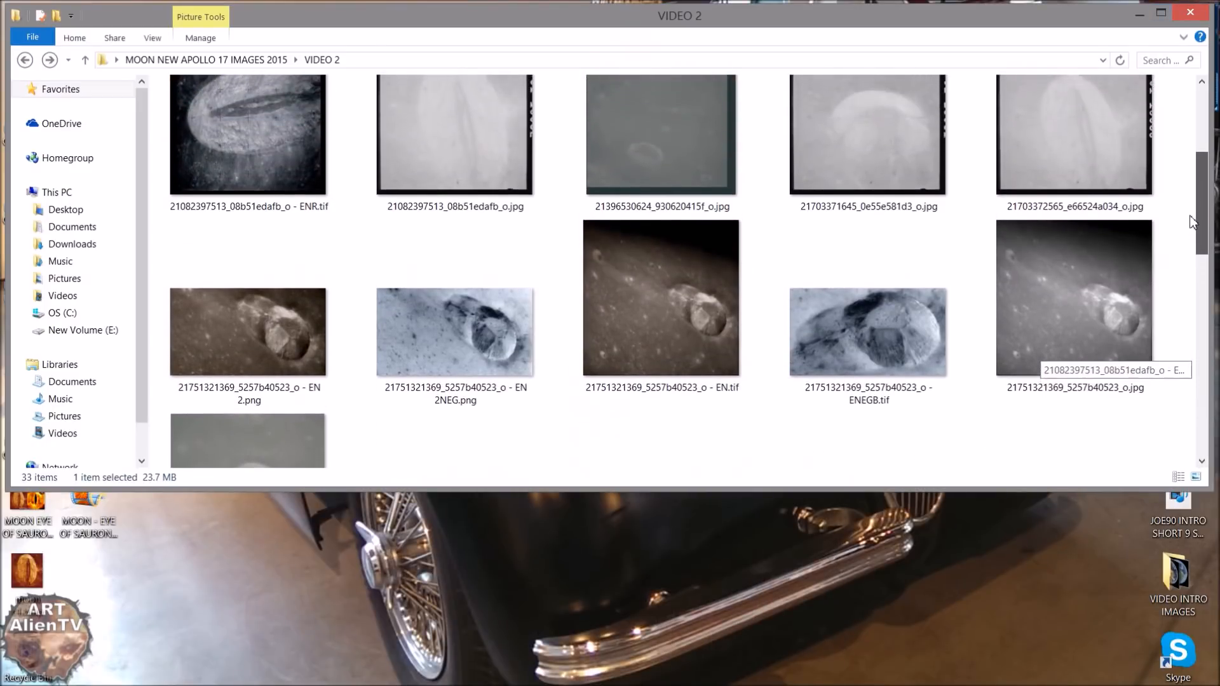
scroll(down, 3)
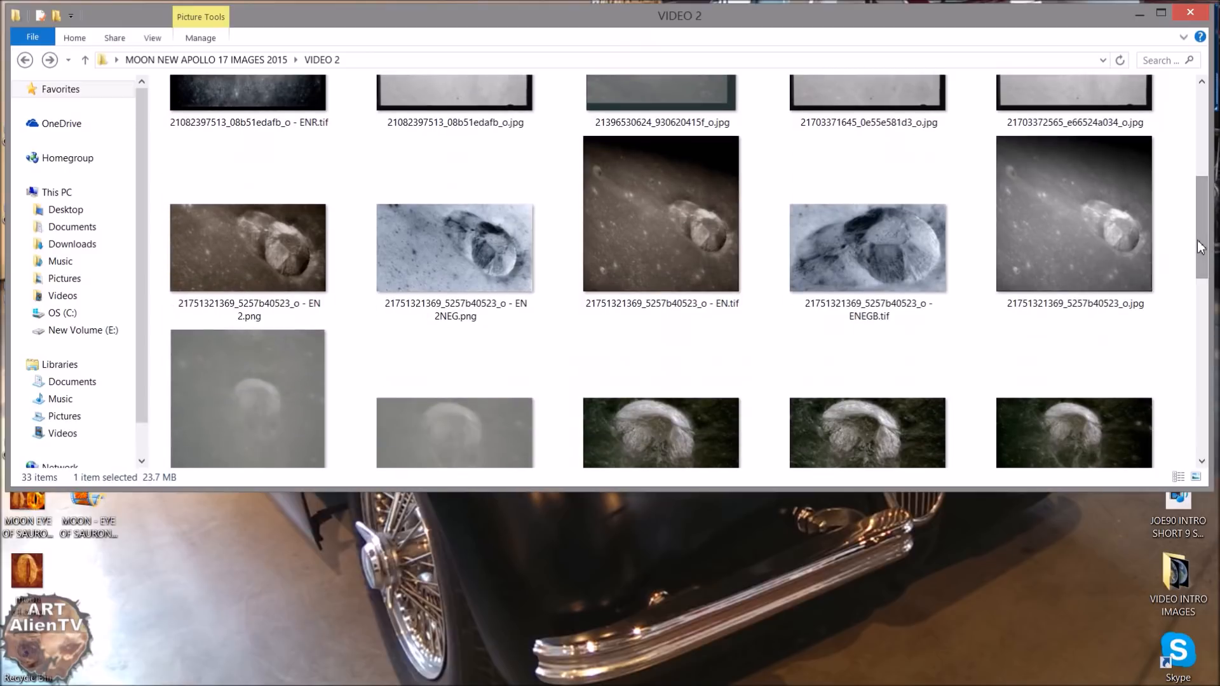
mouse_move(1183, 247)
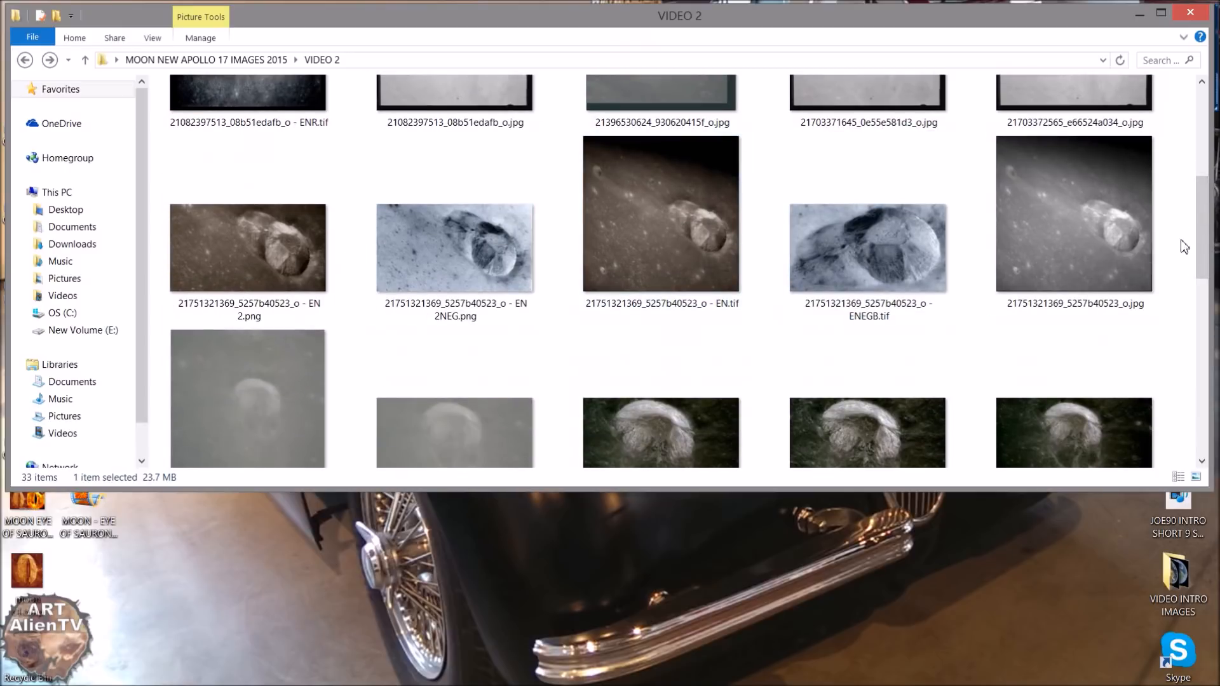
Step: Open the sepia EN.tif image and pan the enlarged view across the crater
double_click(660, 214)
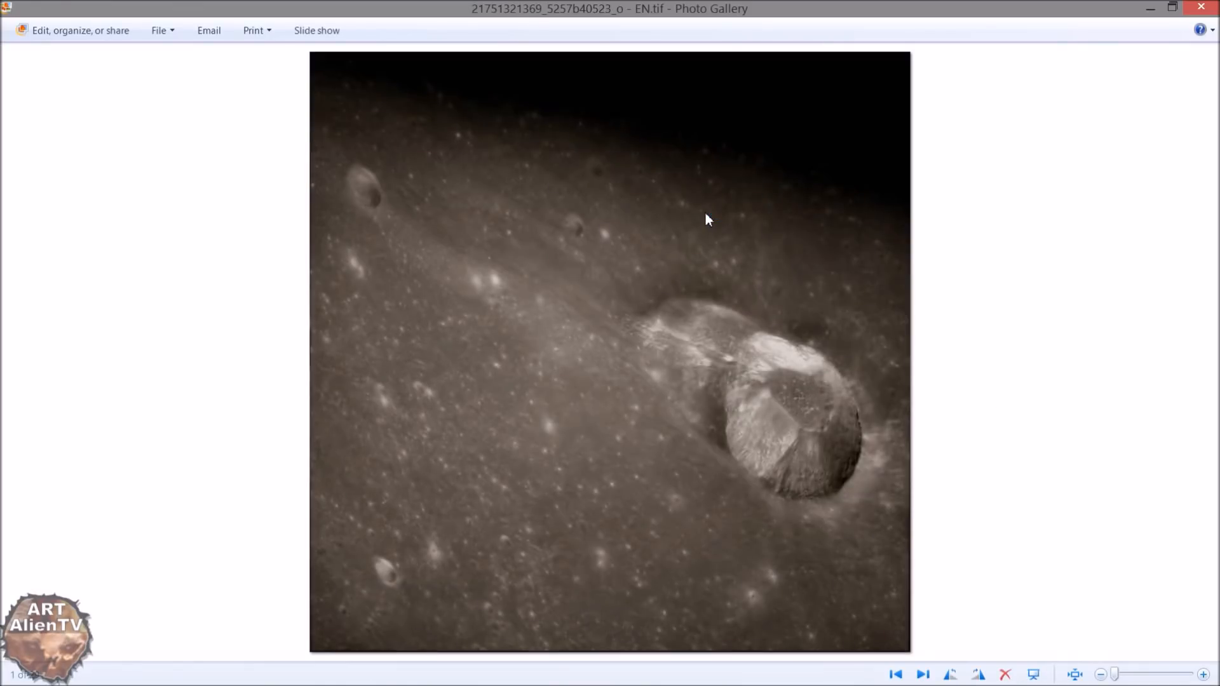
mouse_move(846, 470)
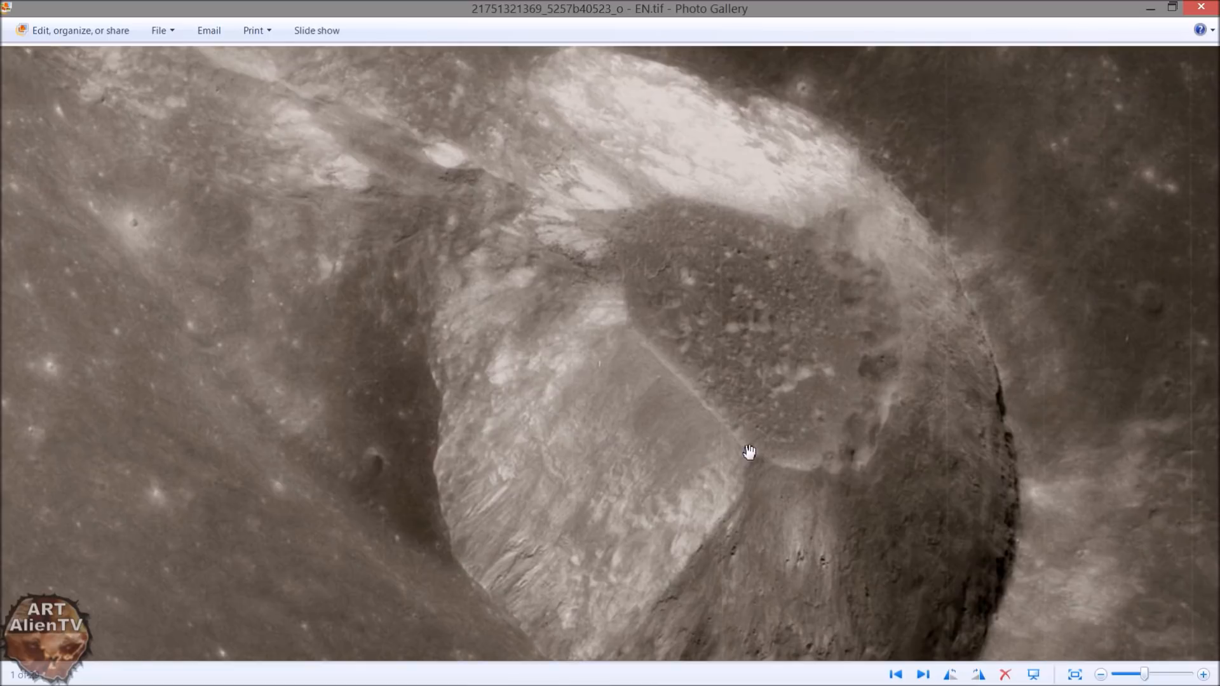
mouse_move(938, 403)
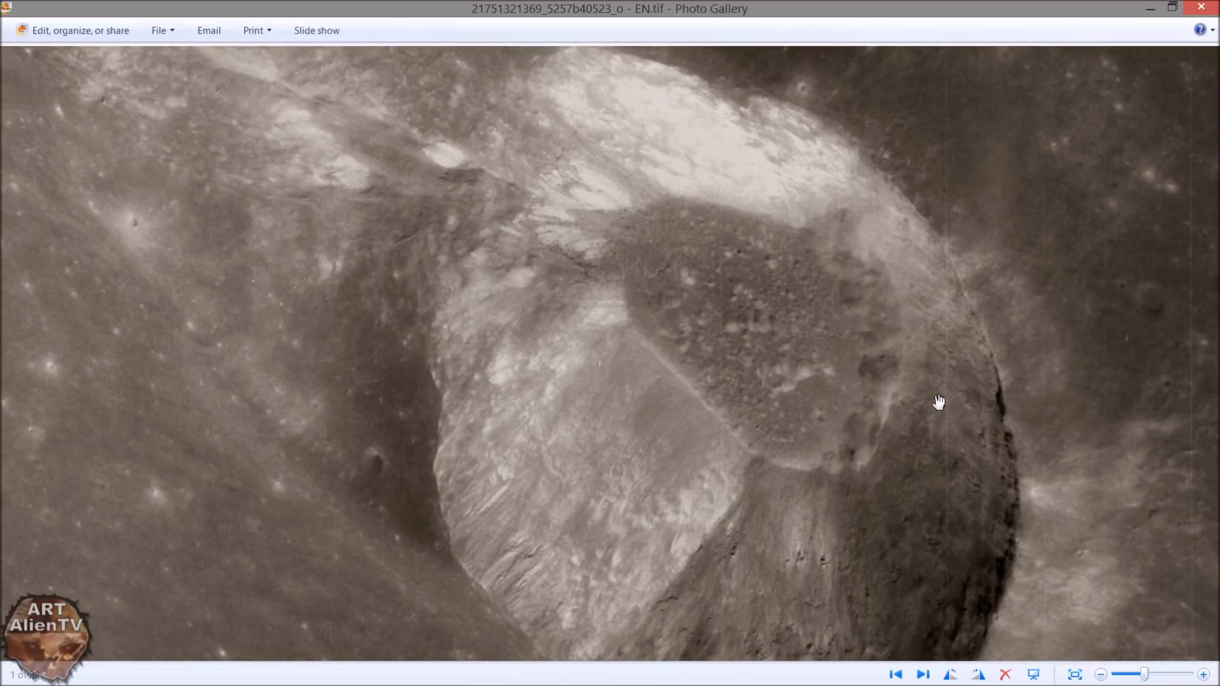
mouse_move(634, 209)
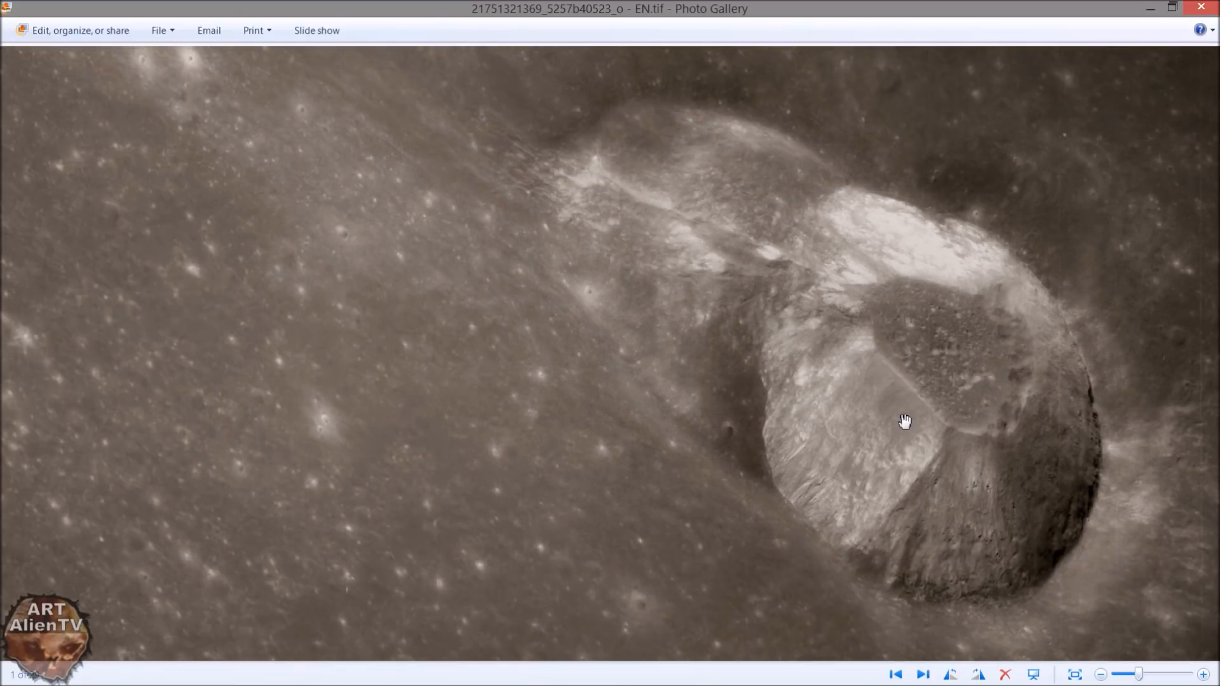
drag(905, 420, 821, 405)
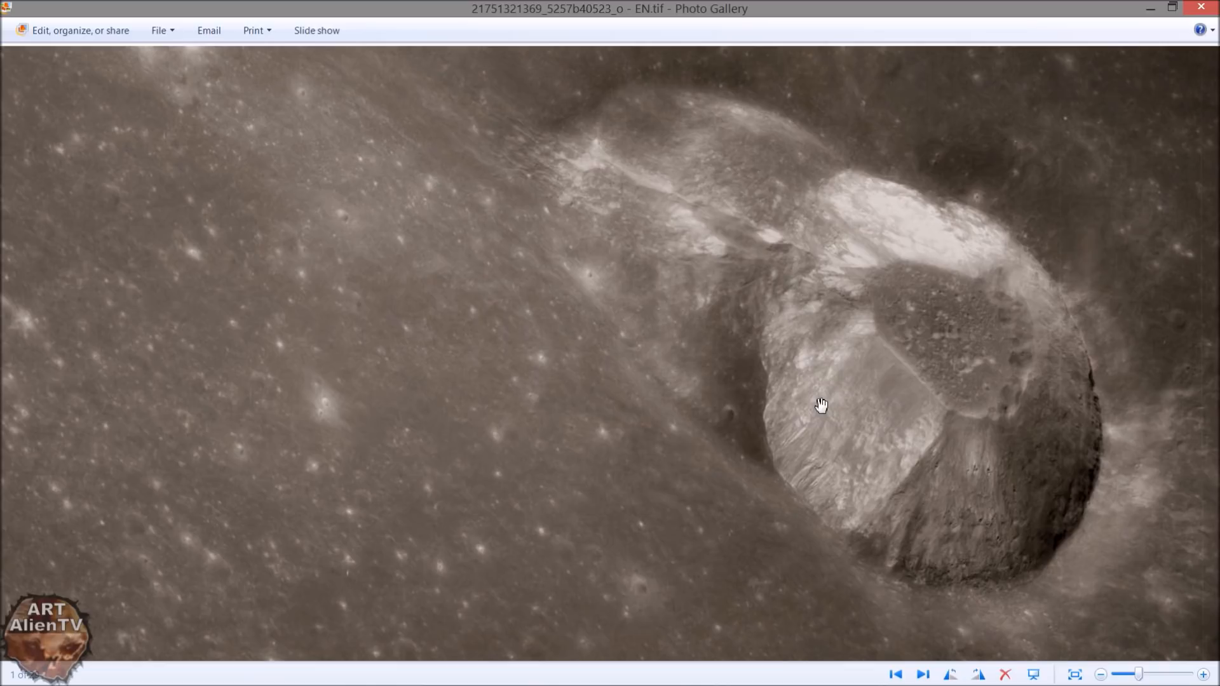
mouse_move(1016, 277)
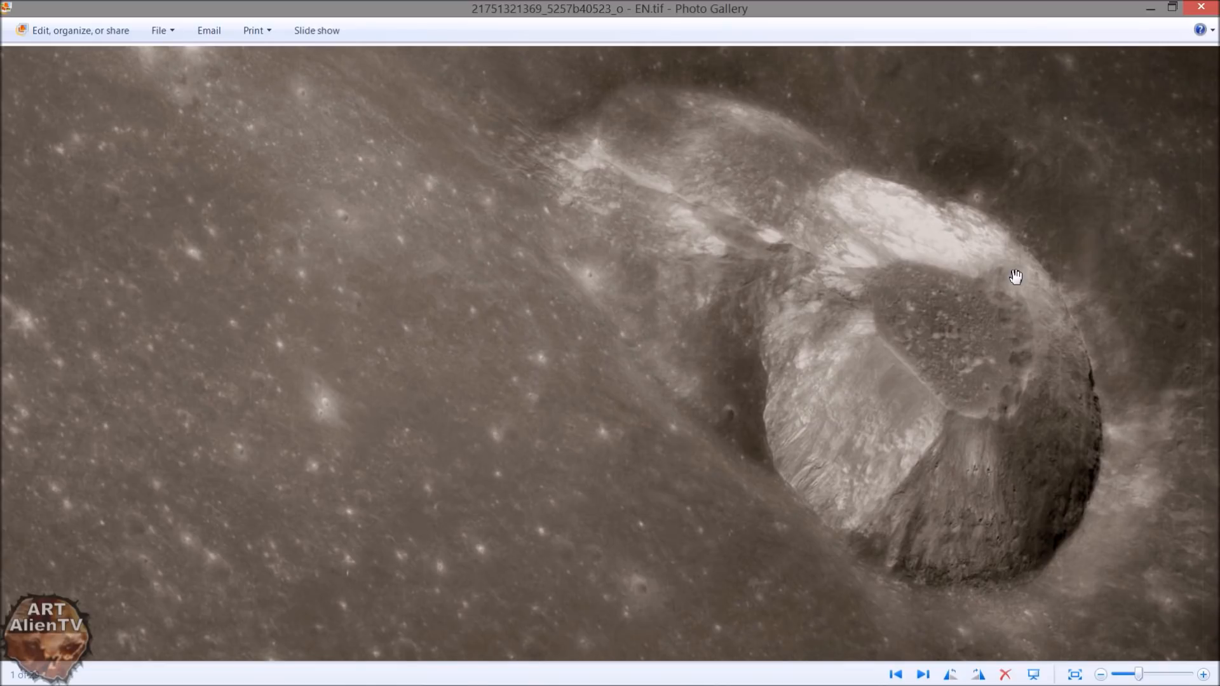
mouse_move(1019, 283)
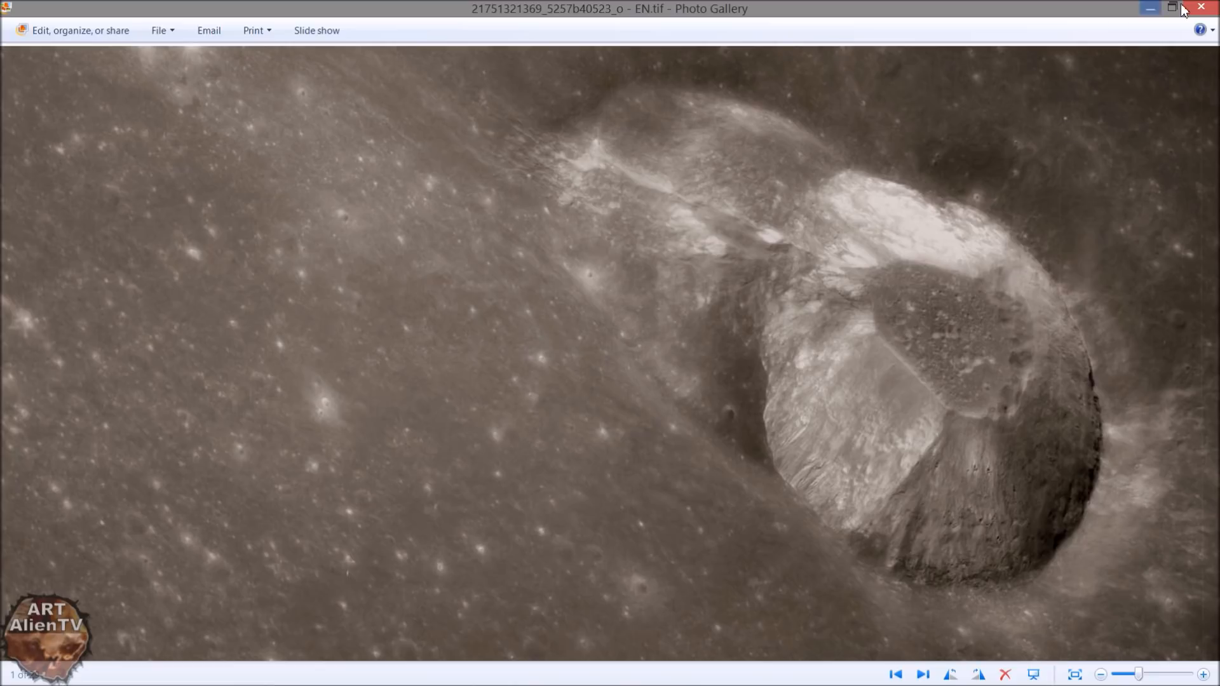
mouse_move(1204, 9)
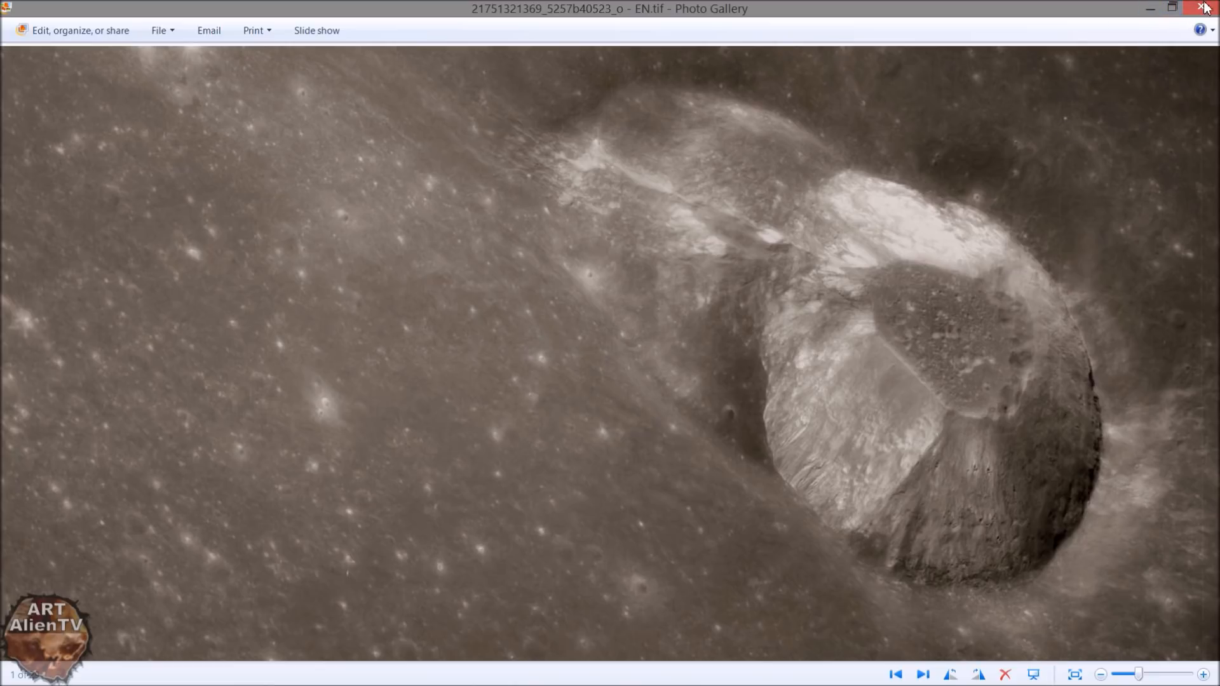
Step: Close EN.tif and scroll VIDEO 2 to see its 5760 x 5760, 94.9 MB details
click(1205, 8)
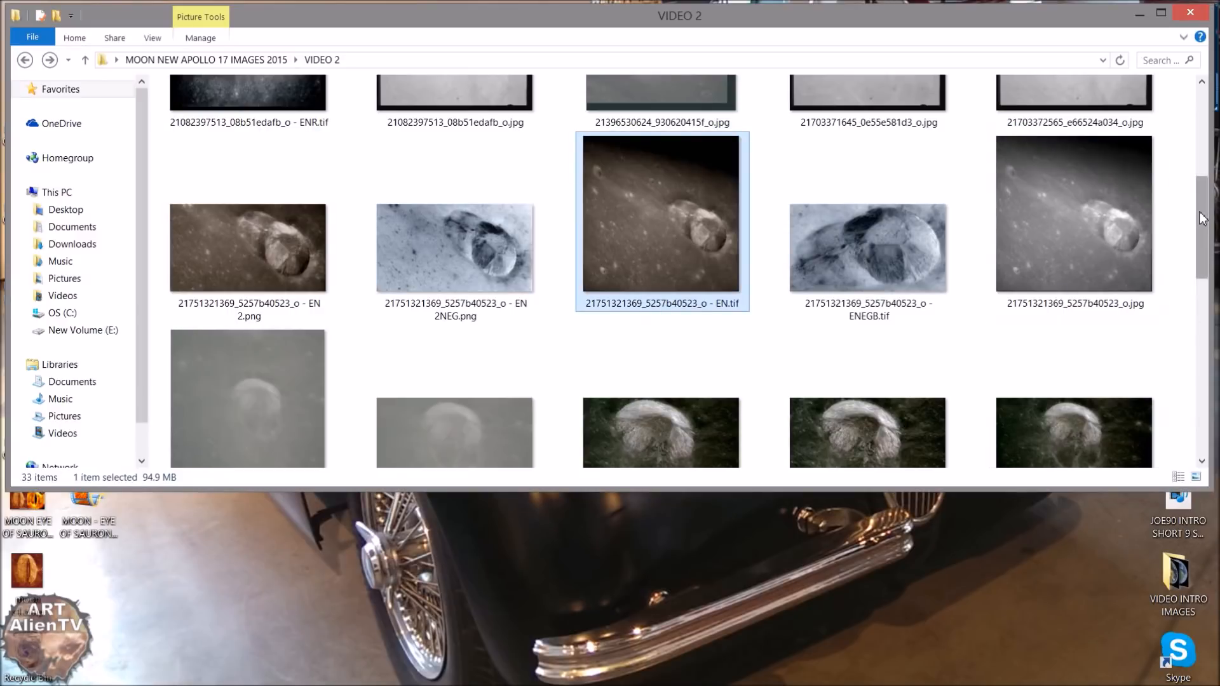
scroll(down, 3)
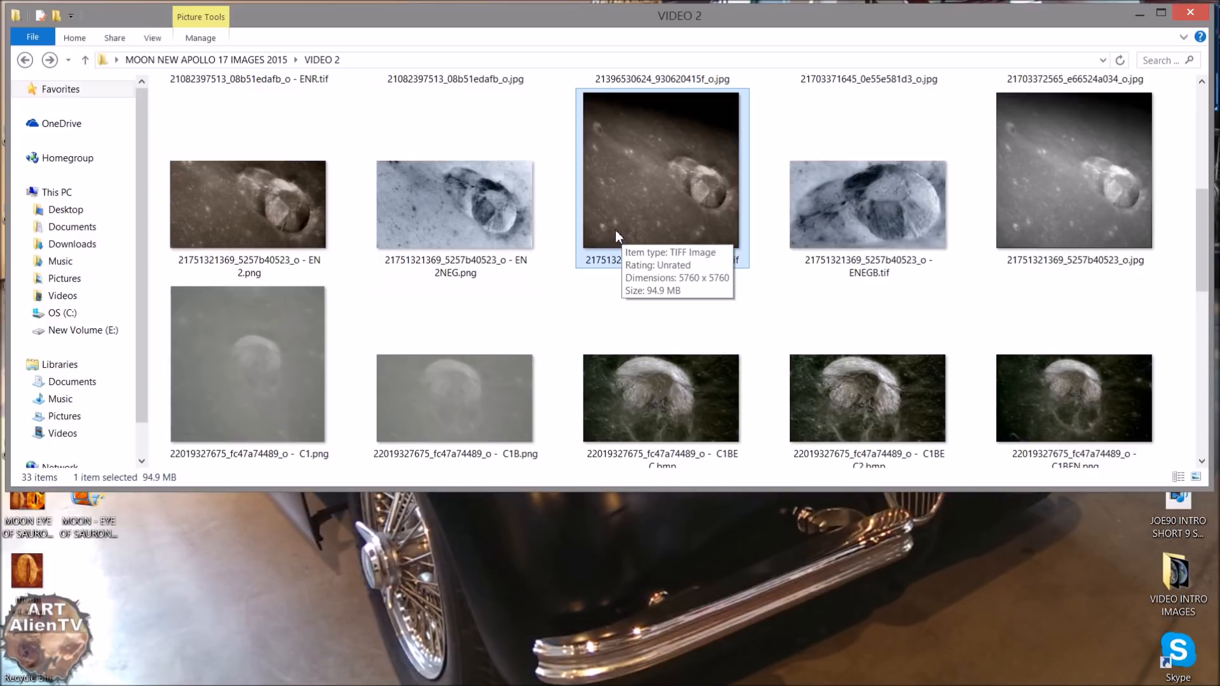
mouse_move(661, 216)
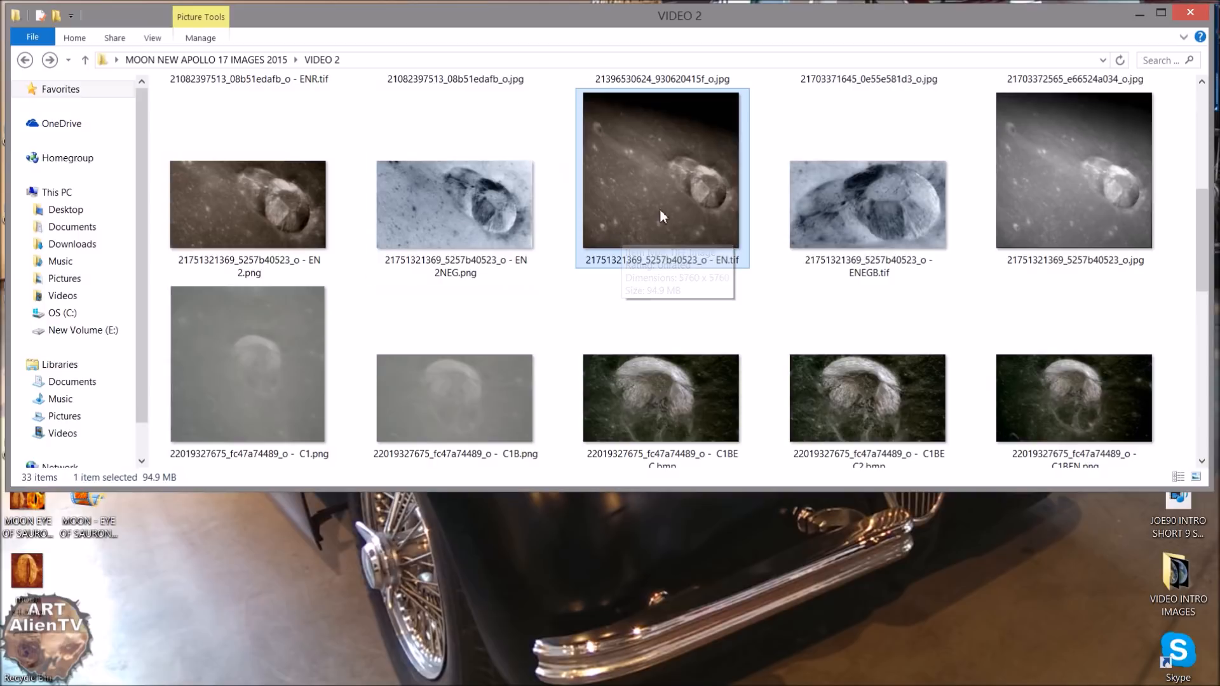
Step: Reopen EN.tif and pan the enlarged view across the cratered lunar plain
double_click(660, 170)
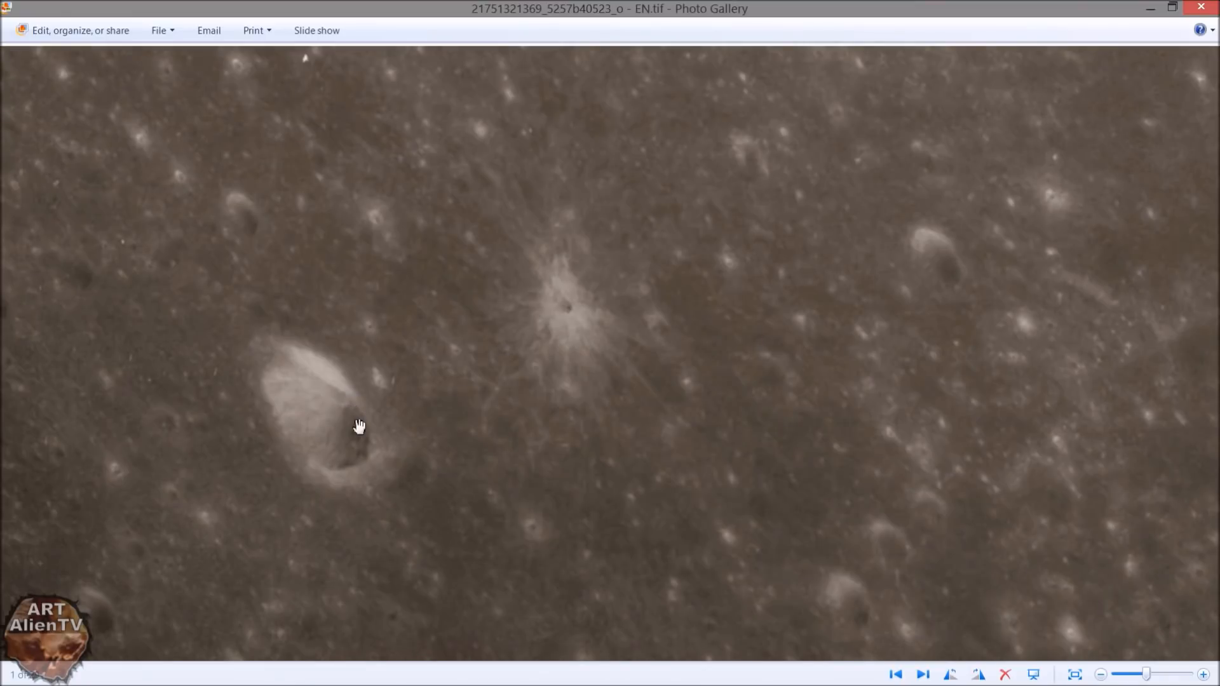
mouse_move(774, 262)
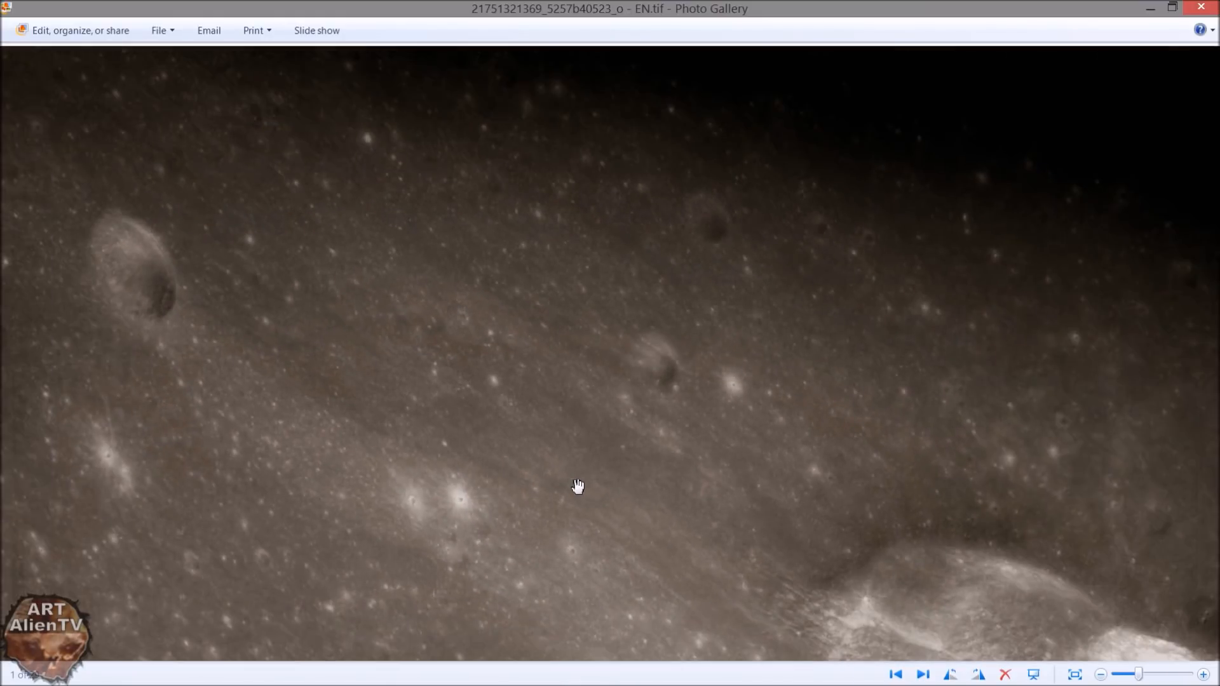
drag(578, 486, 652, 437)
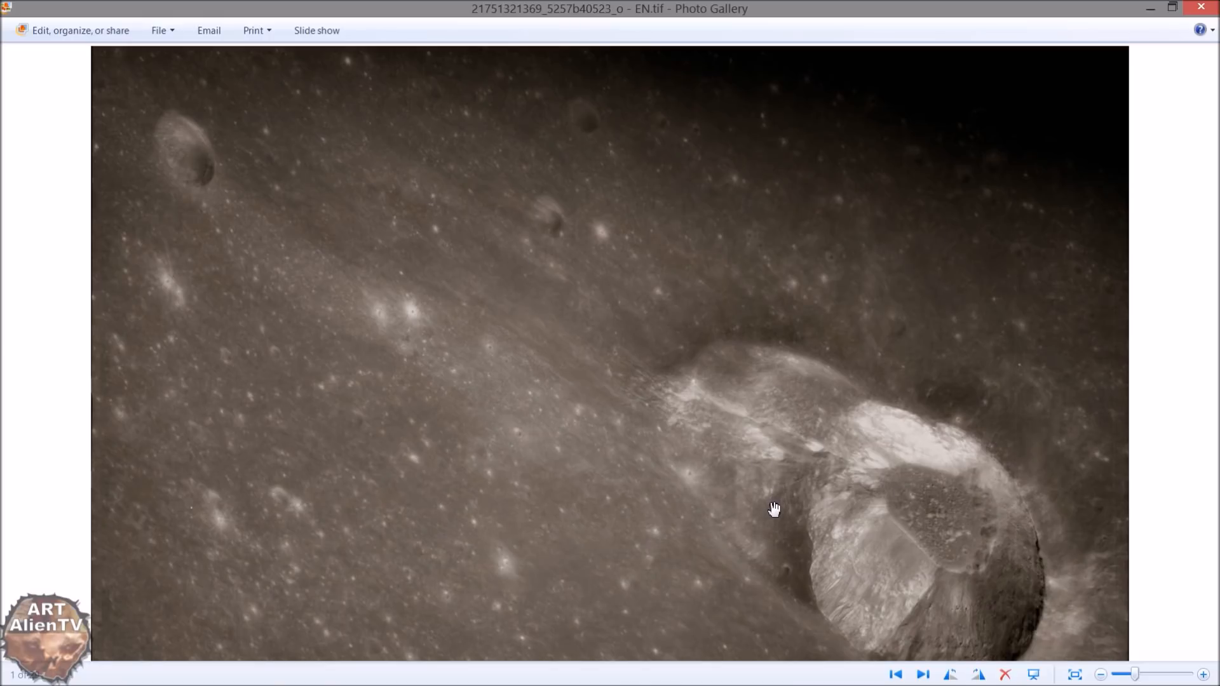
mouse_move(214, 197)
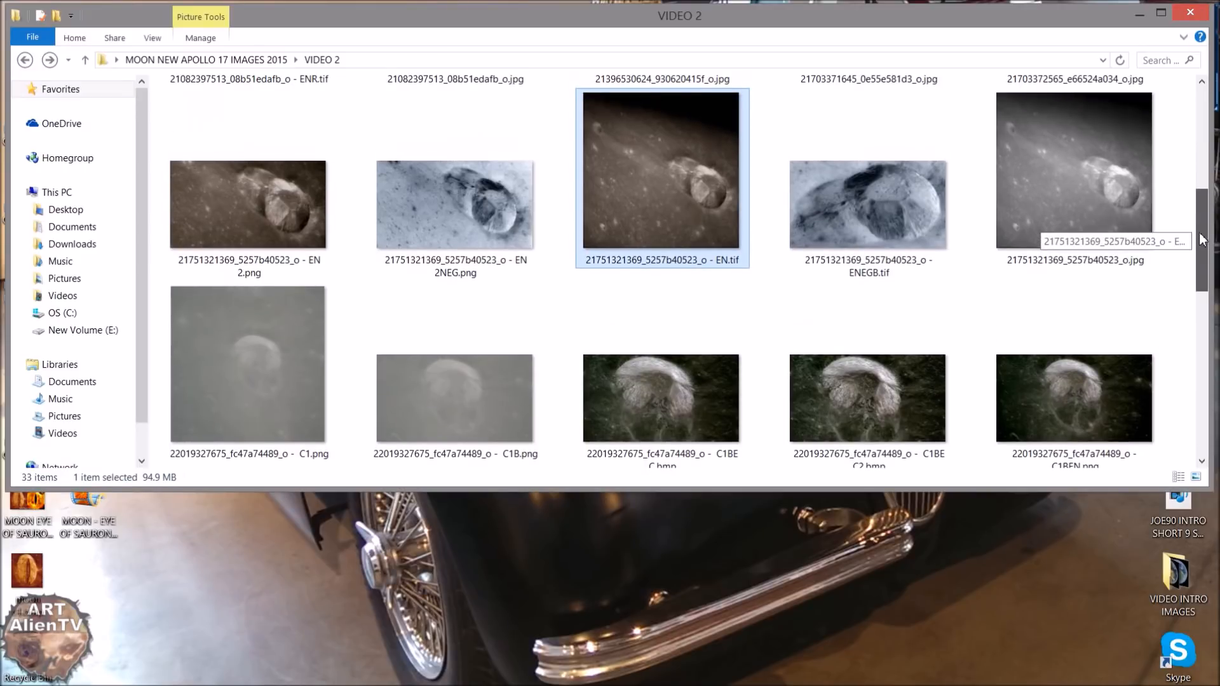
Step: Open the bluish ENEGB.tif crater image from the VIDEO 2 folder
double_click(867, 203)
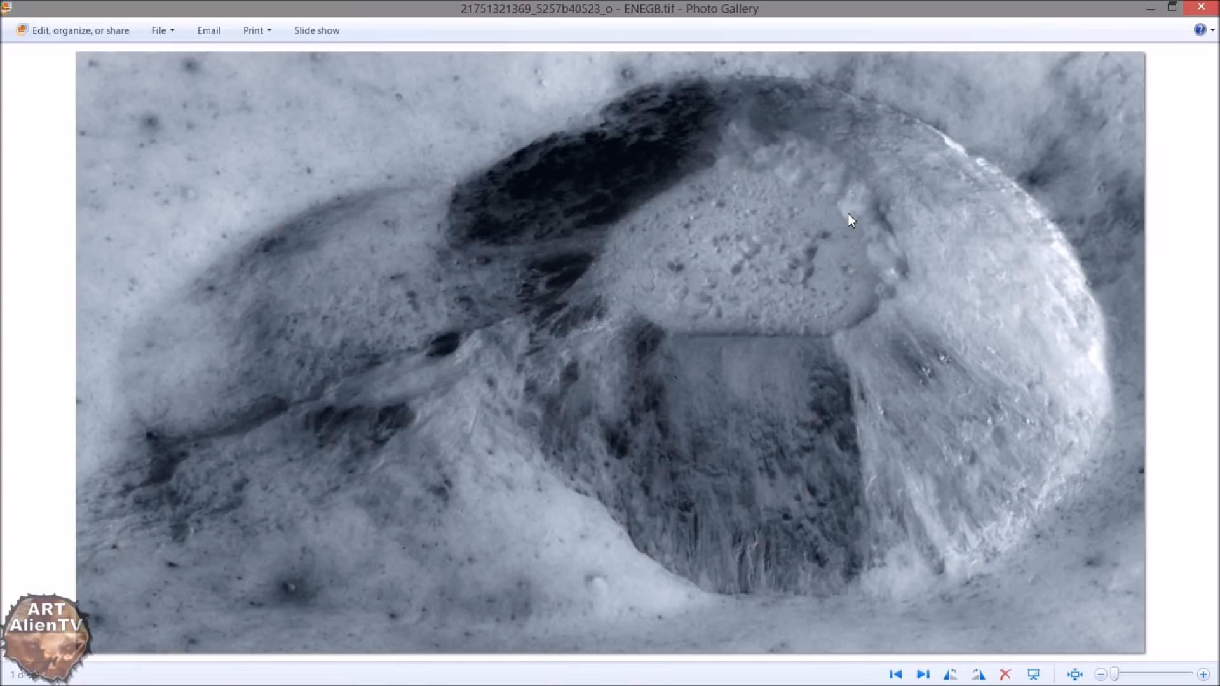
mouse_move(904, 427)
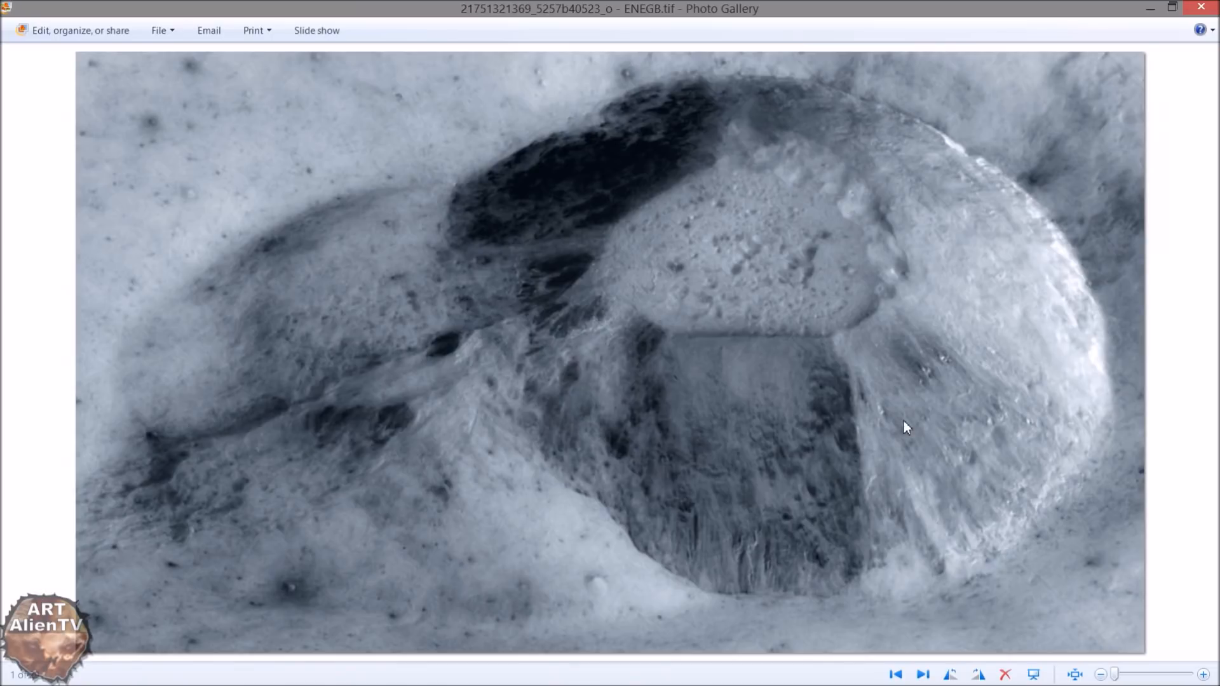
mouse_move(849, 430)
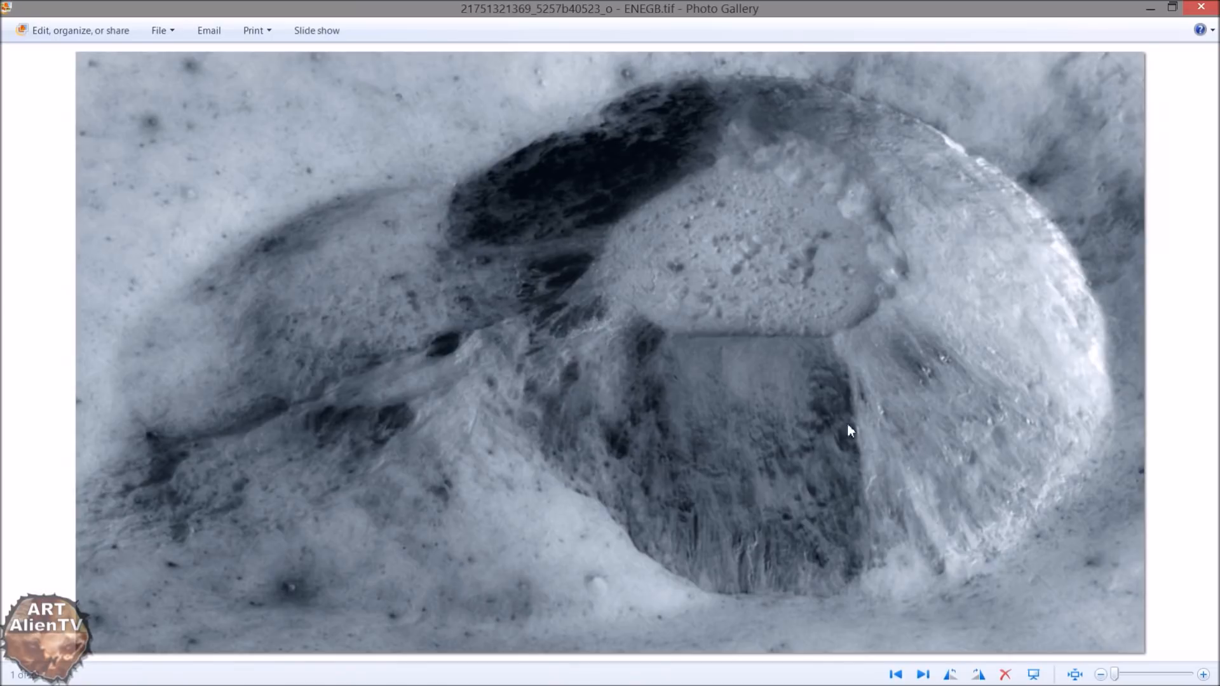
mouse_move(512, 291)
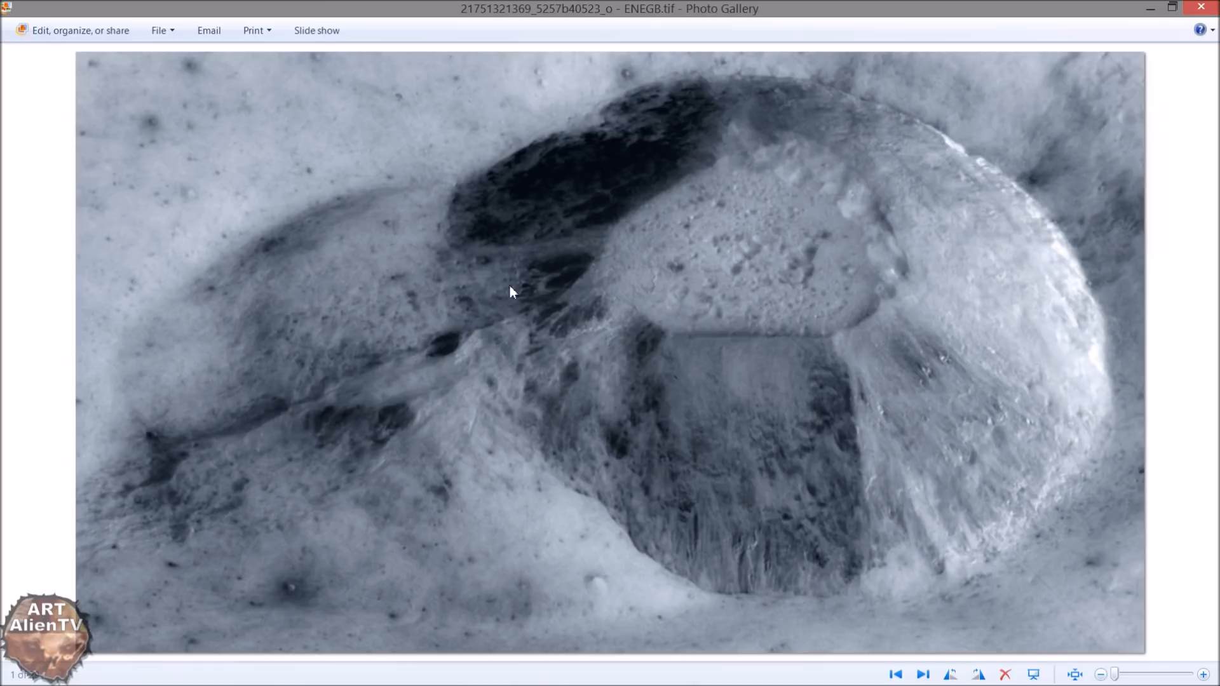
mouse_move(720, 428)
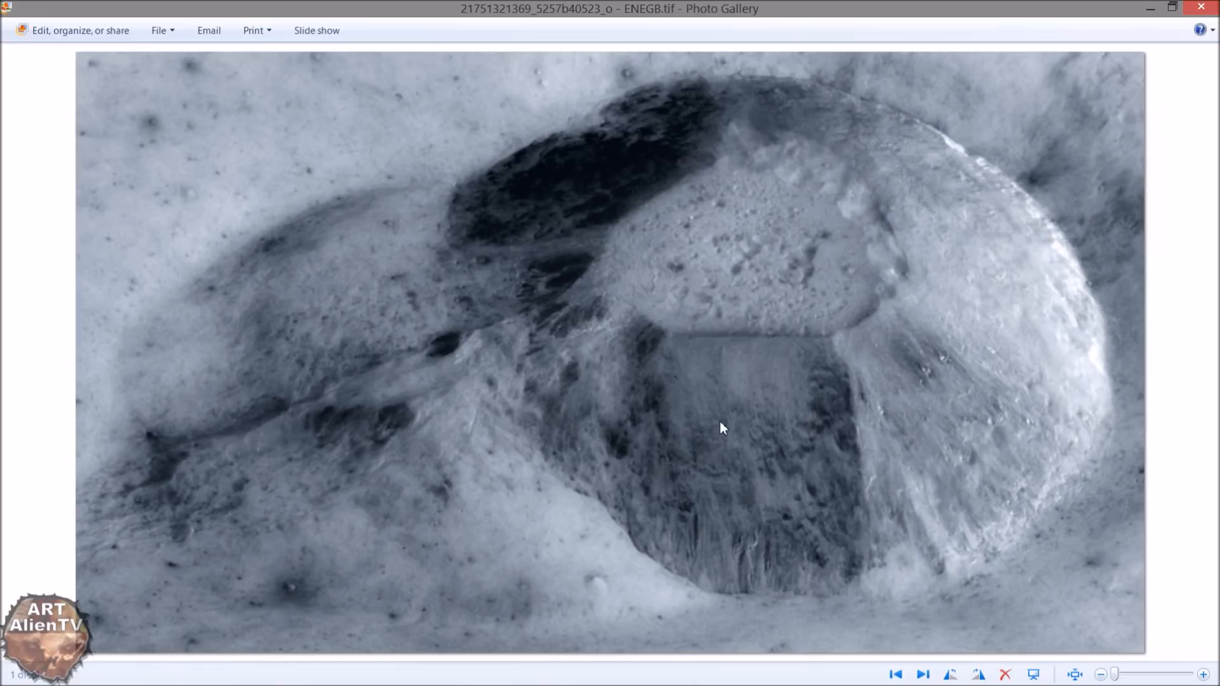
mouse_move(756, 467)
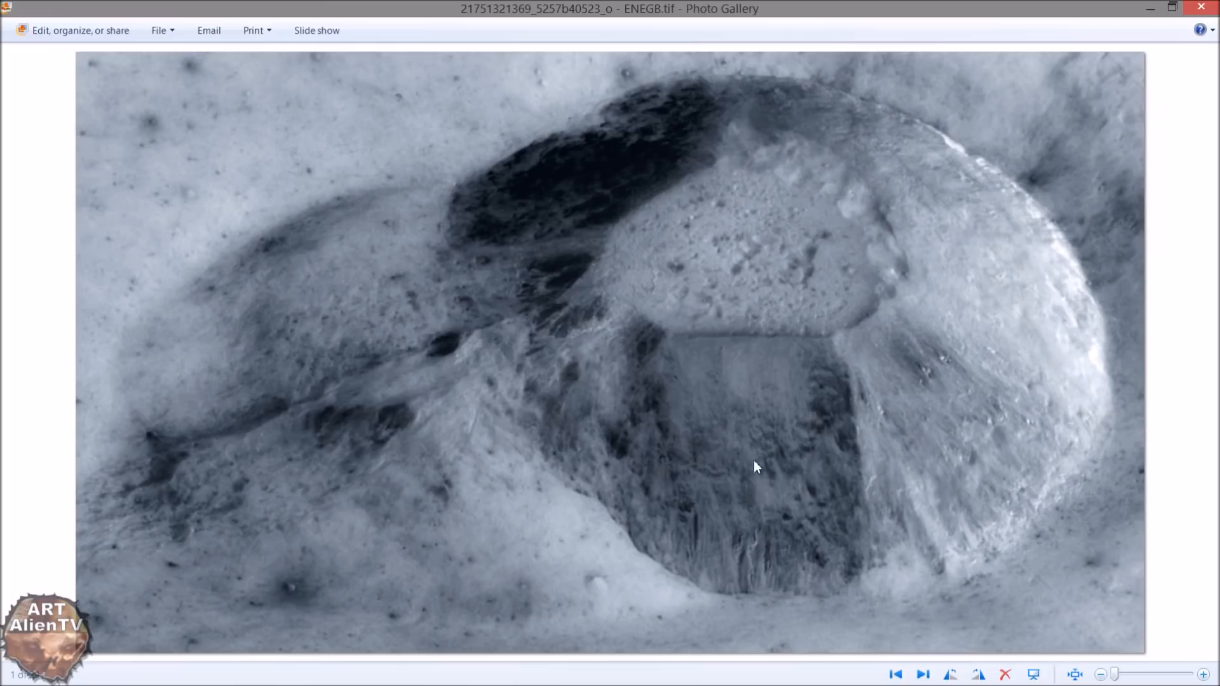
mouse_move(941, 437)
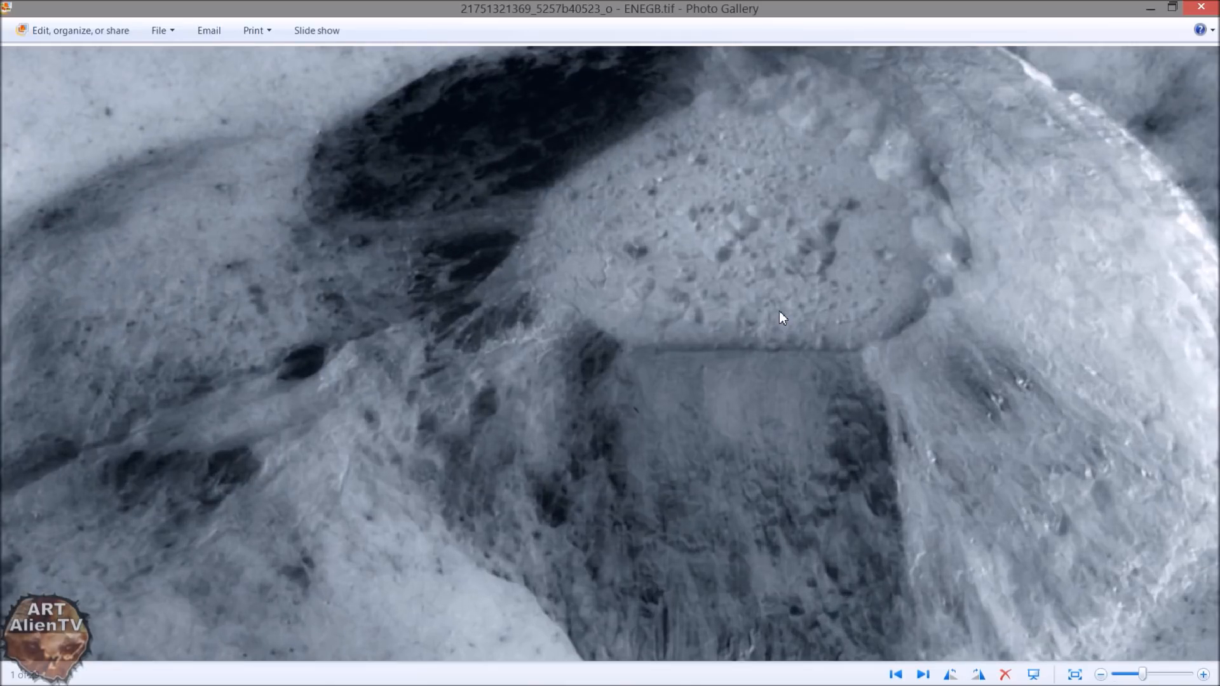
Step: Pan ENEGB.tif onto the dark rectangular crater floor, then refit the whole image
drag(782, 317, 818, 372)
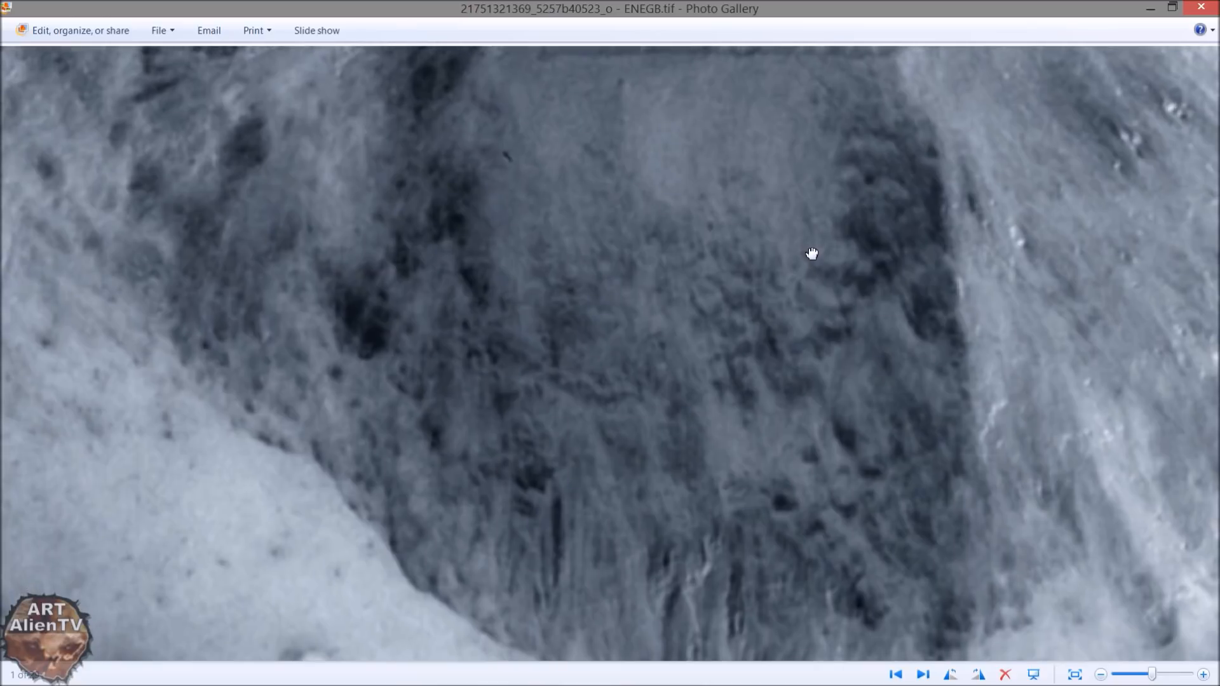
mouse_move(620, 51)
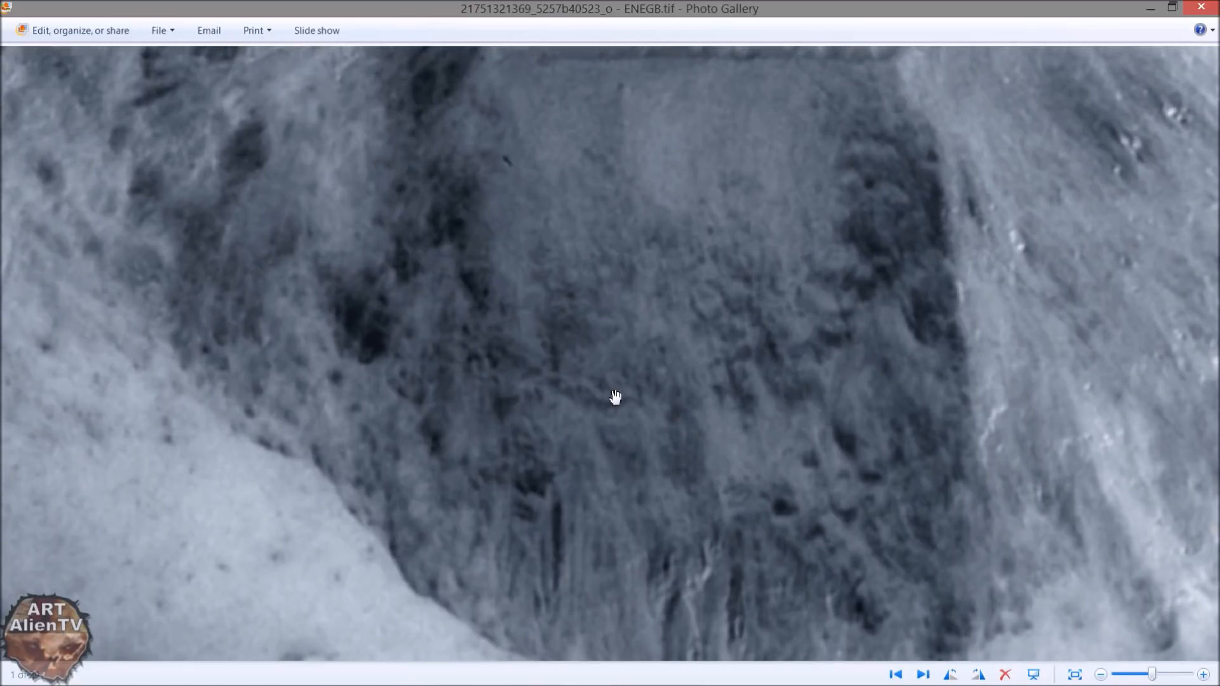
click(1074, 675)
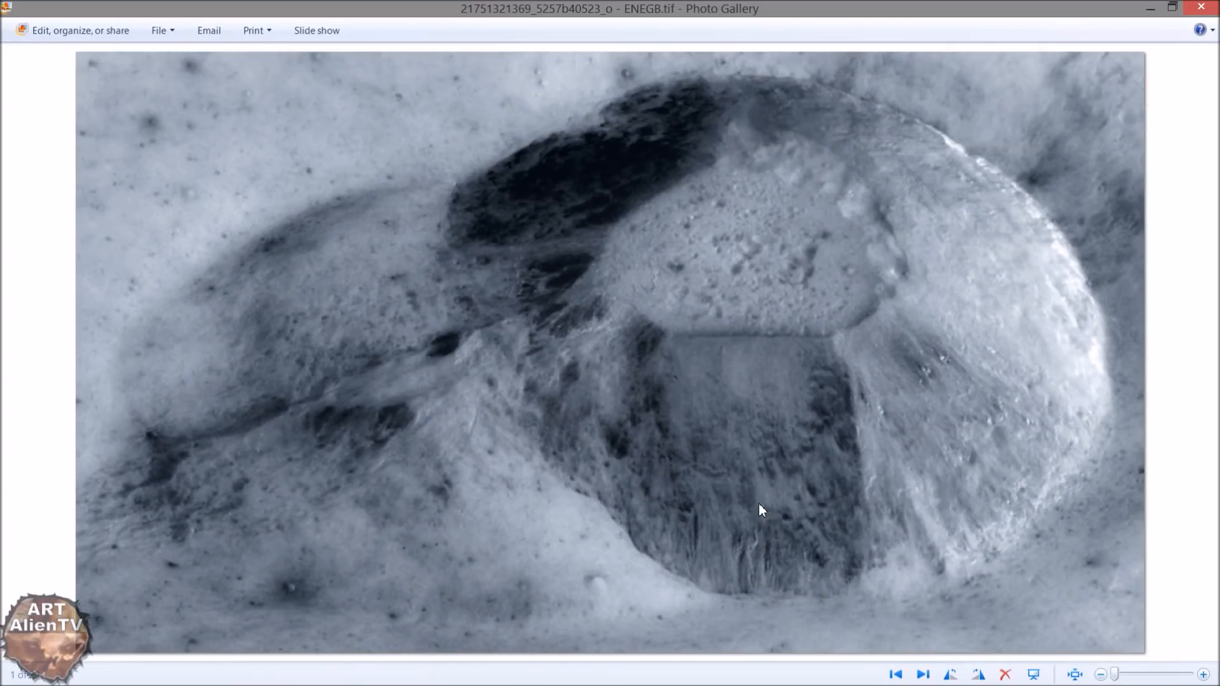
mouse_move(759, 372)
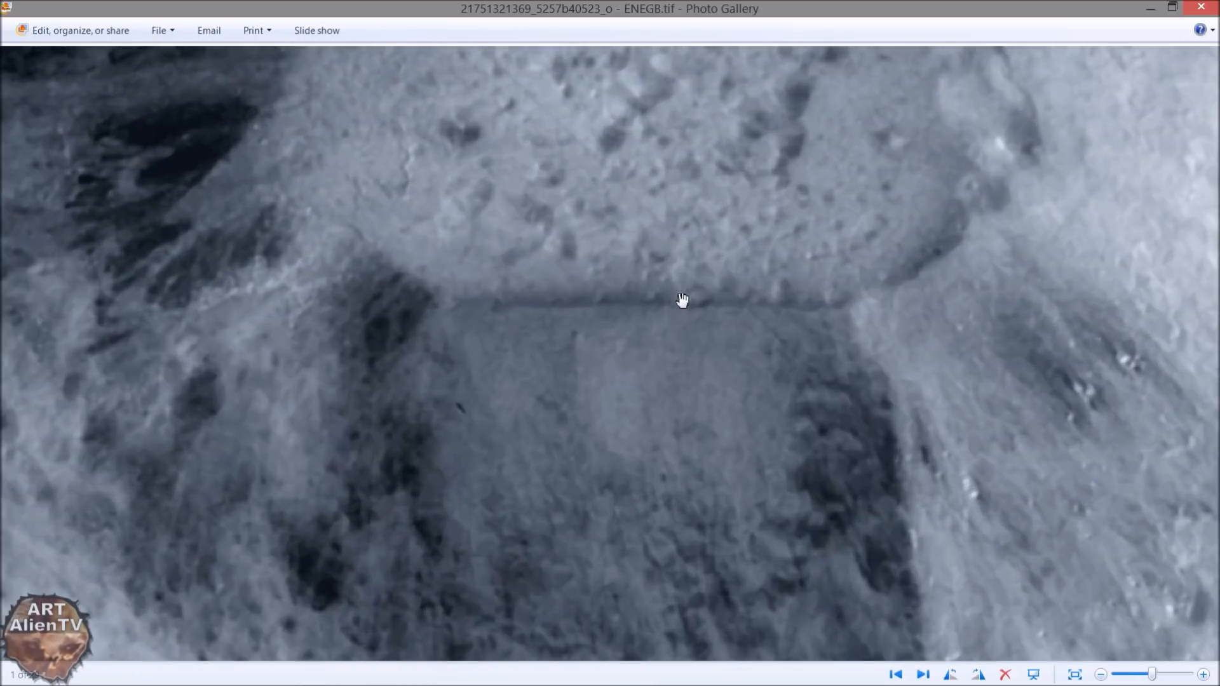
mouse_move(732, 244)
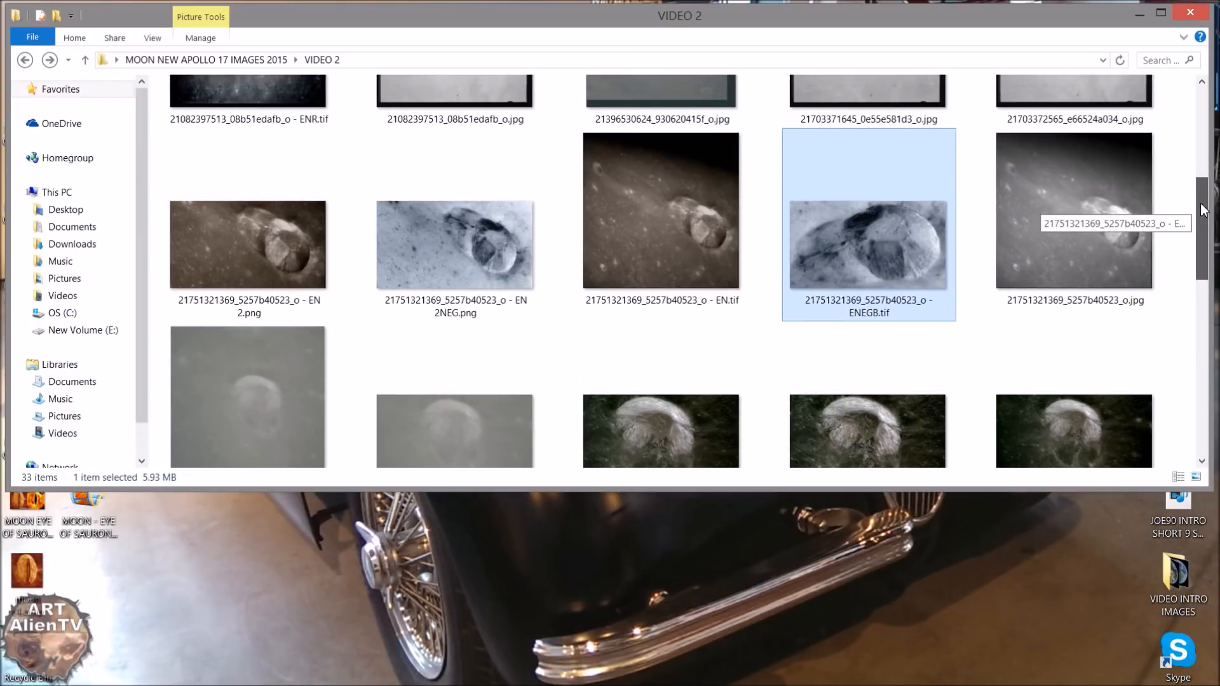
Step: Preview C1BEN.png, then scroll VIDEO 2 back to the earlier grayscale crater photos
scroll(down, 3)
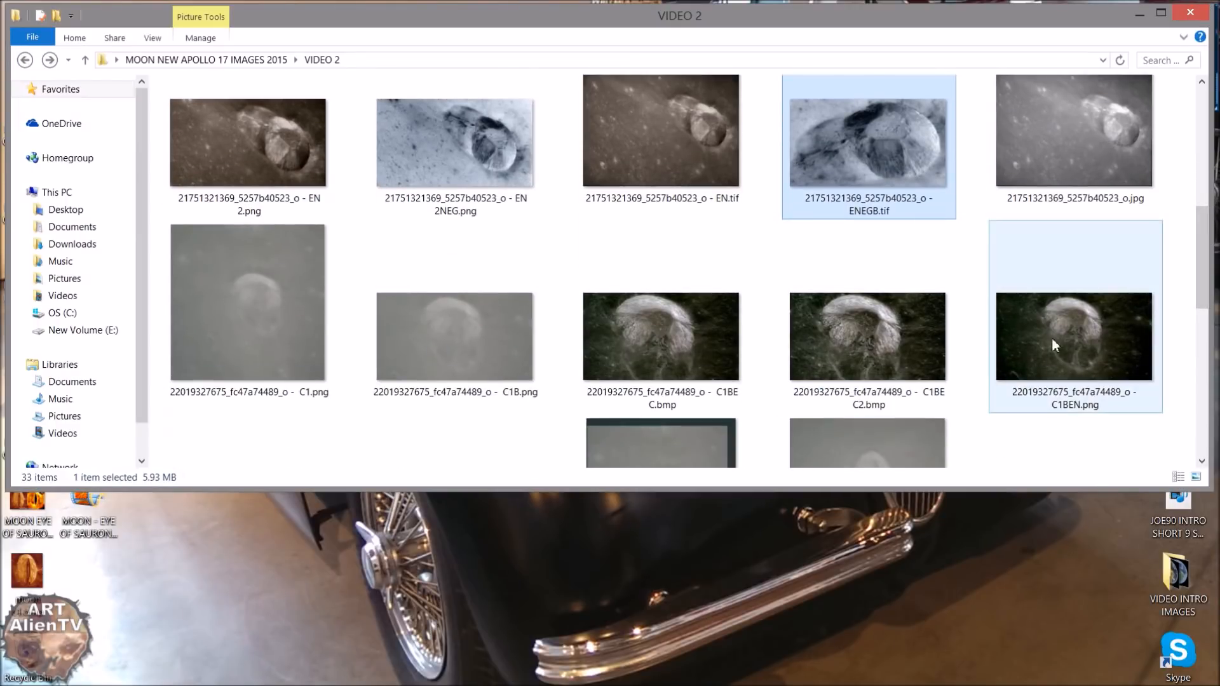
scroll(down, 3)
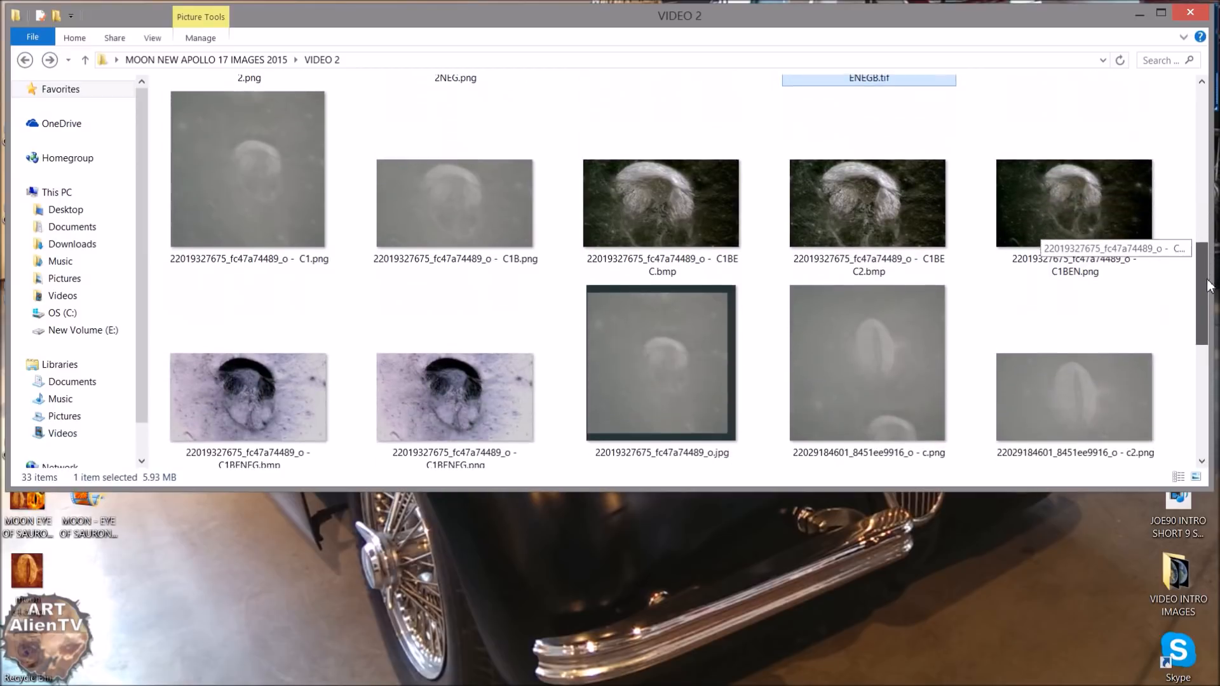
double_click(1073, 202)
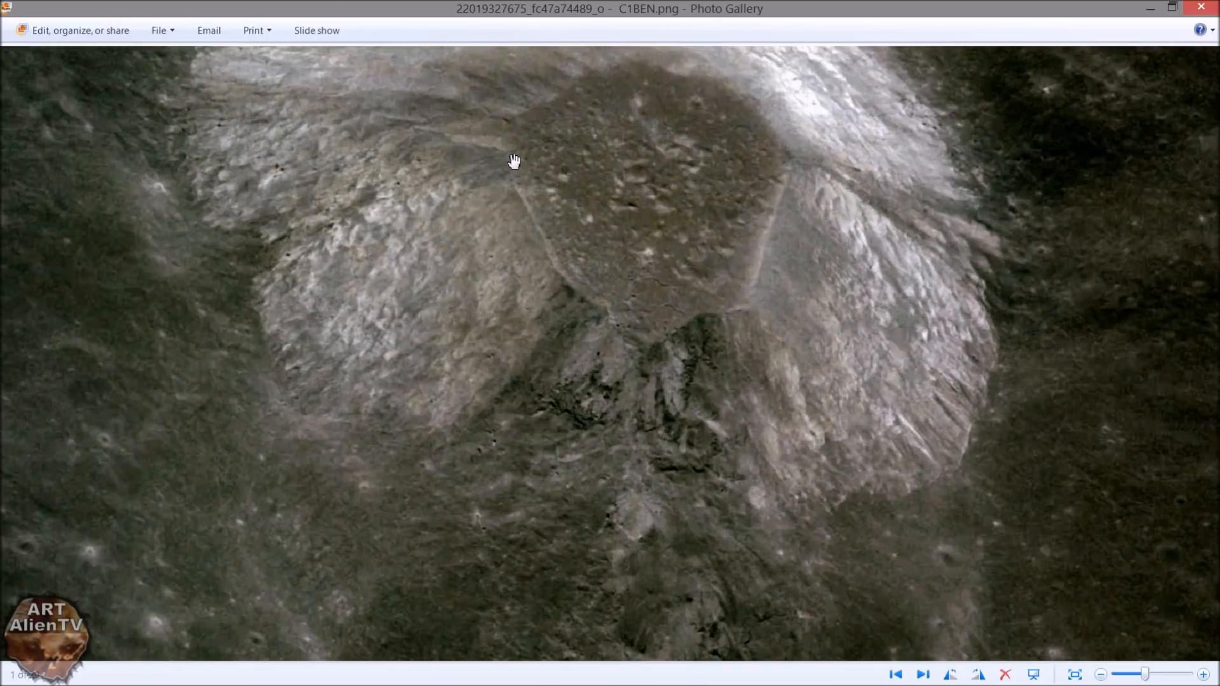
mouse_move(650, 437)
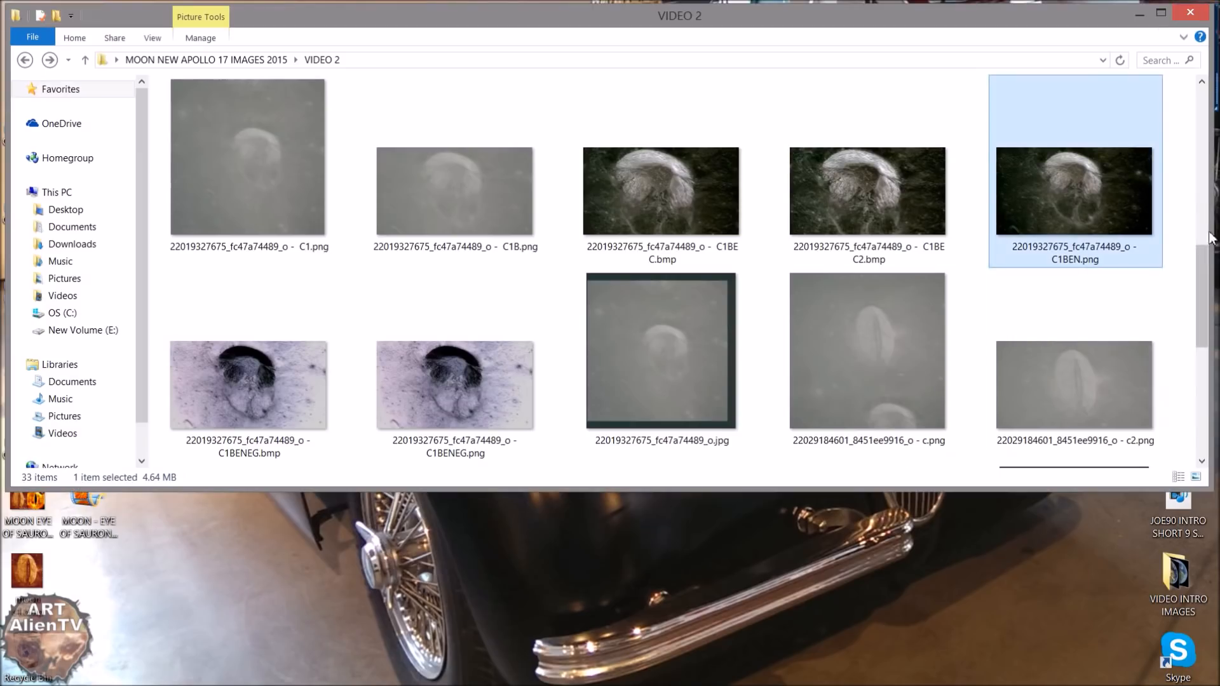
scroll(down, 3)
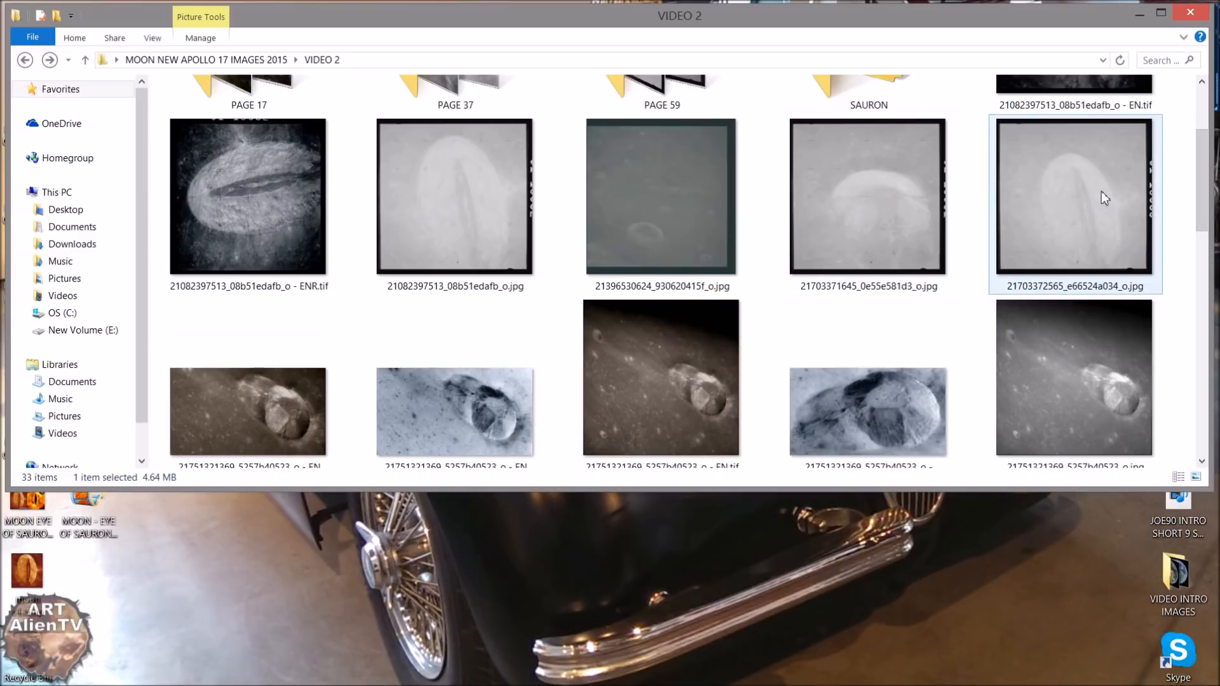
double_click(454, 197)
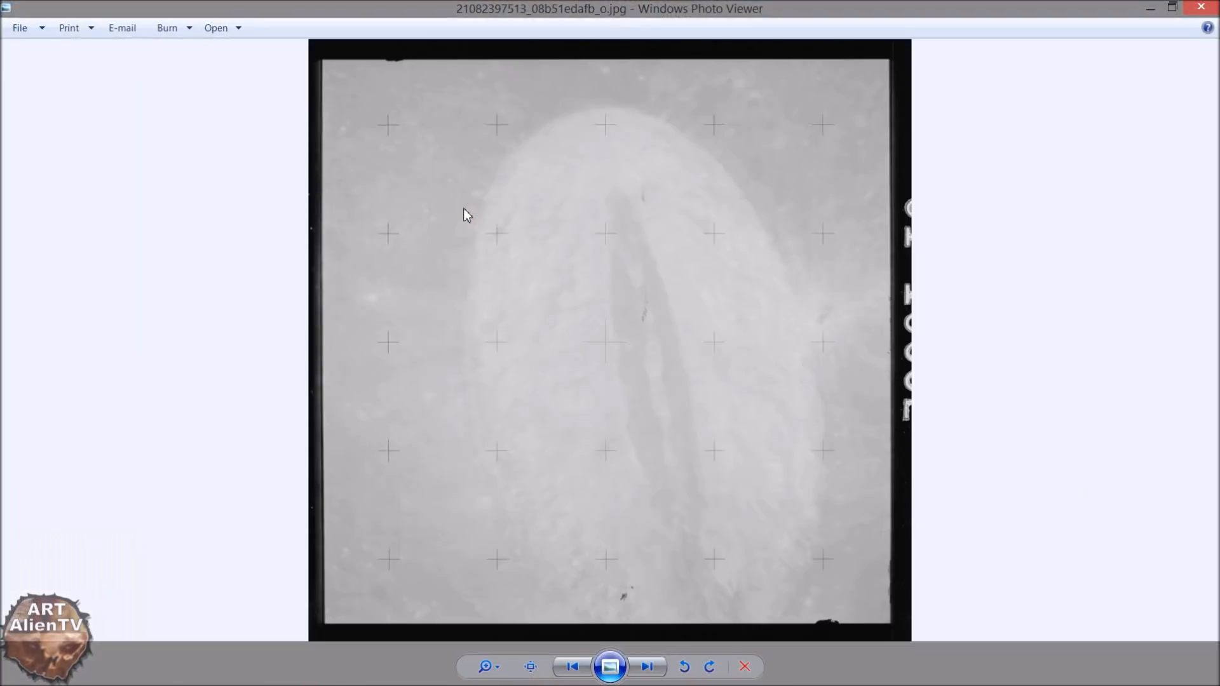
mouse_move(649, 458)
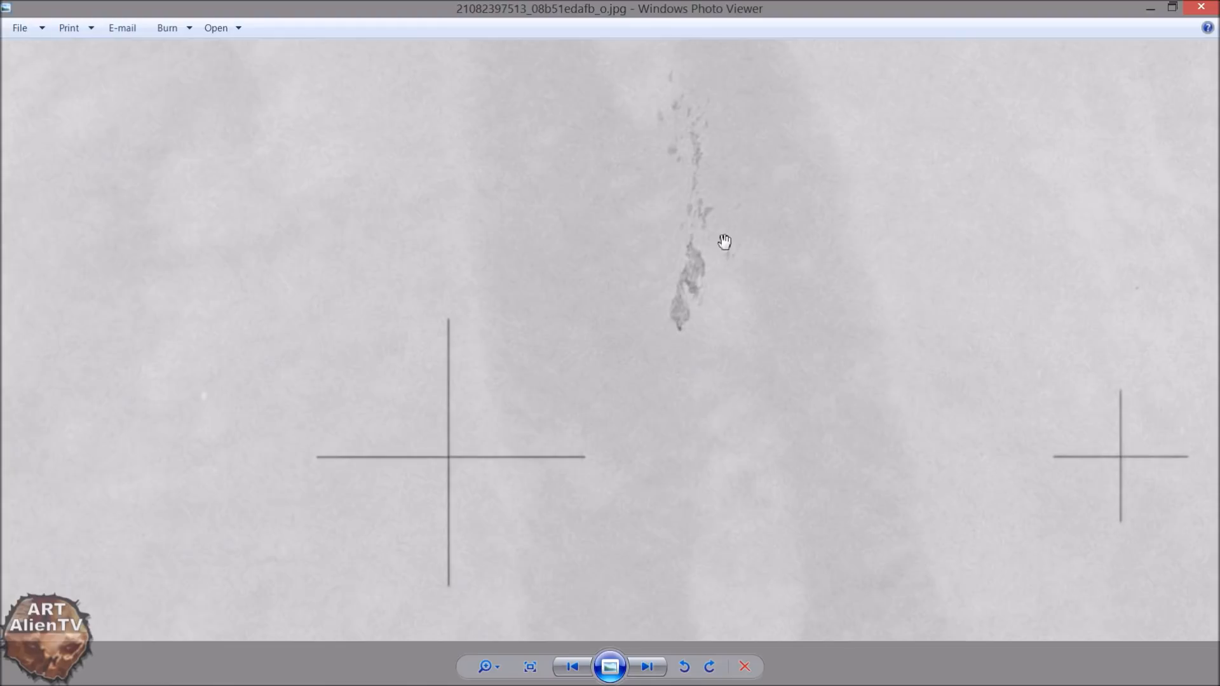
drag(723, 242, 673, 385)
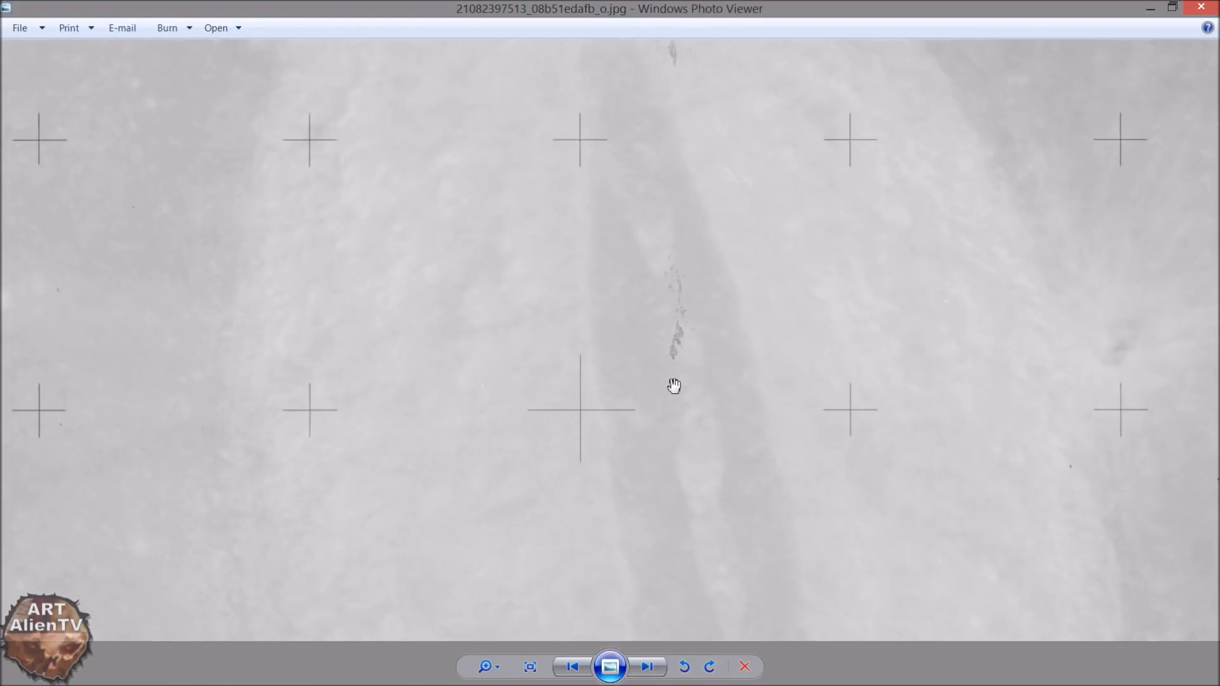
drag(673, 385, 709, 411)
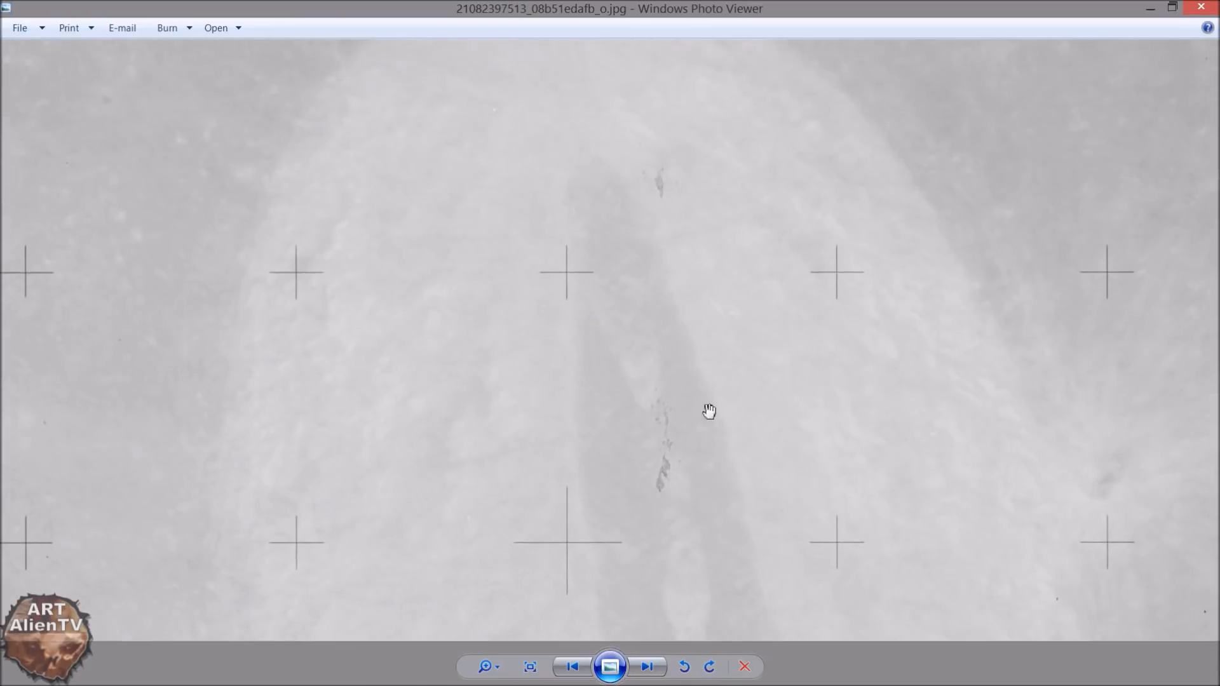
mouse_move(691, 458)
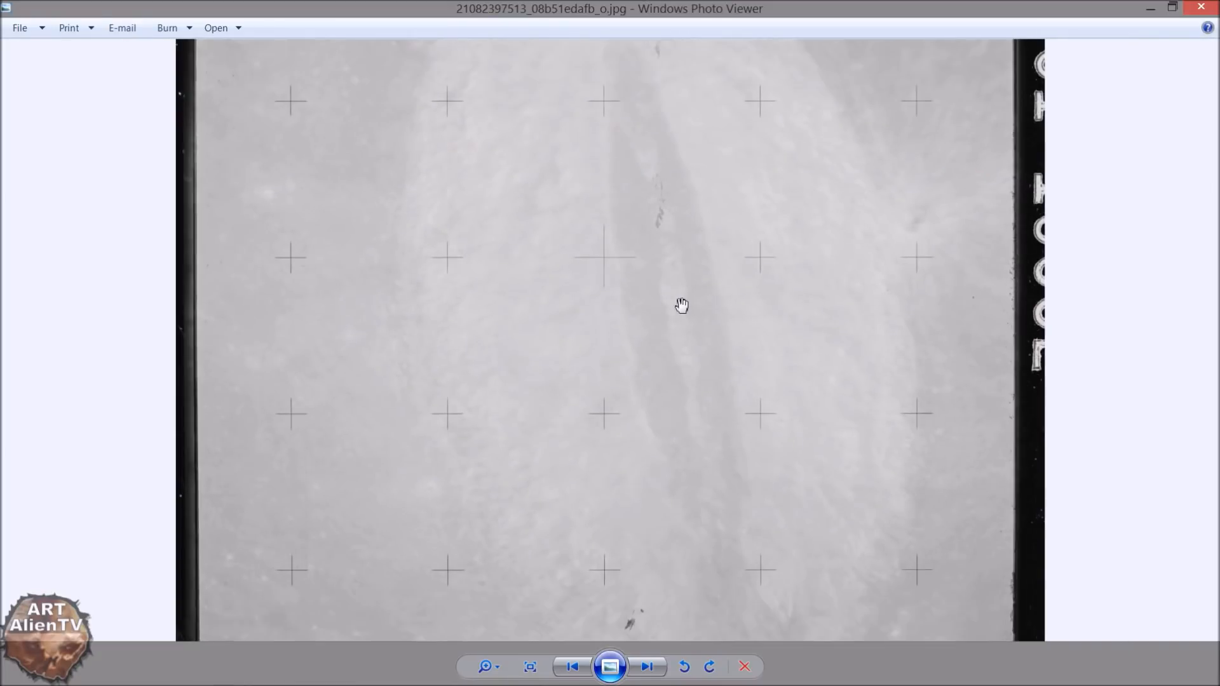
Step: Pan the magnified crater from its rounded top toward the bottom edge and across the surface
drag(680, 305, 638, 330)
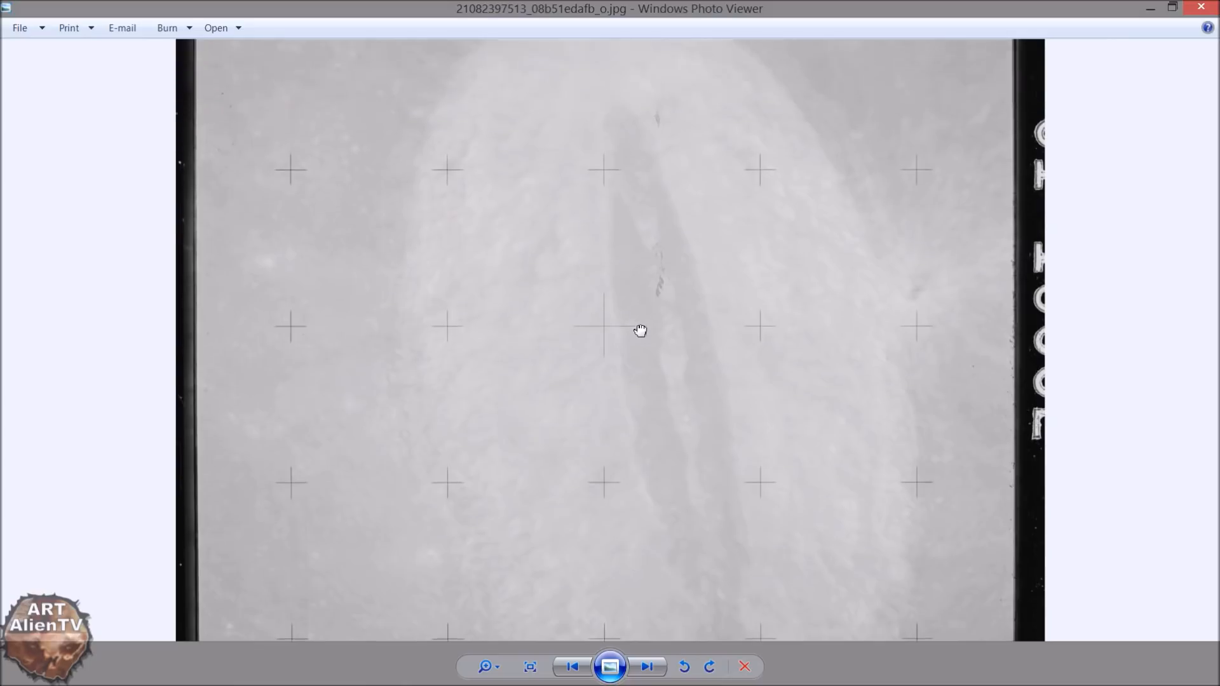
drag(640, 331, 682, 332)
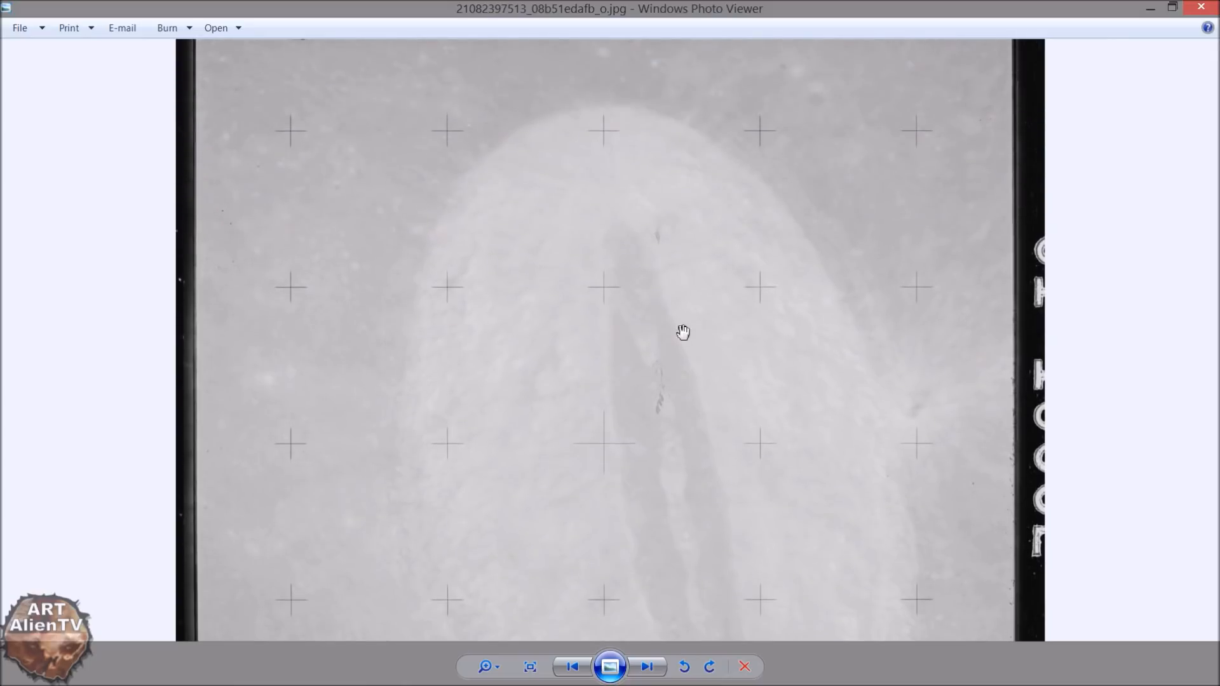
mouse_move(794, 240)
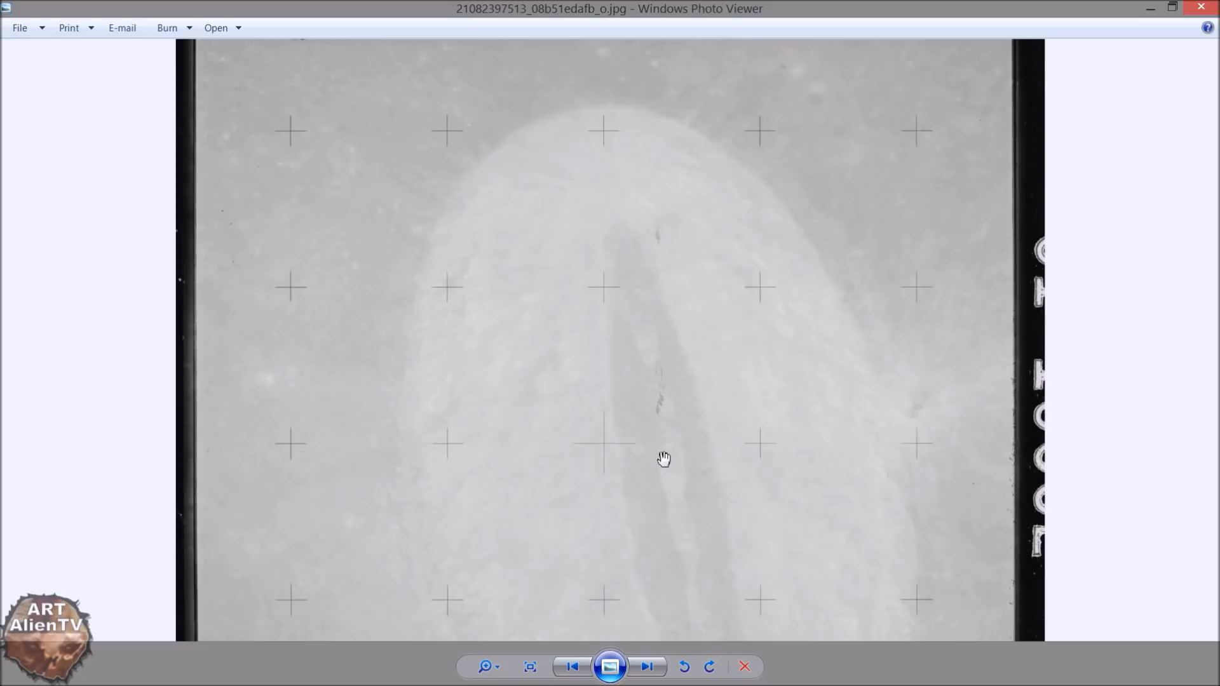
drag(663, 459, 654, 402)
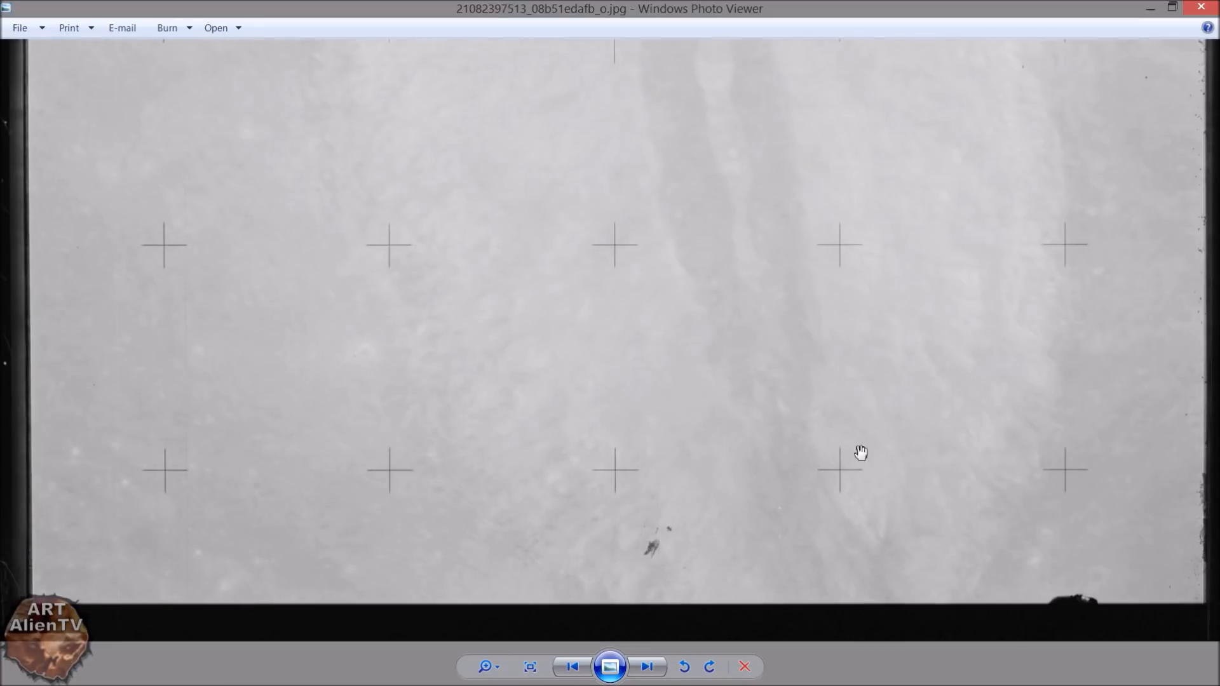
drag(862, 452, 777, 451)
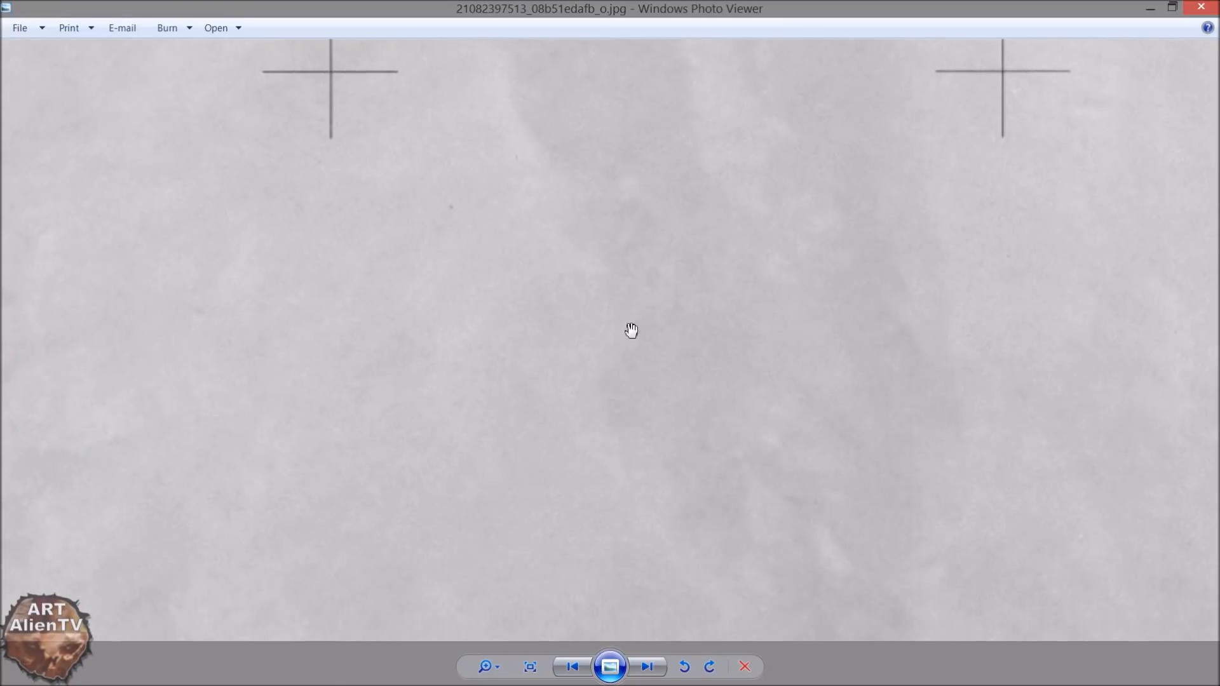
drag(631, 330, 460, 496)
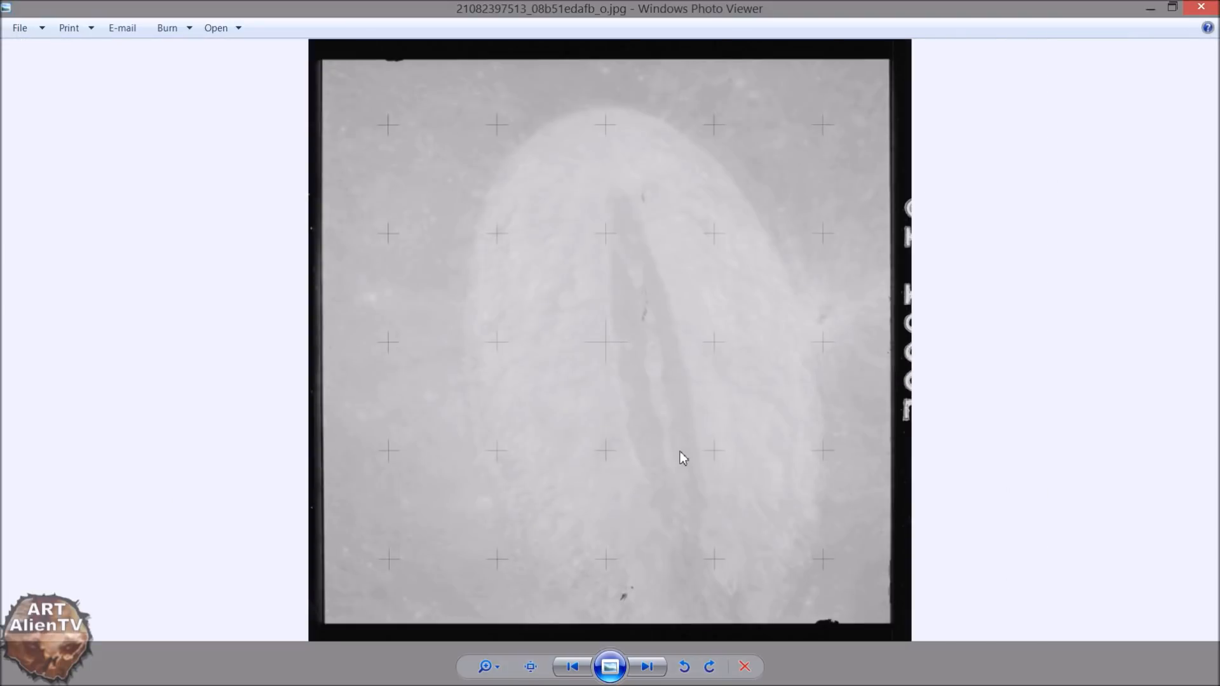
mouse_move(629, 187)
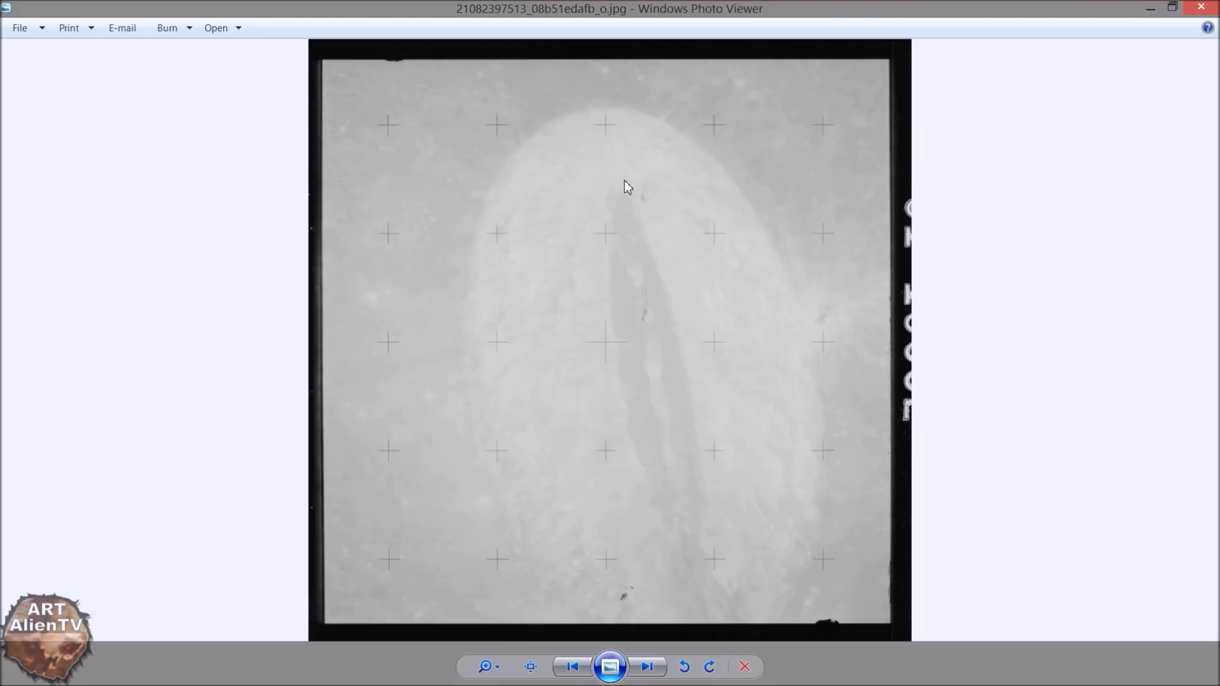
mouse_move(749, 457)
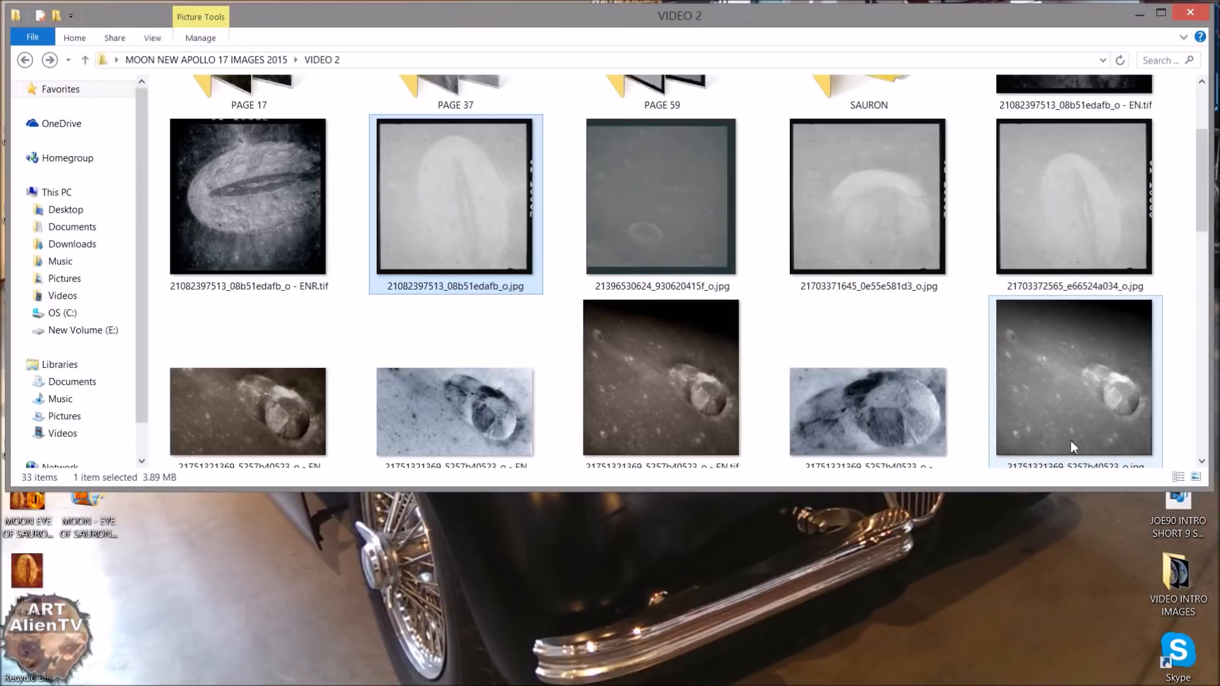
Step: Scroll down the VIDEO 2 folder and view the high-contrast enhanced ENR.tif crater image
scroll(down, 3)
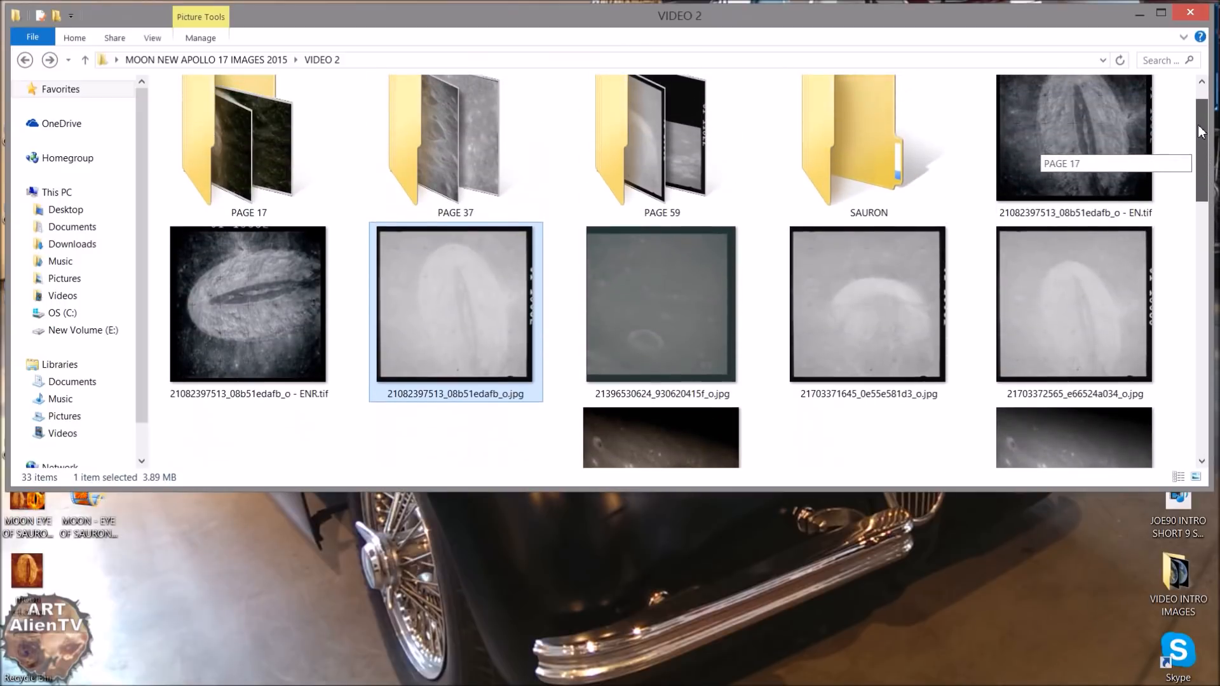
scroll(down, 3)
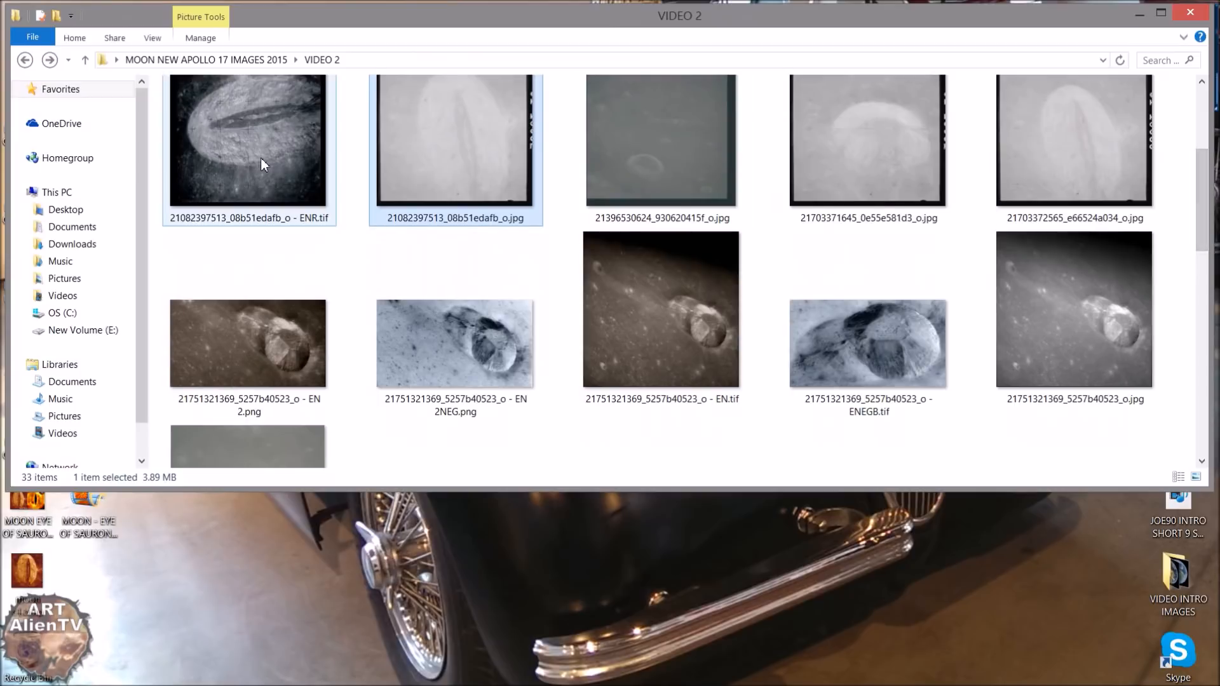
double_click(247, 139)
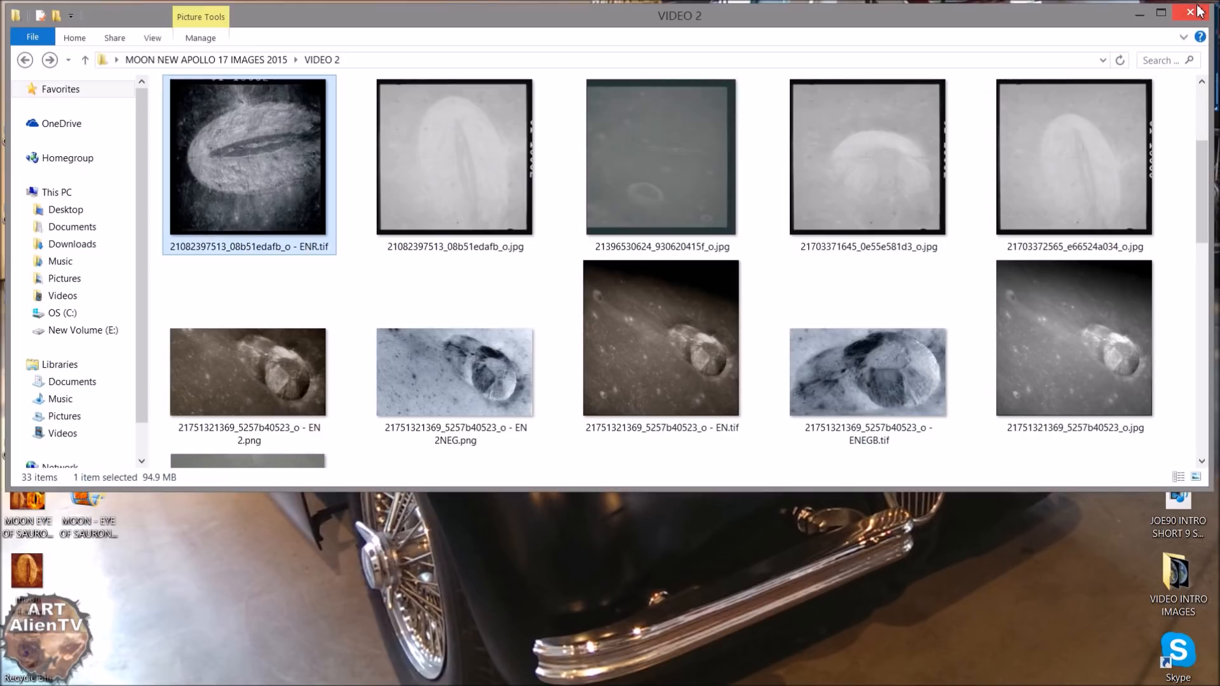
Step: Scroll to the end of VIDEO 2, where the Eye of Sauron comparison images sit
scroll(down, 3)
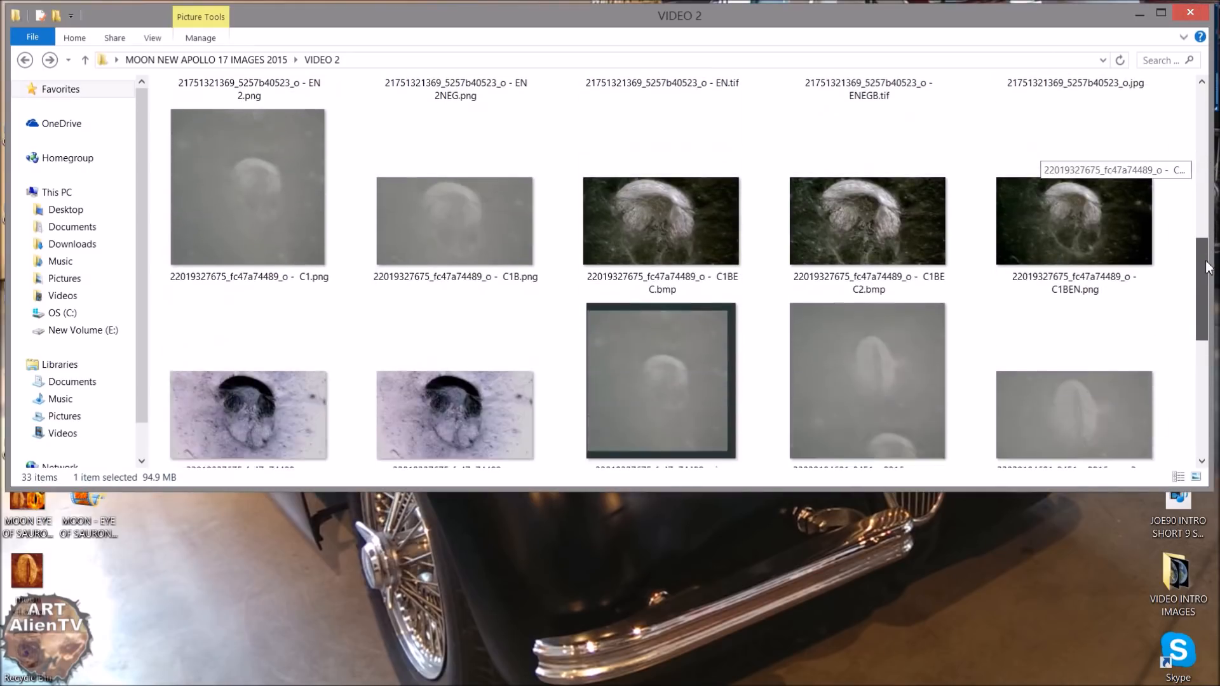
scroll(down, 3)
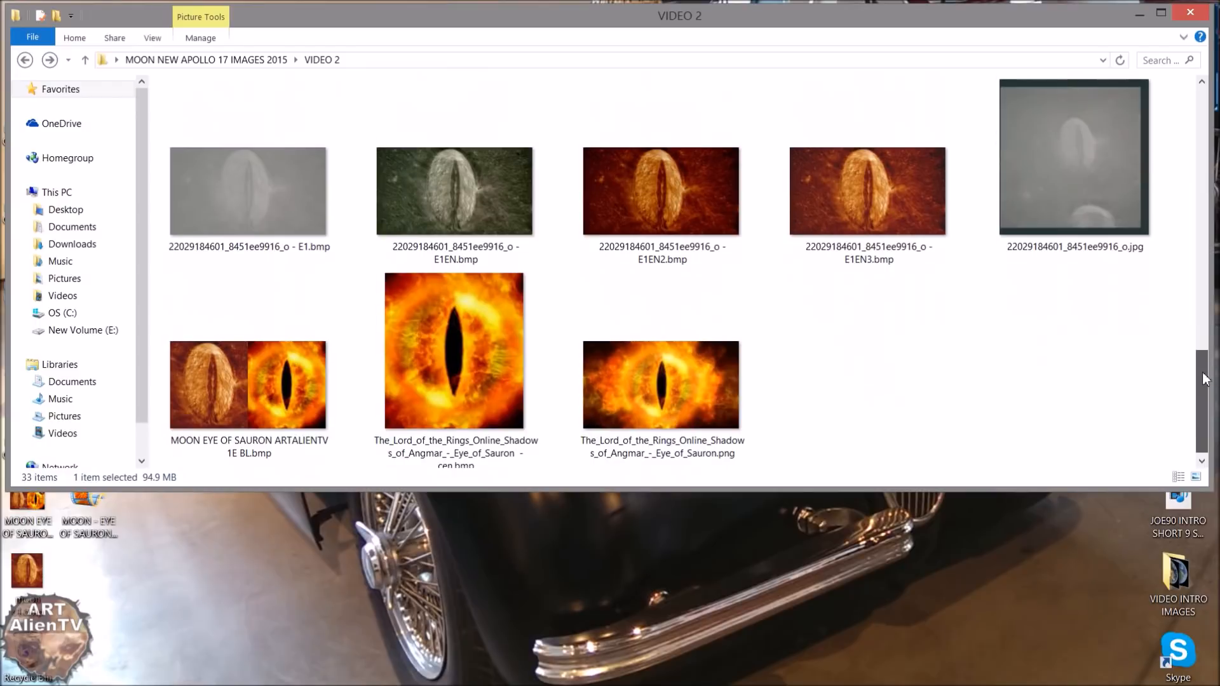
click(867, 191)
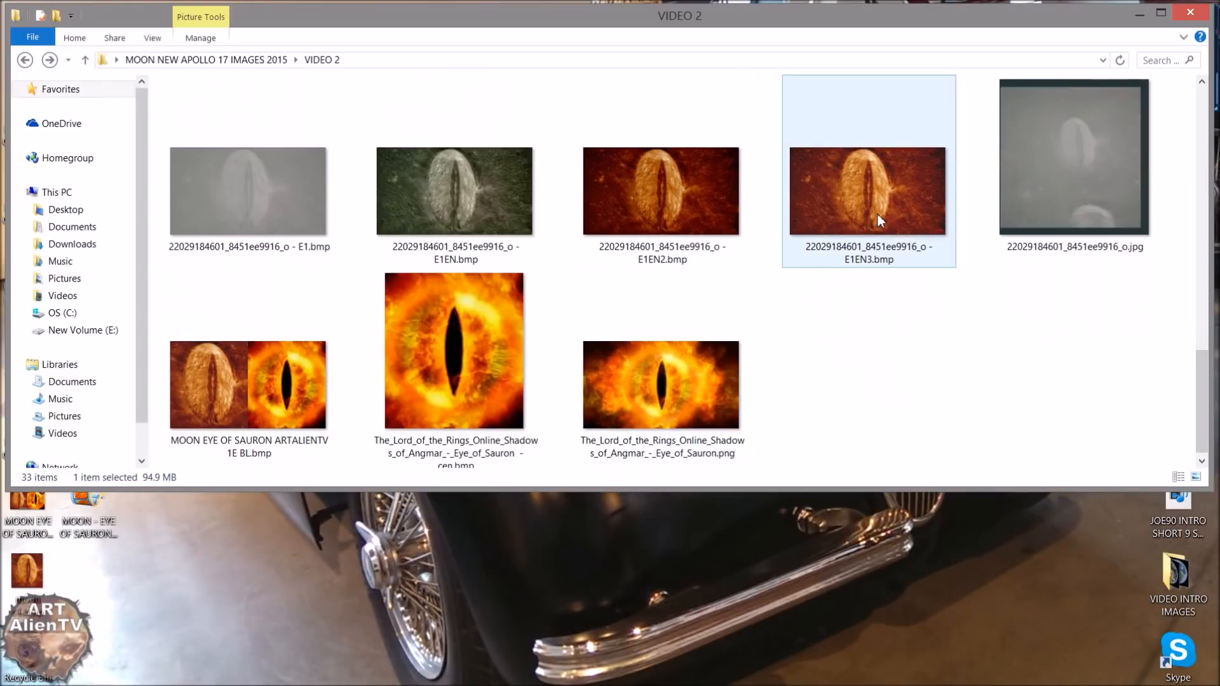
Step: View MOON EYE OF SAURON ARTALIENTV 1E BL.bmp, the enhanced crater beside the movie eye, in Photo Viewer
double_click(247, 385)
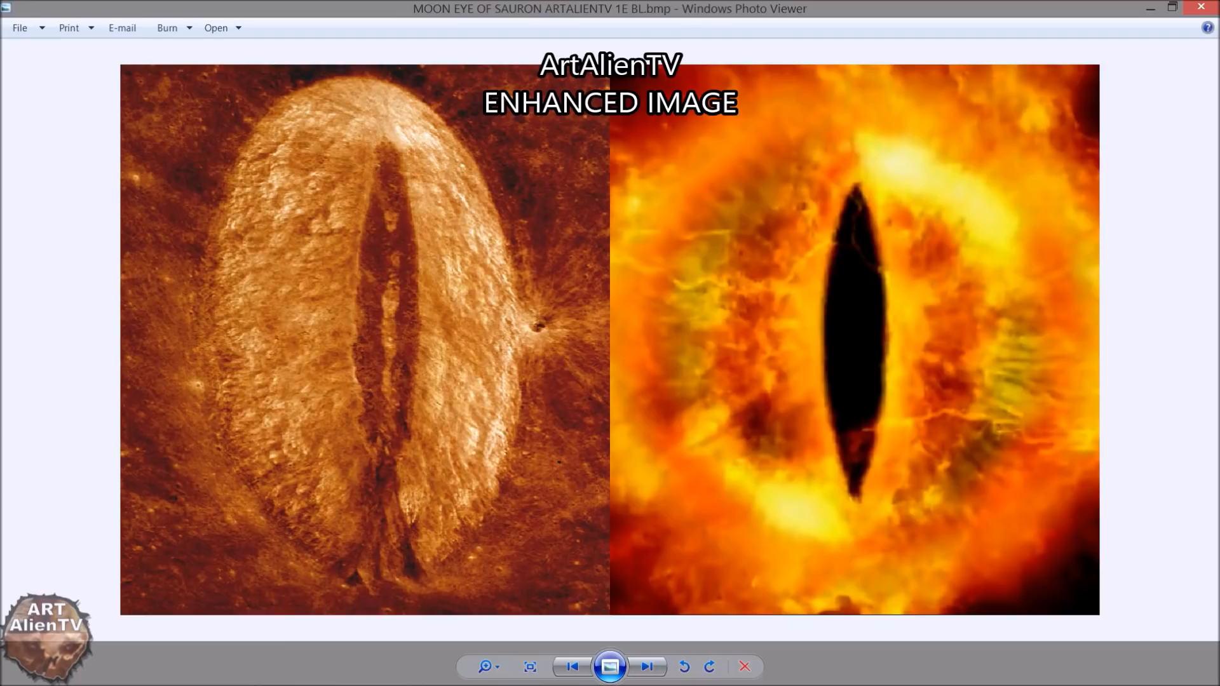
mouse_move(915, 273)
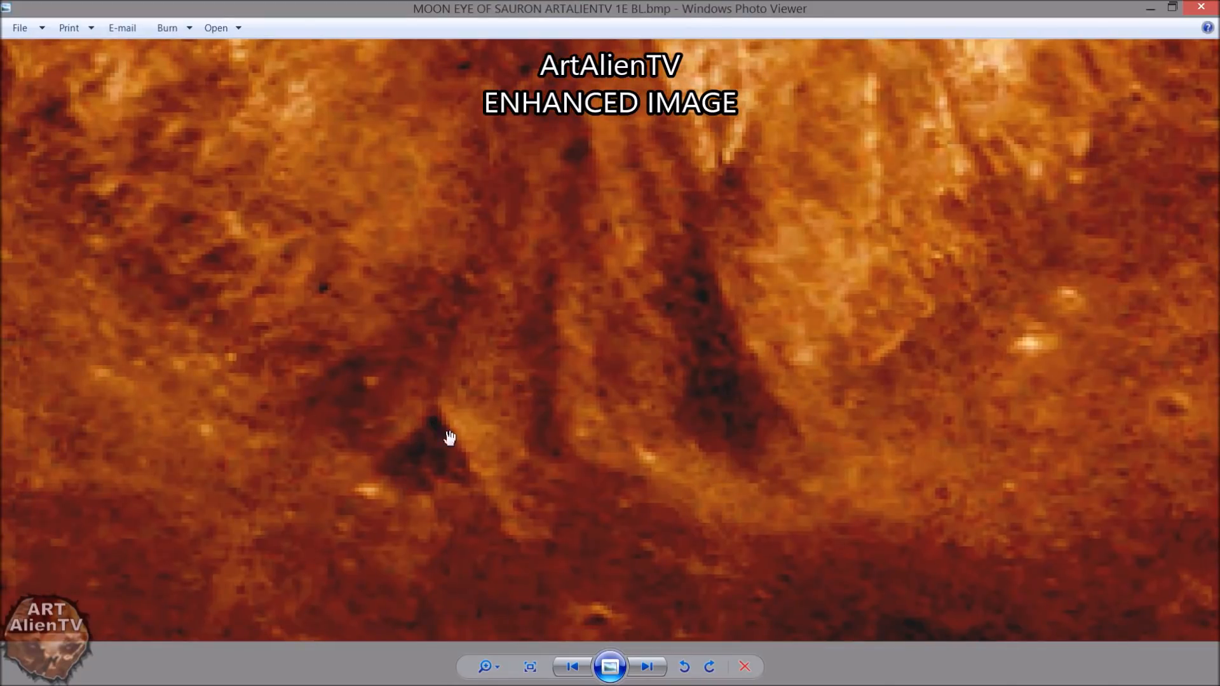
mouse_move(507, 477)
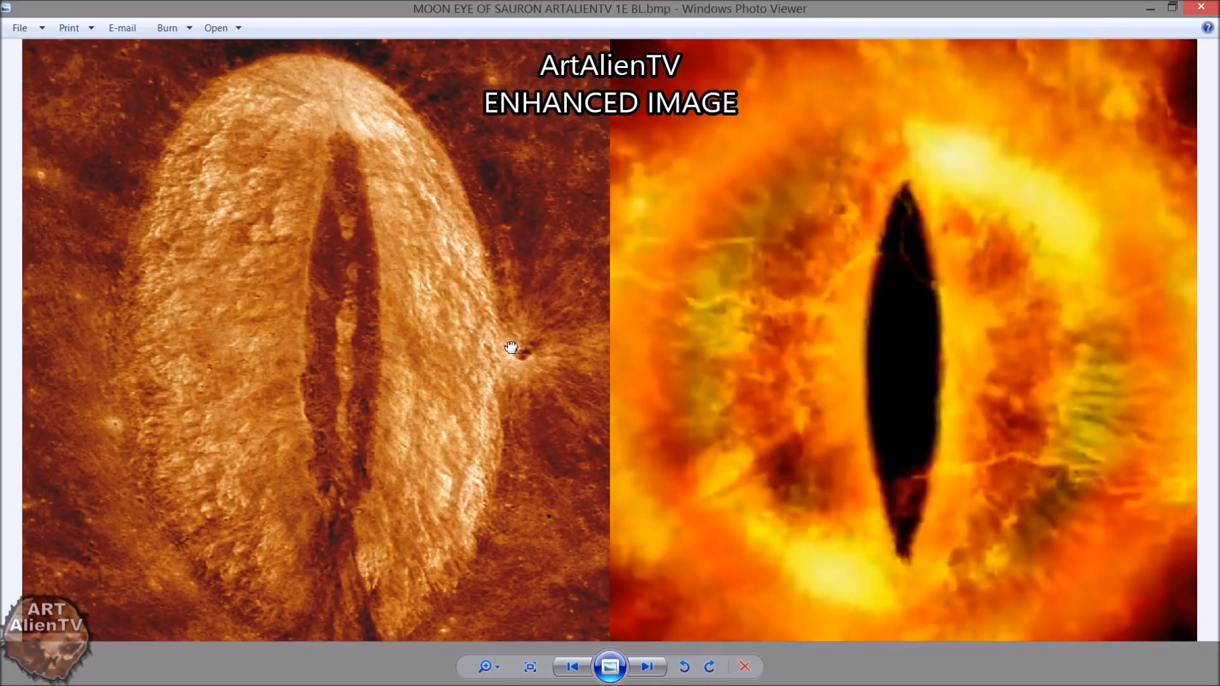
mouse_move(426, 377)
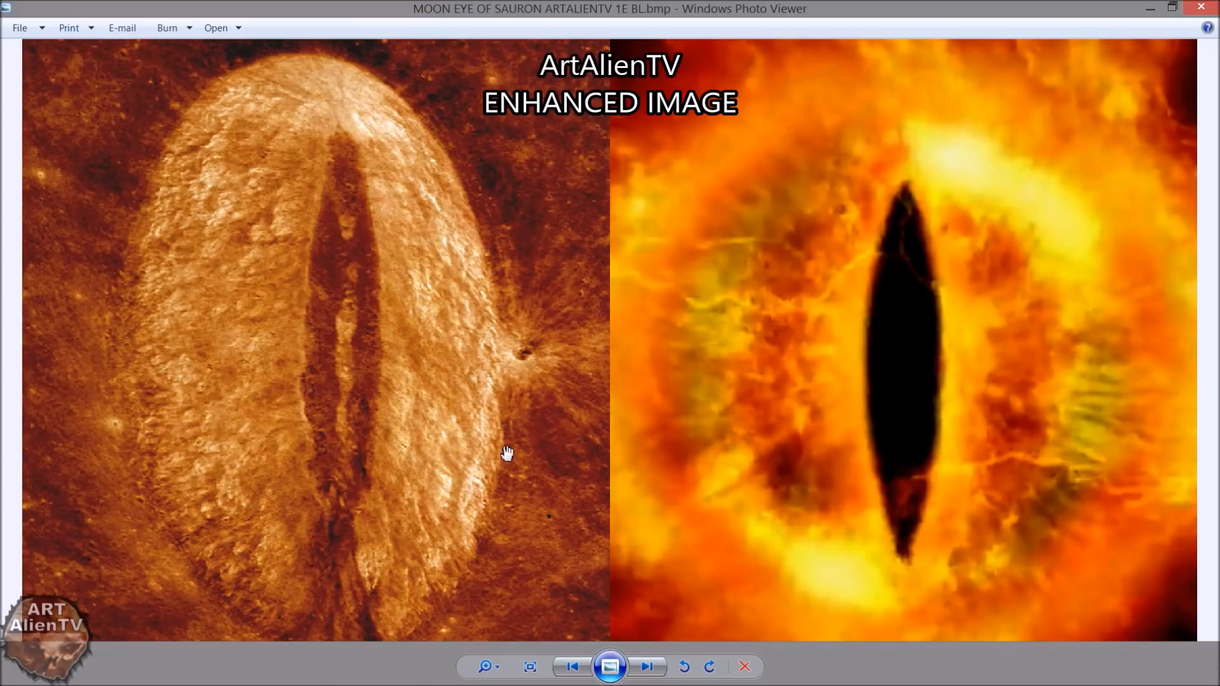
mouse_move(489, 437)
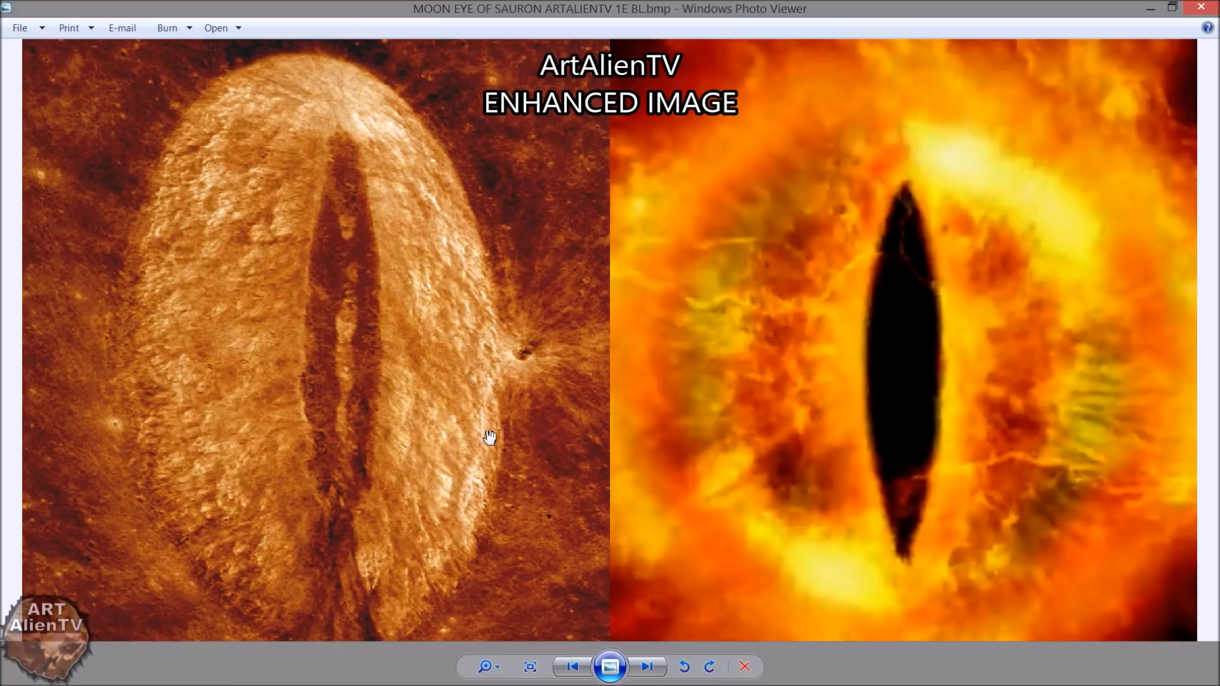
mouse_move(526, 566)
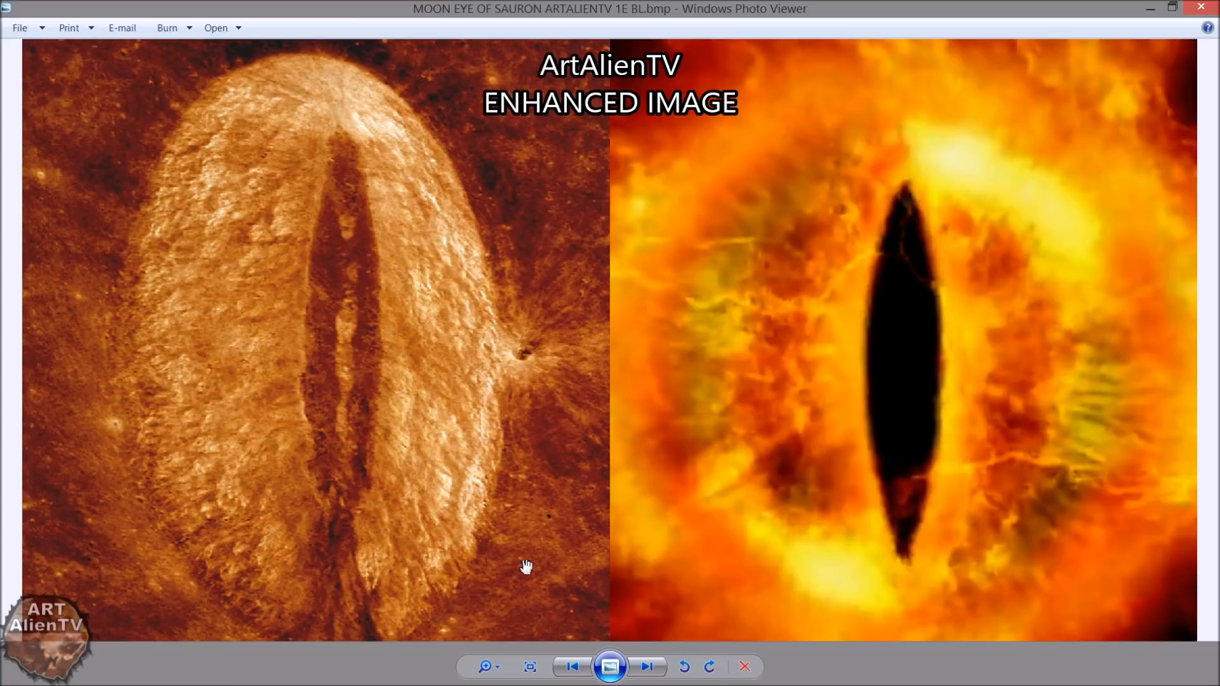
mouse_move(92, 520)
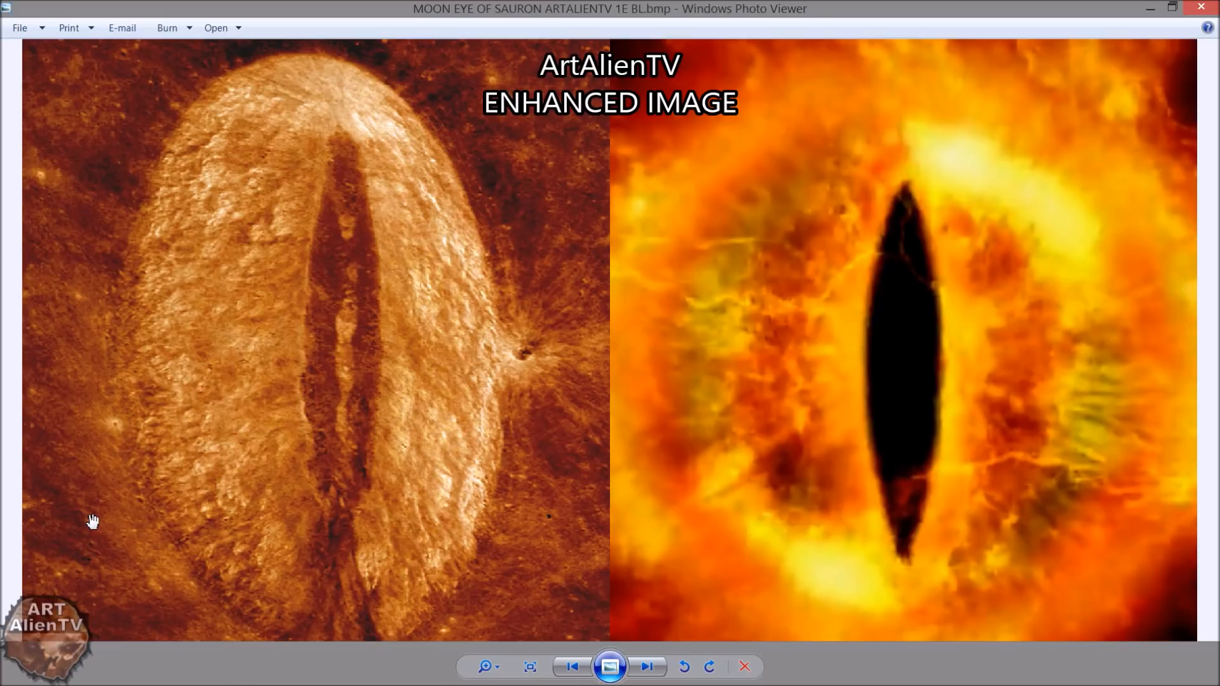
mouse_move(763, 223)
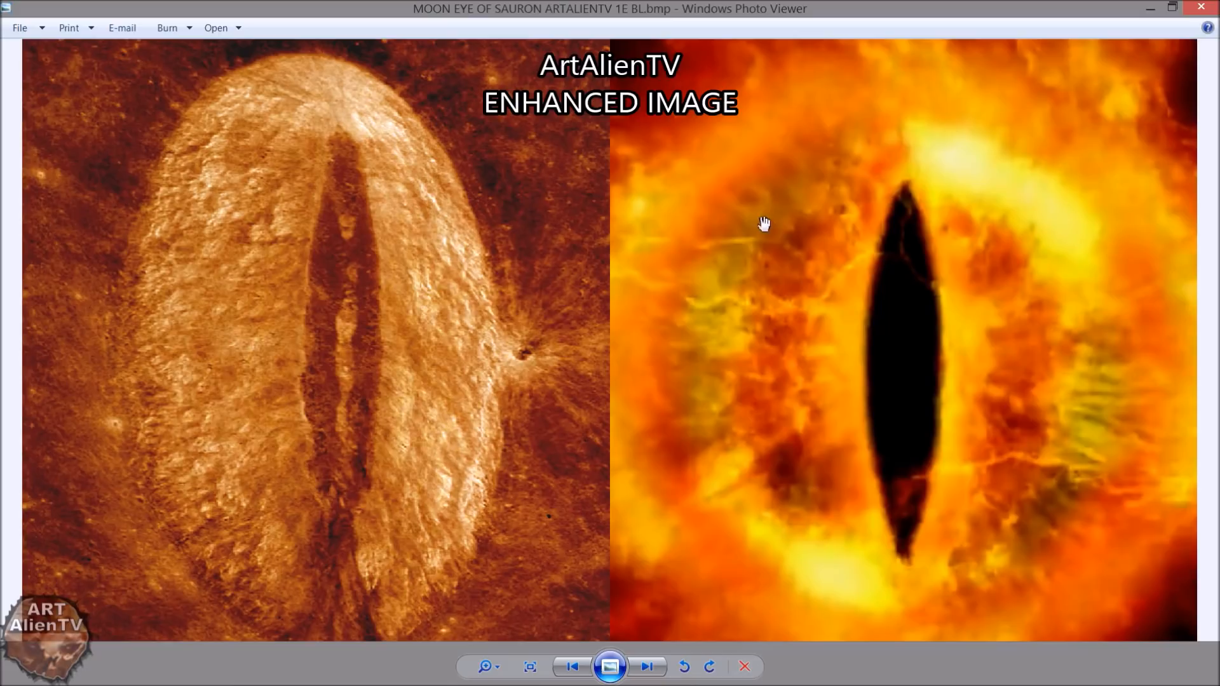
mouse_move(551, 540)
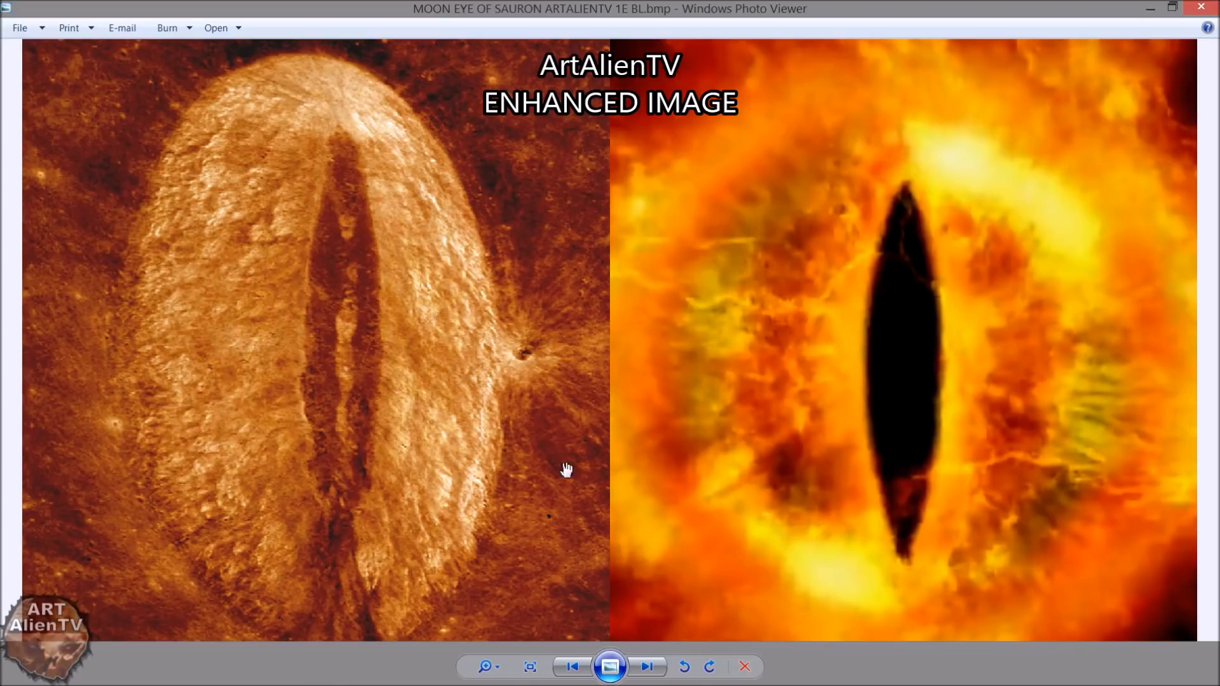
mouse_move(1177, 7)
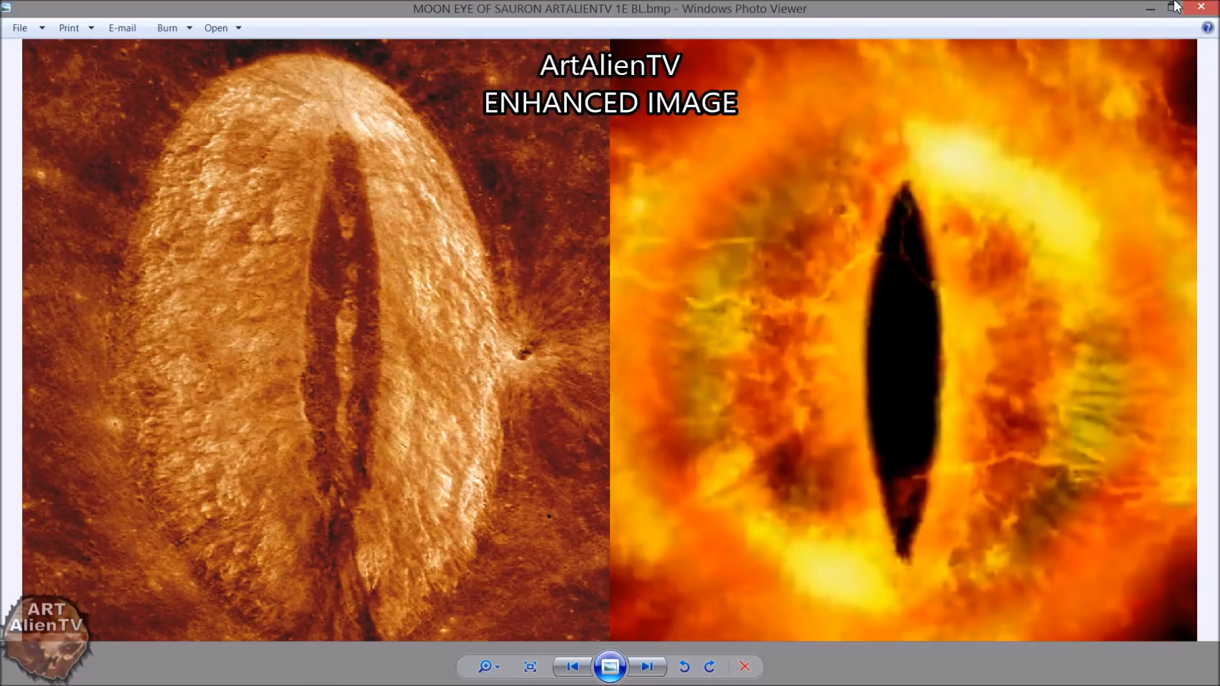
mouse_move(614, 117)
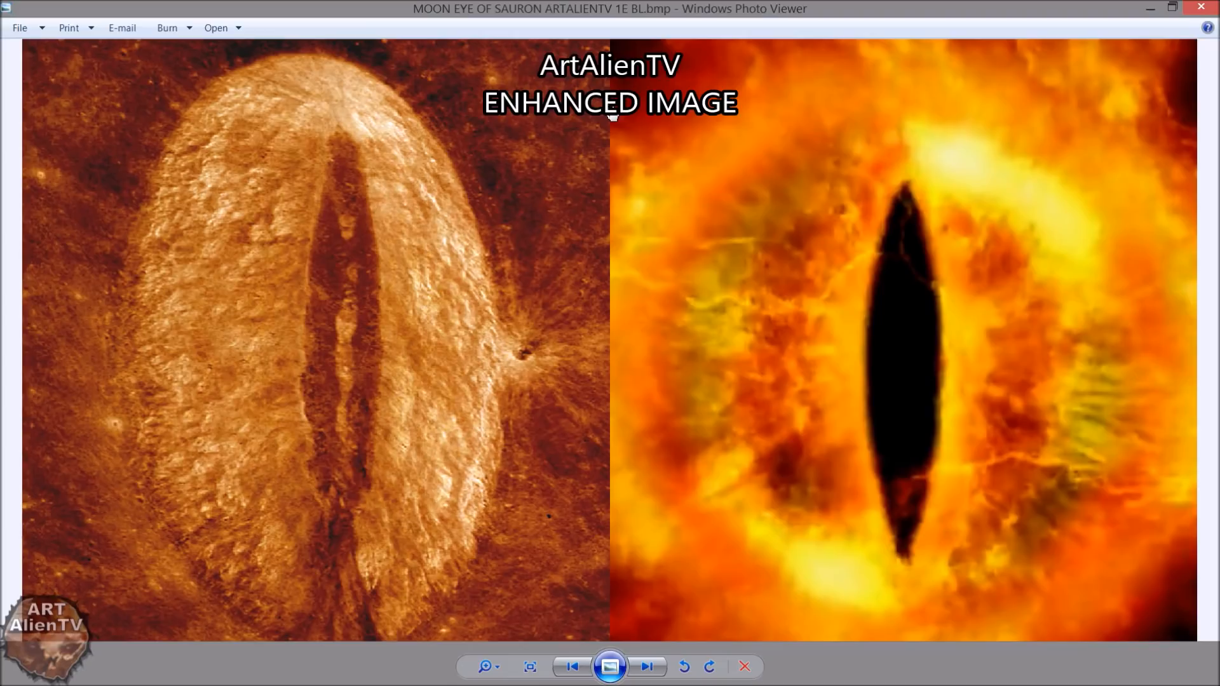
mouse_move(627, 420)
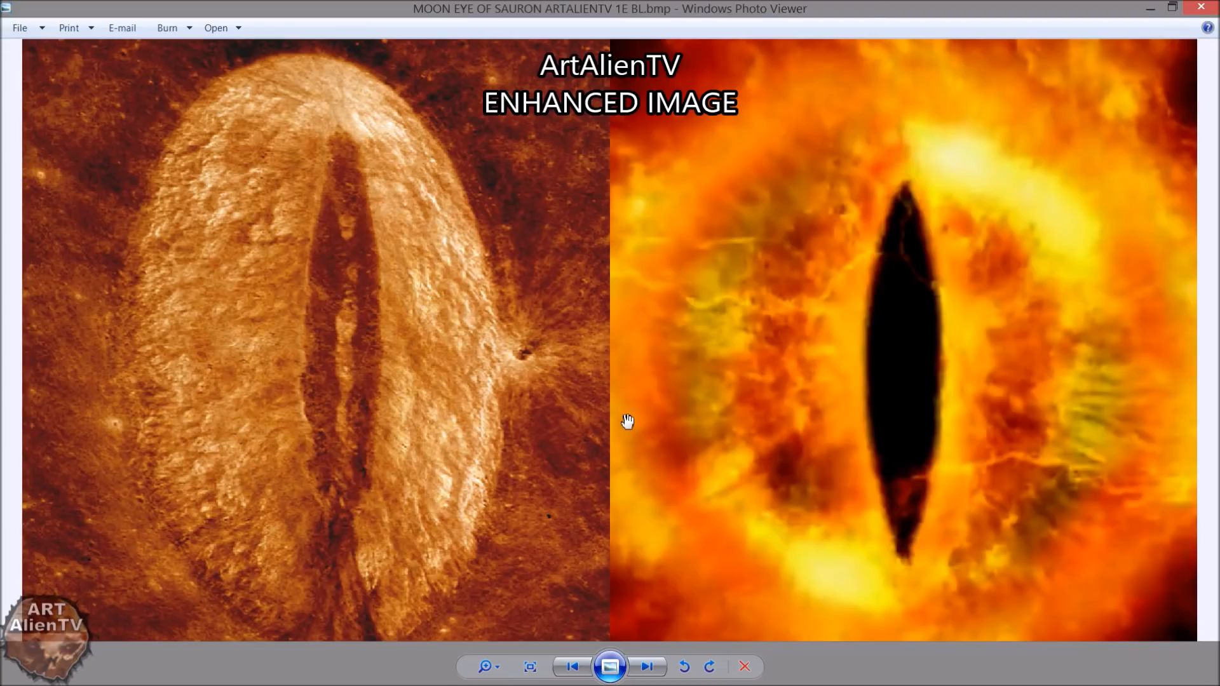
mouse_move(641, 494)
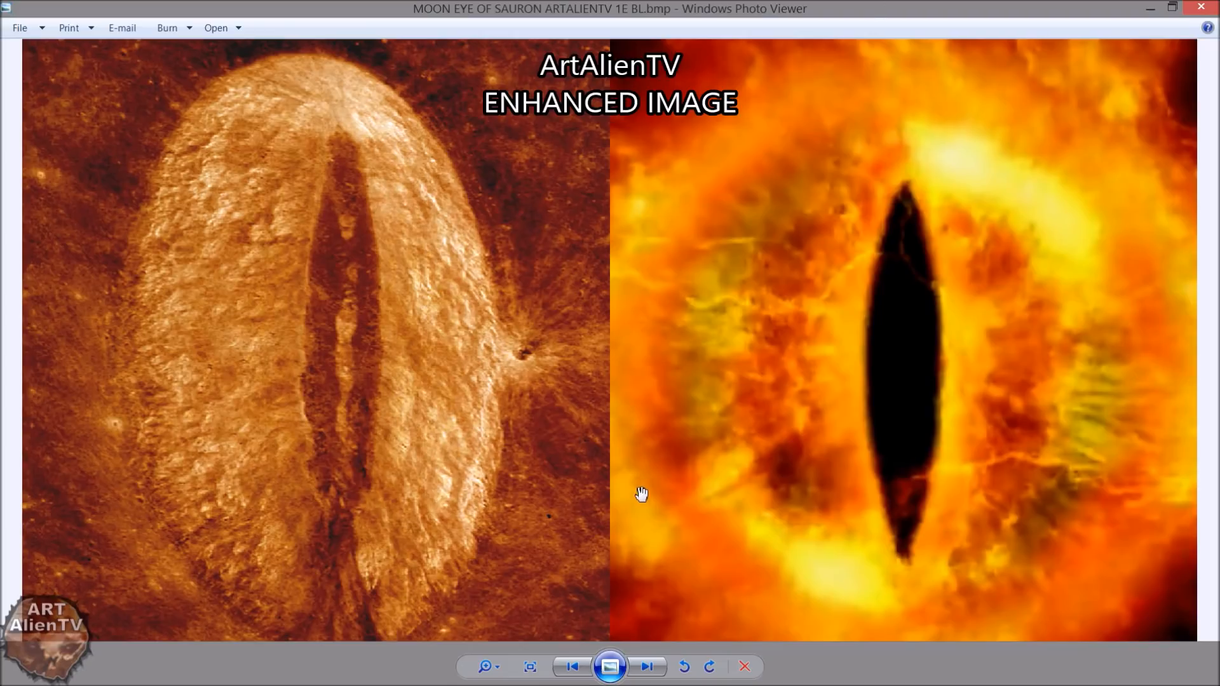
mouse_move(987, 176)
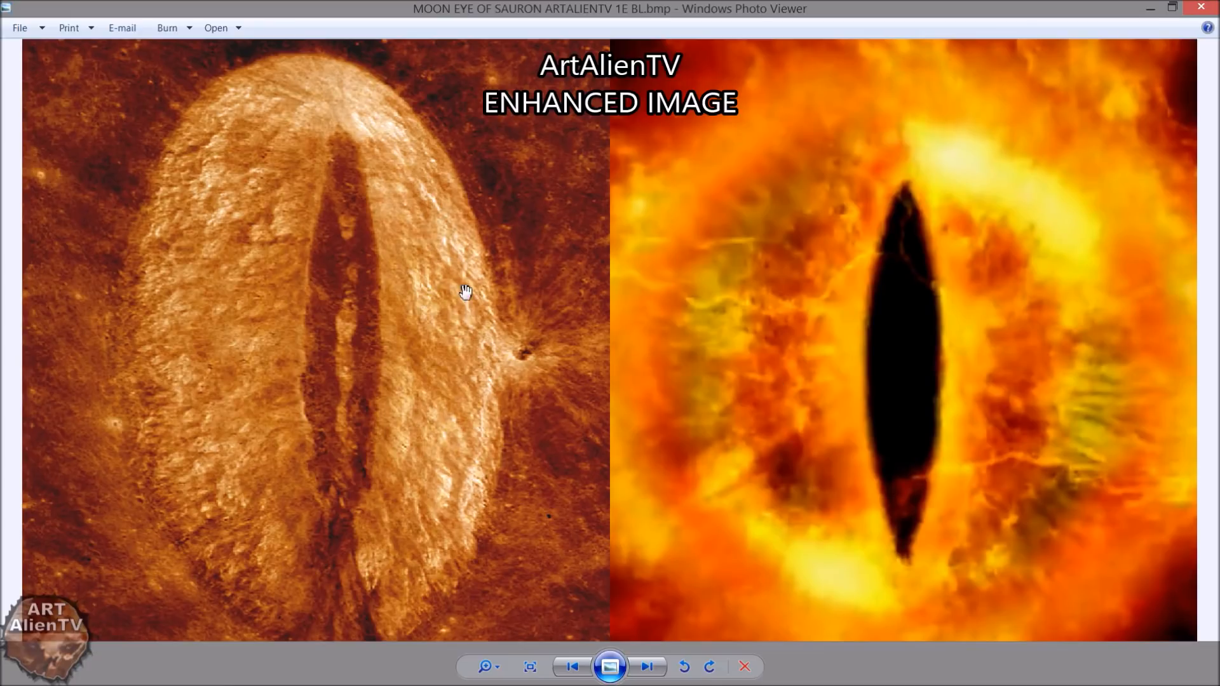
mouse_move(894, 143)
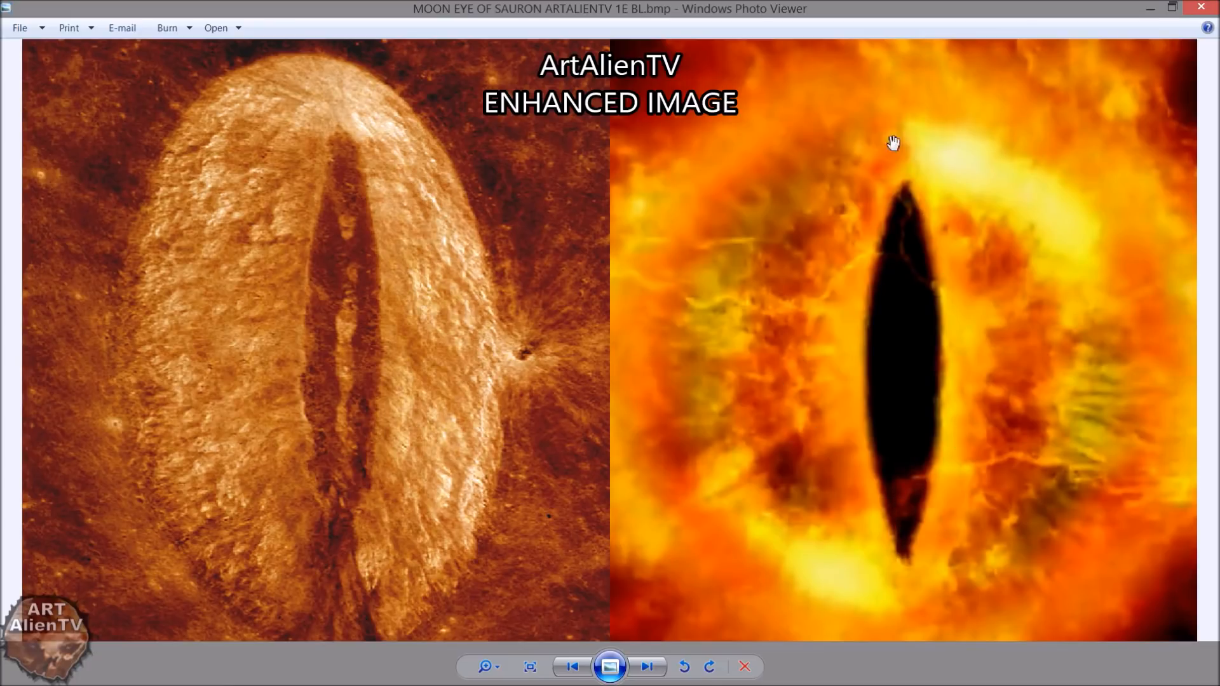
mouse_move(466, 478)
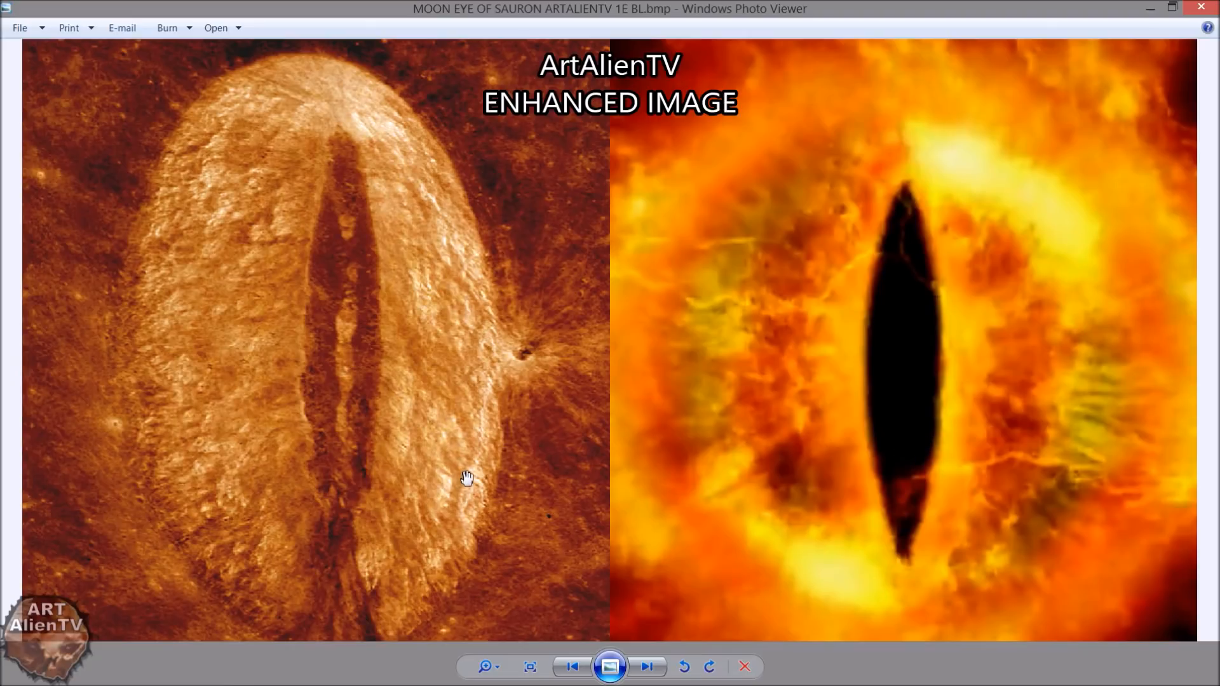
mouse_move(701, 464)
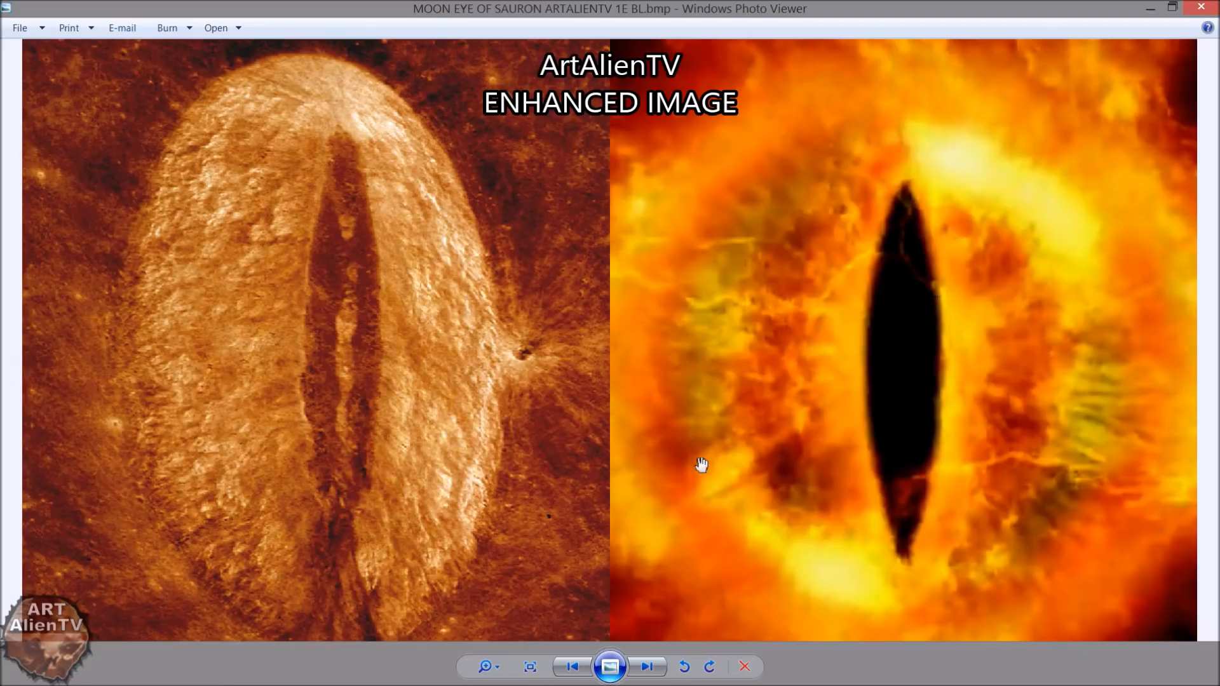
mouse_move(580, 392)
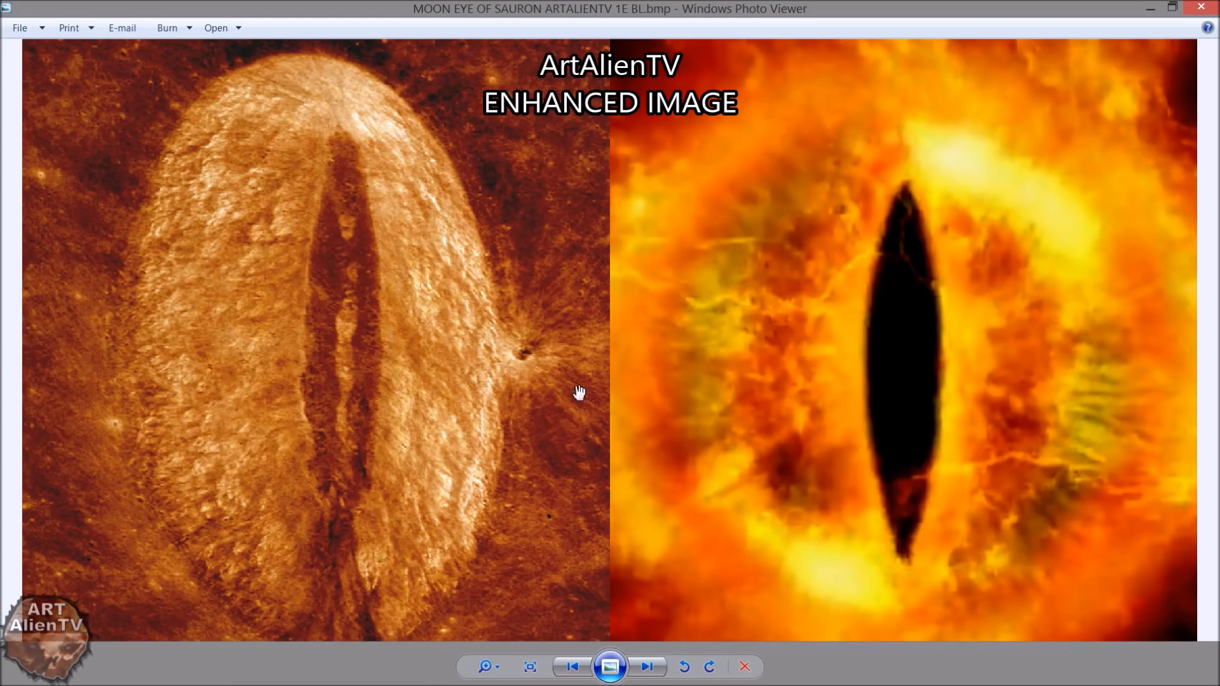
mouse_move(1150, 8)
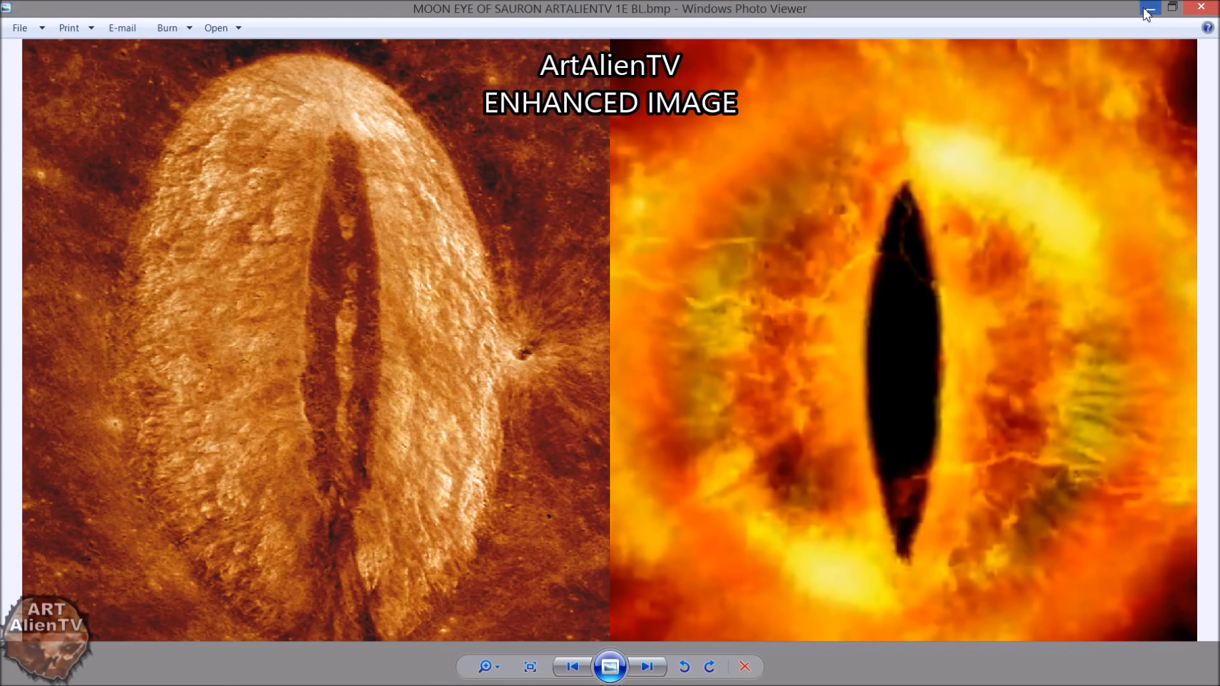